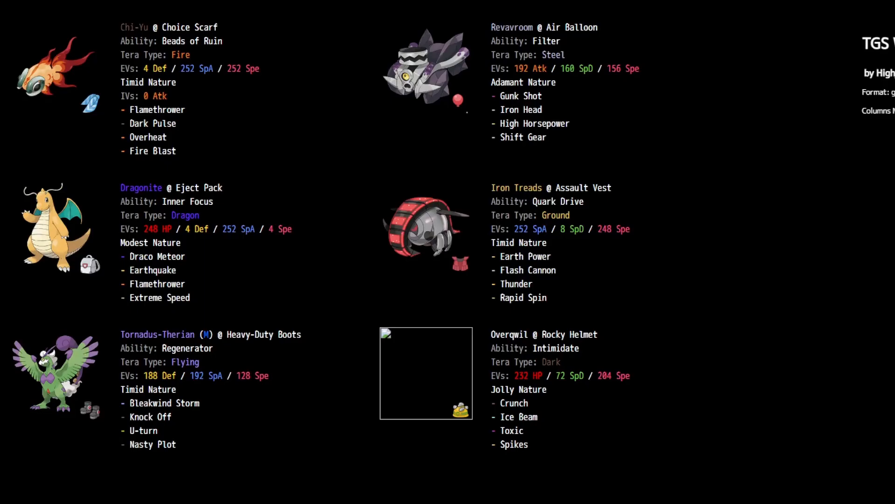
mouse_move(856, 272)
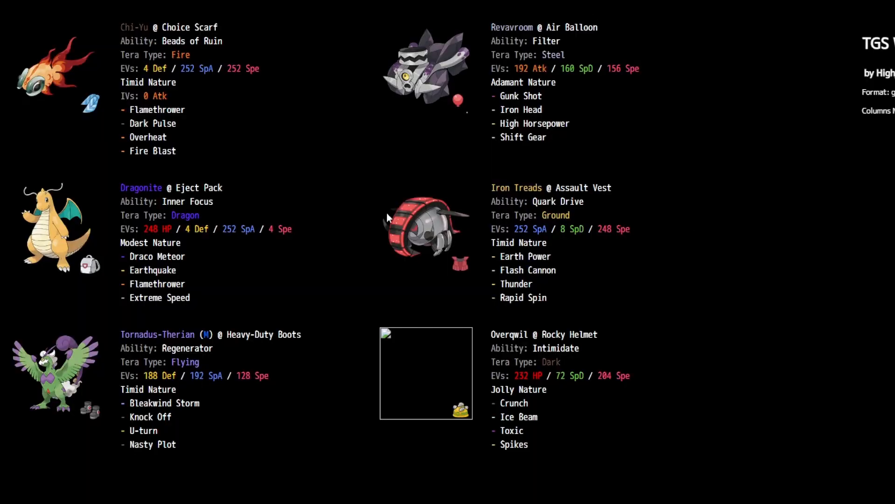
mouse_move(242, 269)
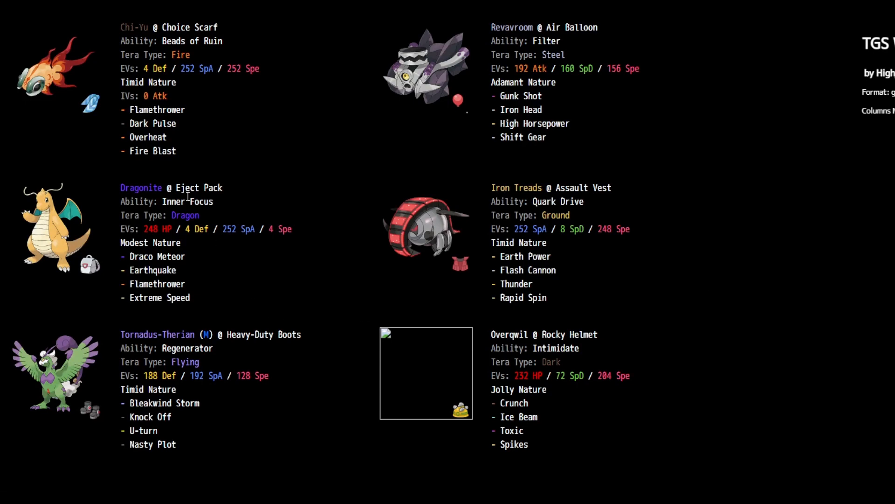
mouse_move(256, 283)
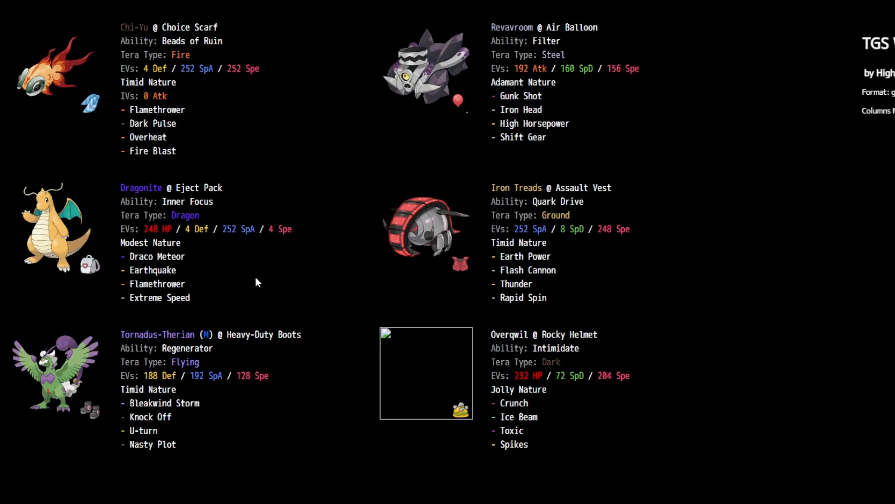
mouse_move(126, 258)
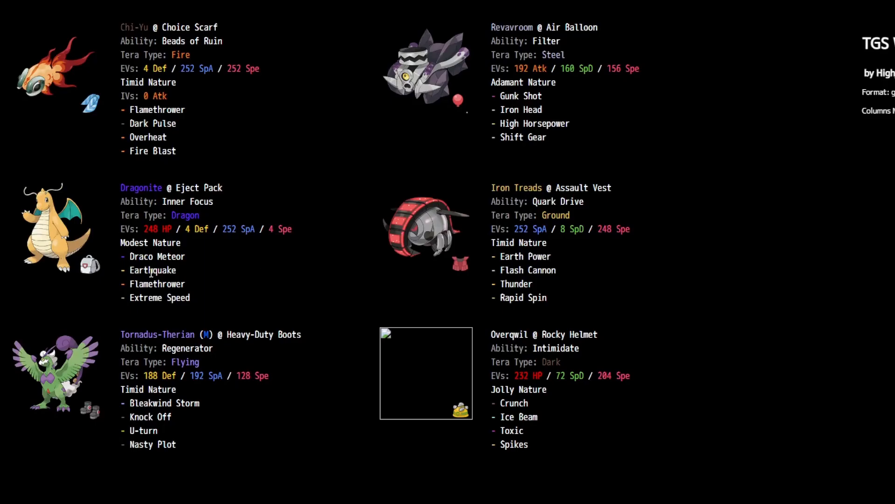
mouse_move(313, 339)
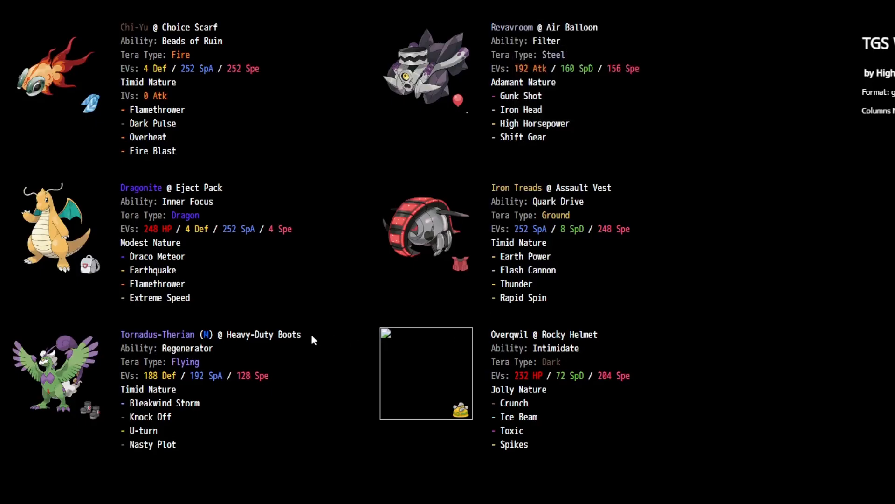
mouse_move(204, 389)
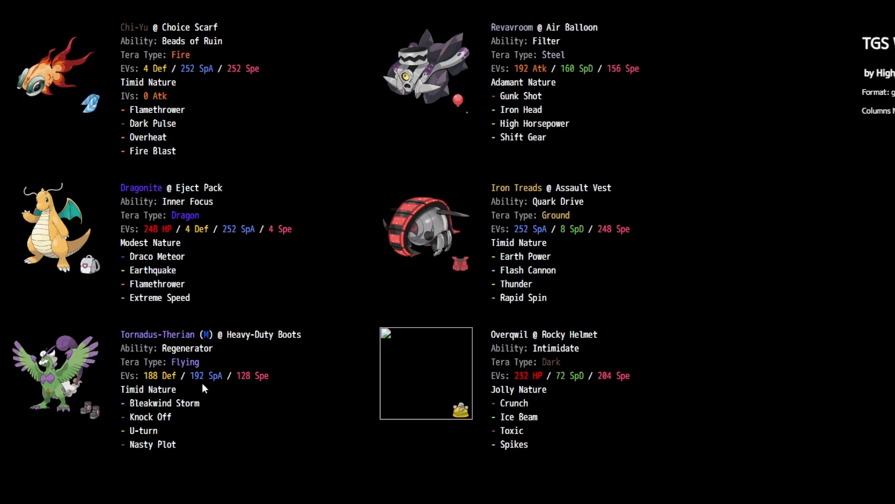
mouse_move(125, 429)
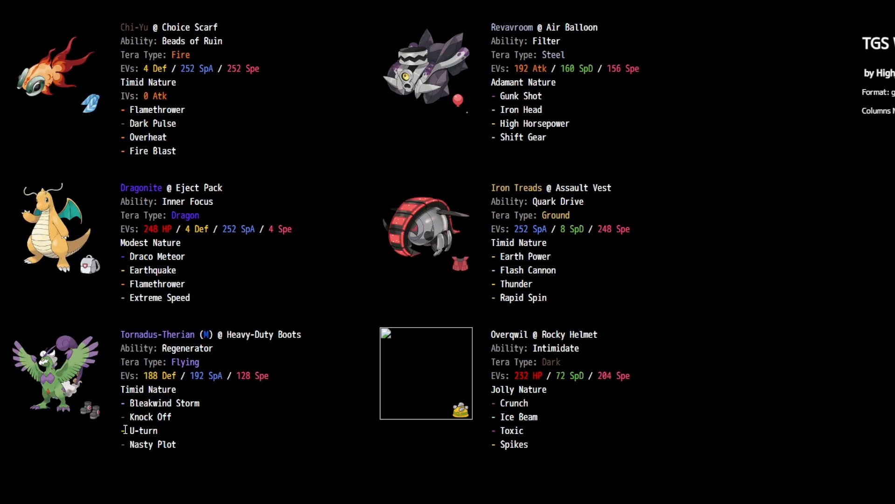
mouse_move(248, 402)
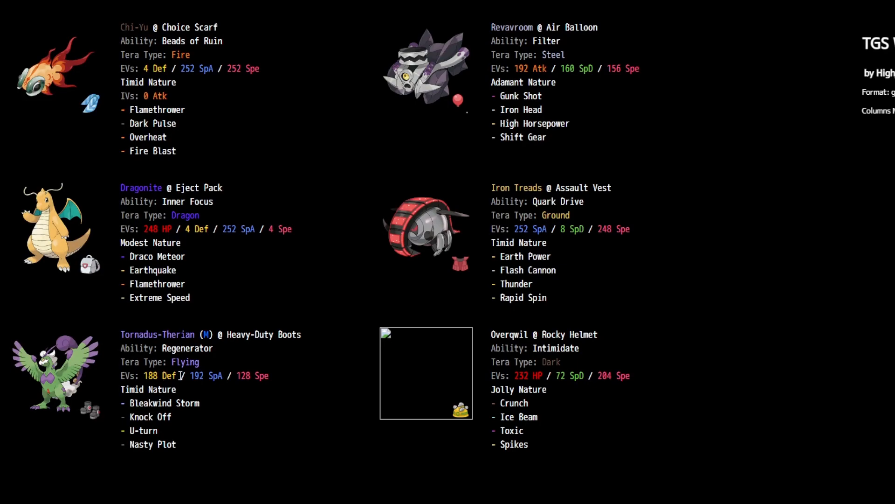
mouse_move(590, 40)
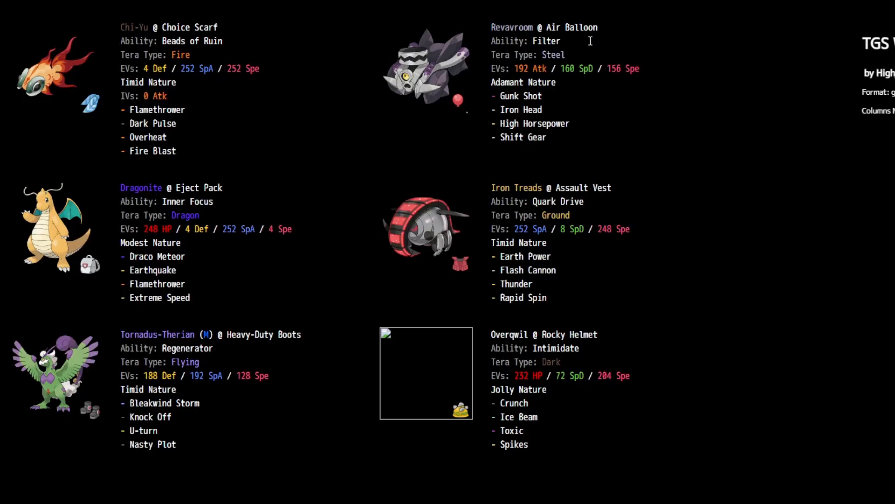
mouse_move(554, 33)
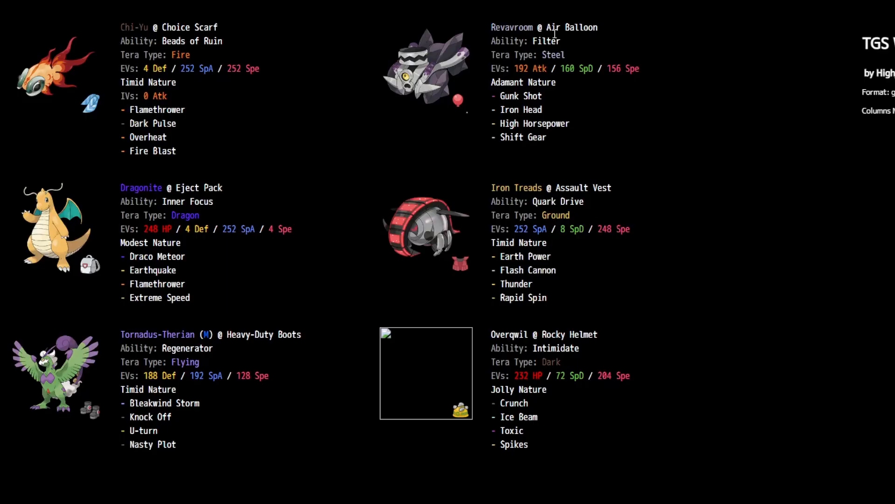
mouse_move(720, 218)
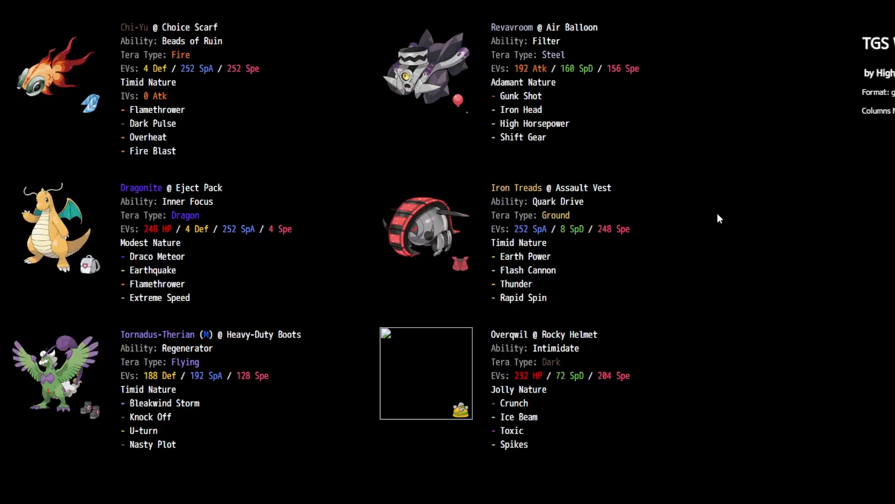
mouse_move(477, 88)
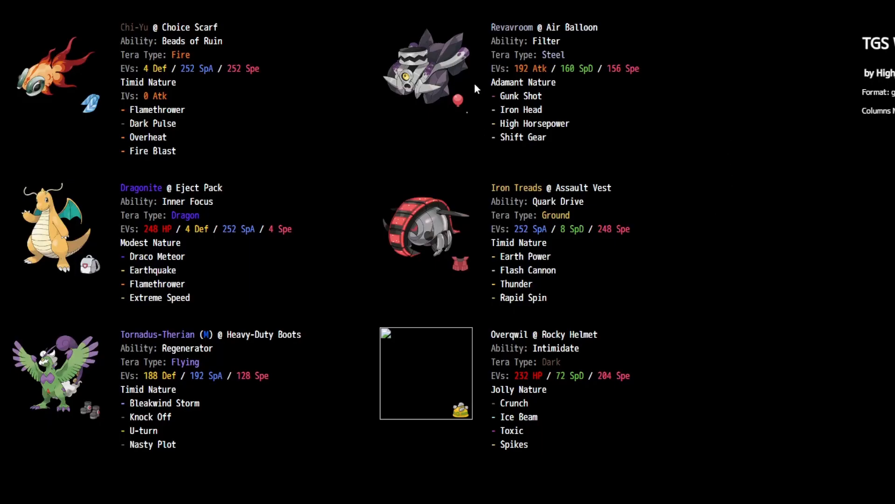
mouse_move(472, 84)
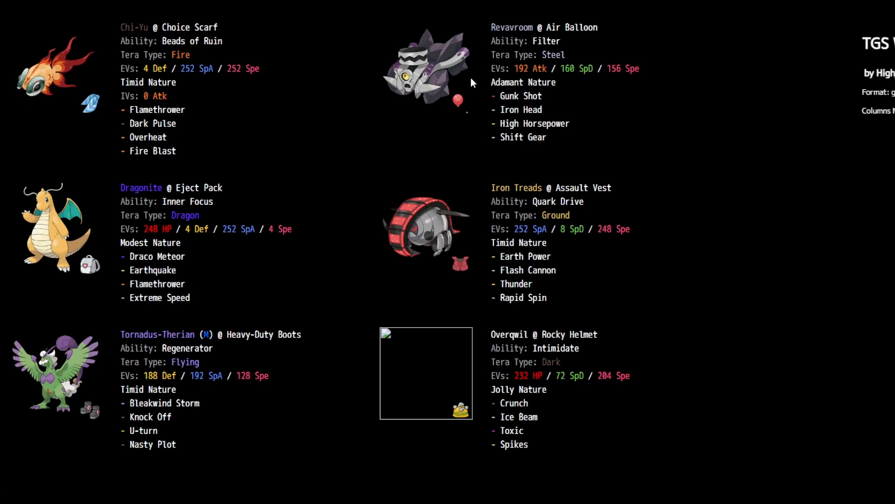
mouse_move(520, 117)
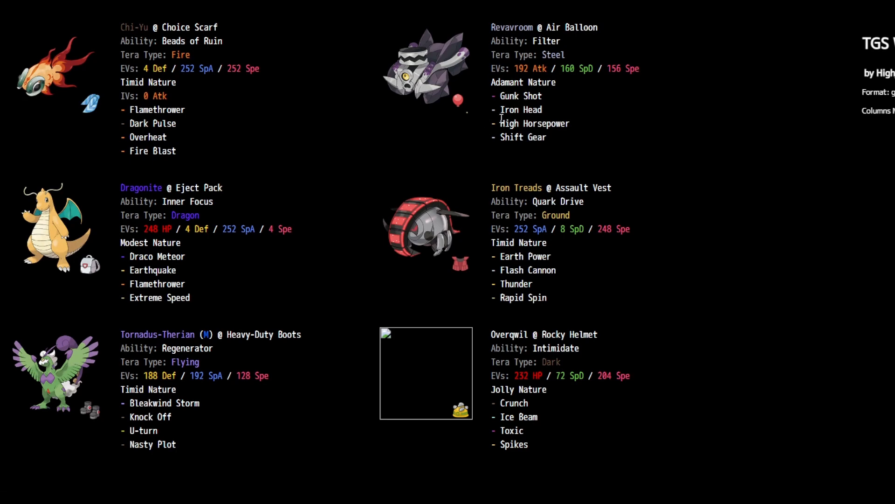
mouse_move(611, 153)
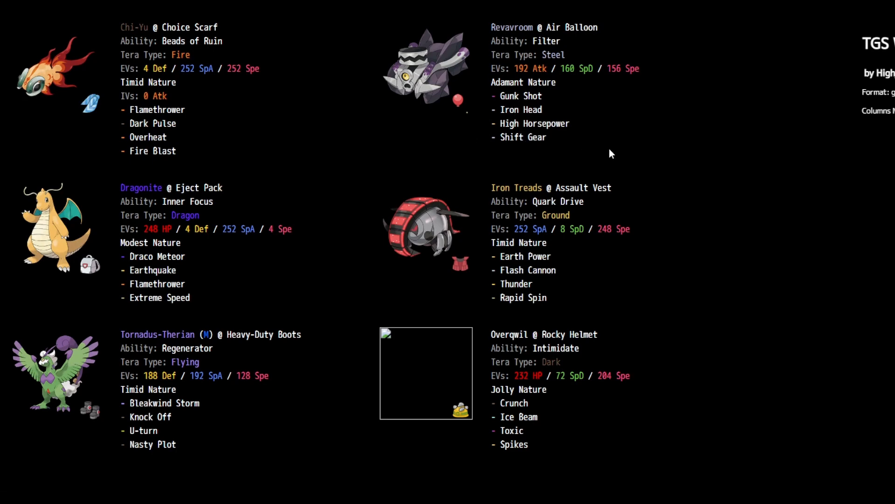
mouse_move(568, 268)
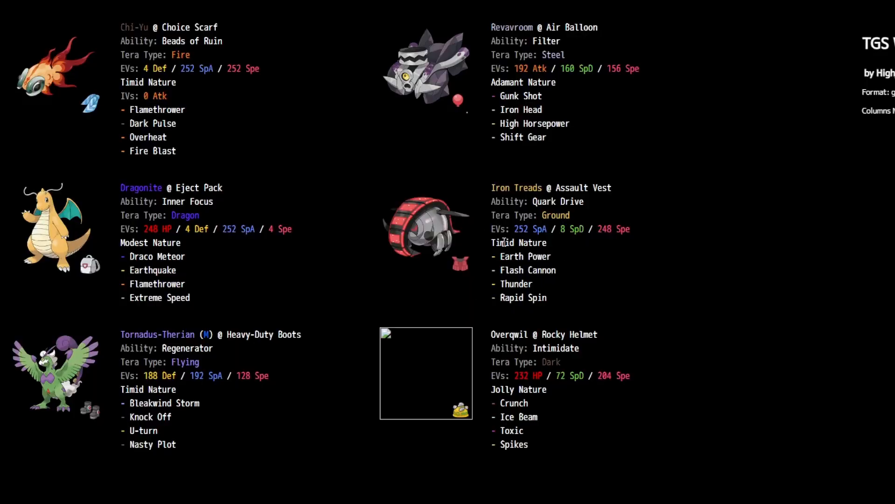
mouse_move(565, 215)
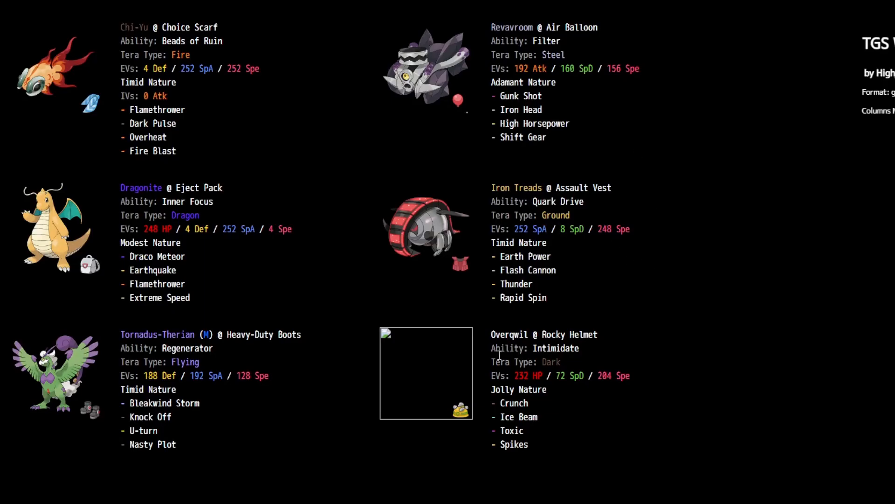
mouse_move(564, 273)
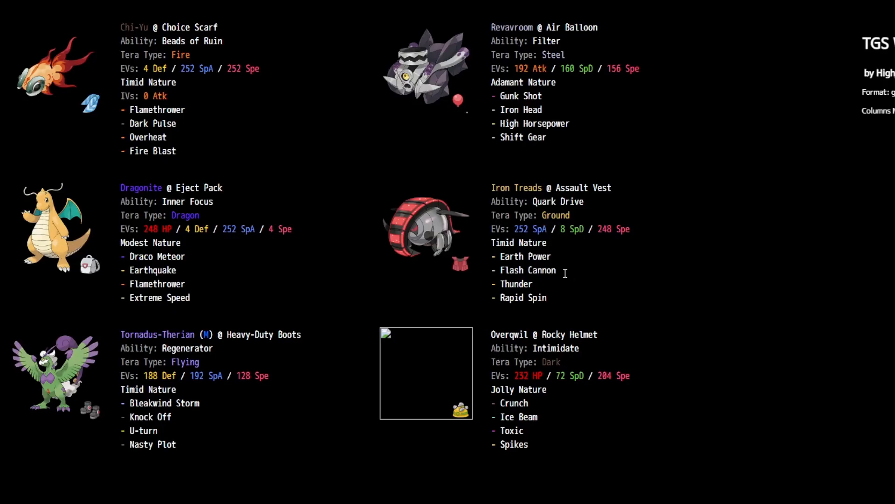
mouse_move(530, 347)
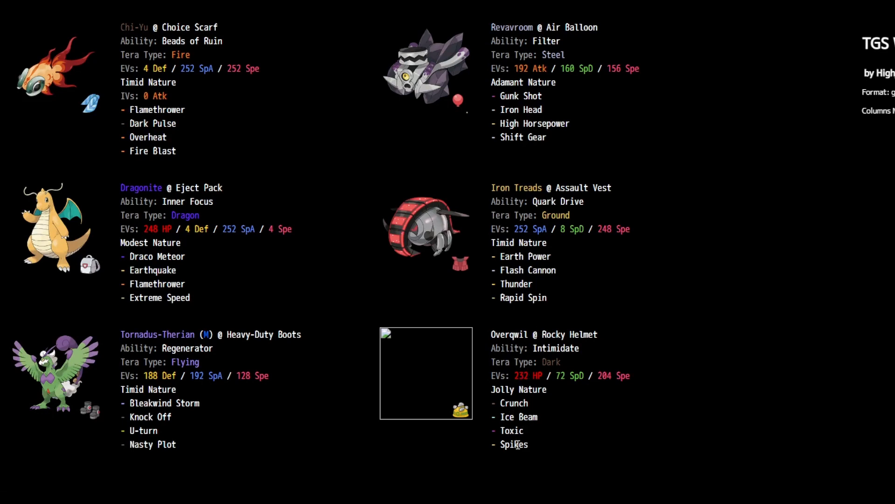
mouse_move(510, 361)
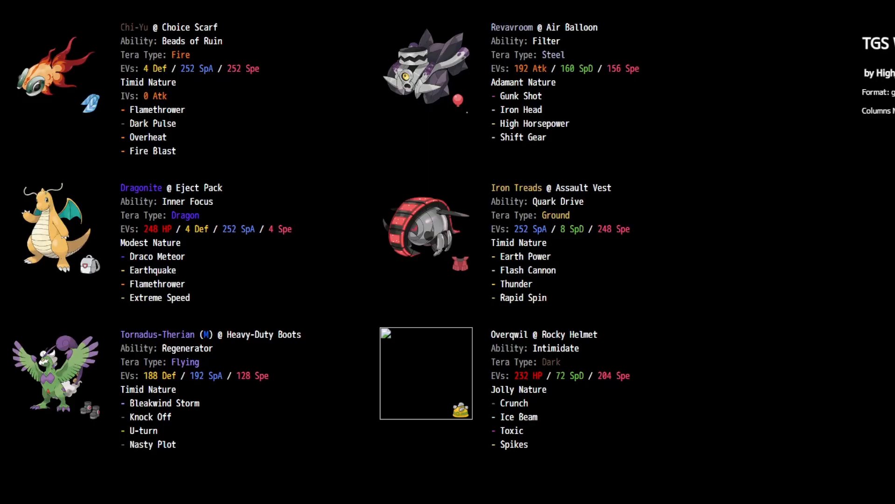
mouse_move(702, 302)
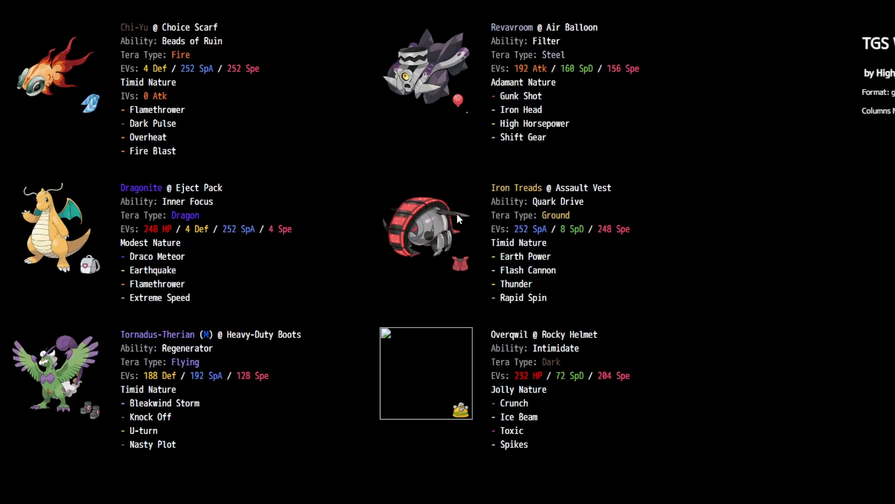
mouse_move(575, 294)
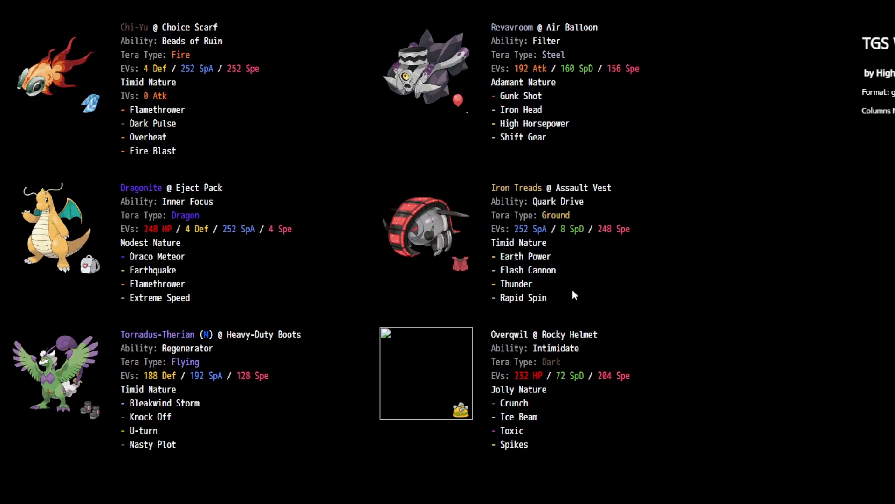
mouse_move(445, 267)
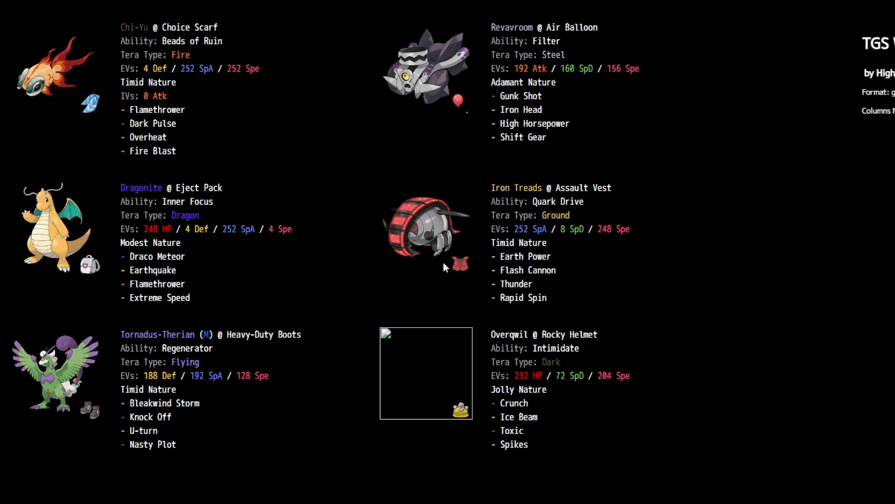
mouse_move(271, 291)
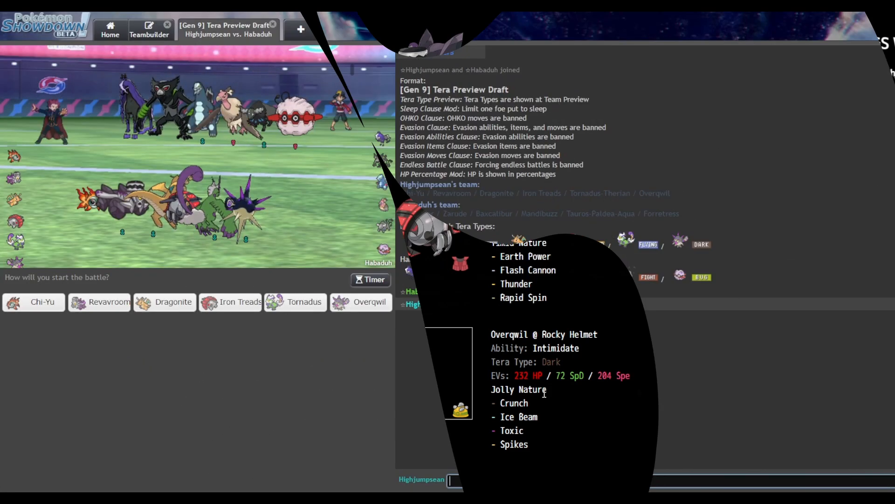
mouse_move(639, 392)
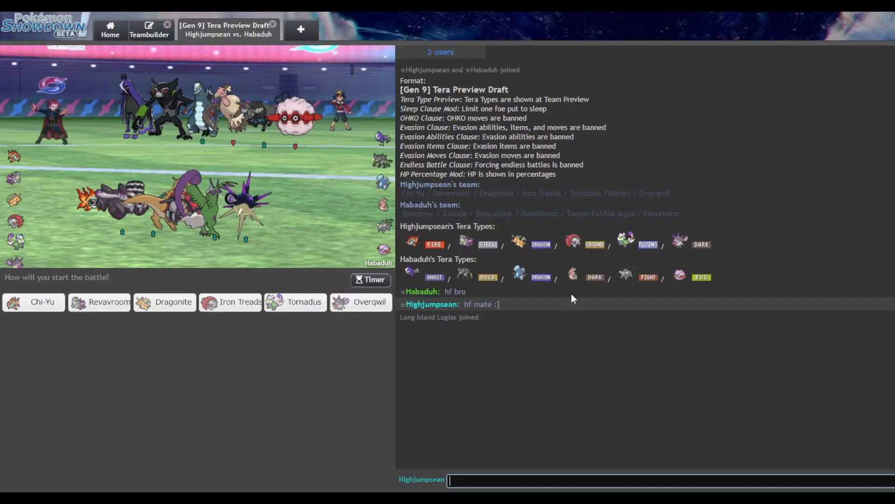
mouse_move(211, 343)
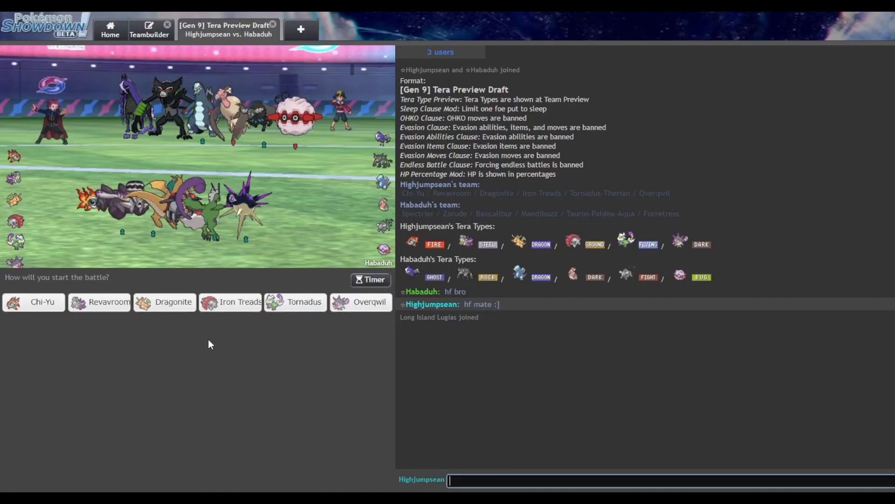
Pick Dragonite as the lead at team preview
click(173, 302)
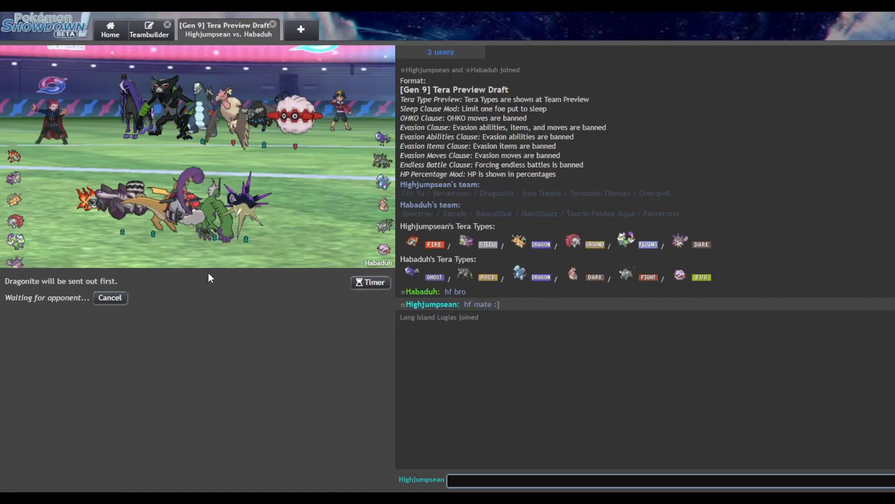
Switch Dragonite to Overqwil on turn 1, then send in Chi-Yu after Overqwil faints
click(369, 282)
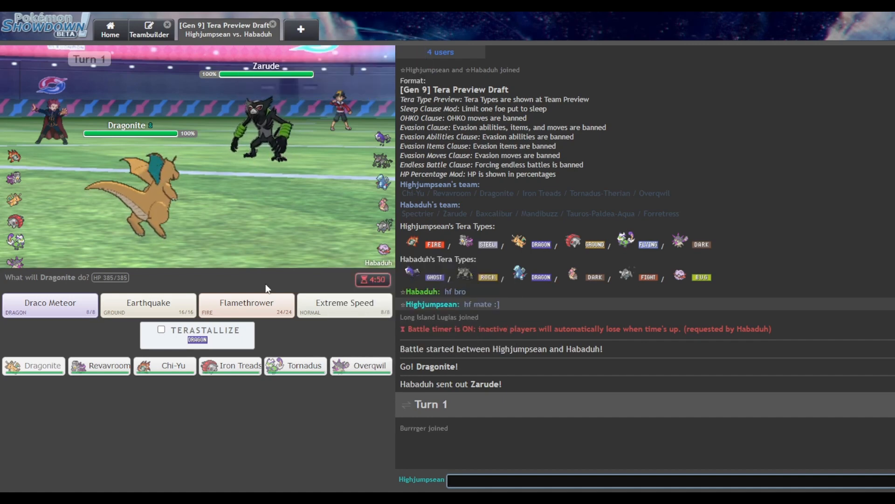
mouse_move(147, 249)
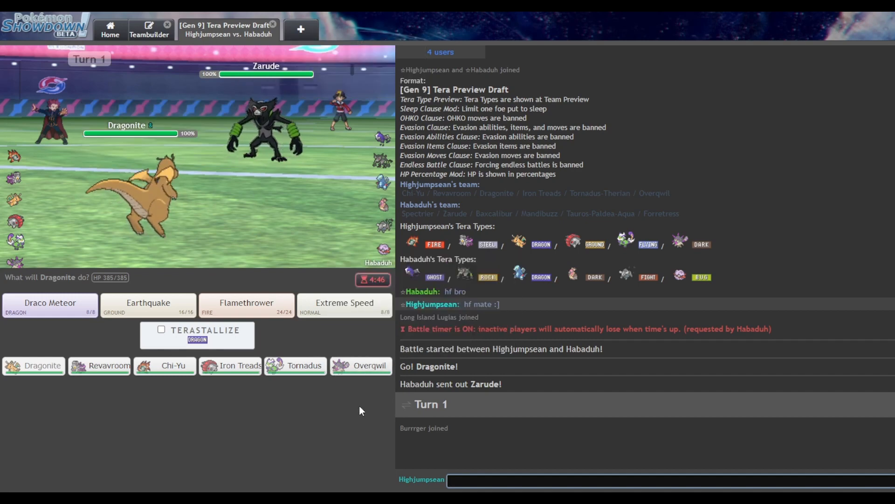
click(361, 366)
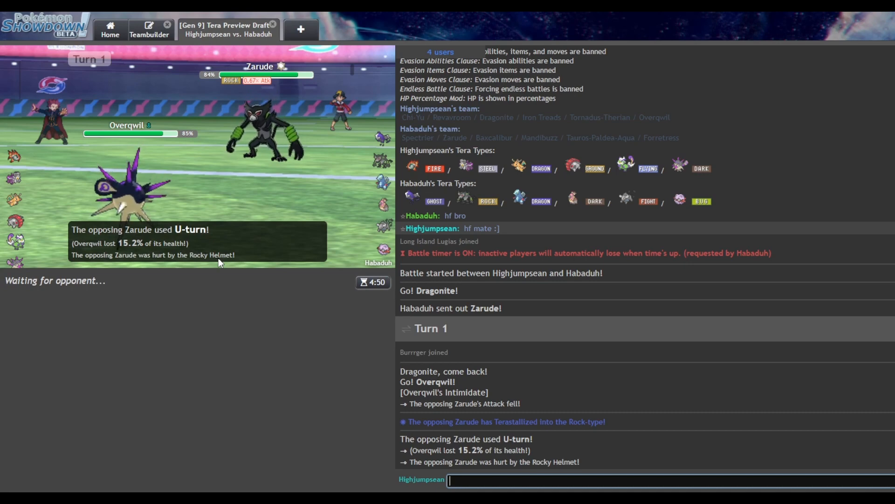
mouse_move(14, 162)
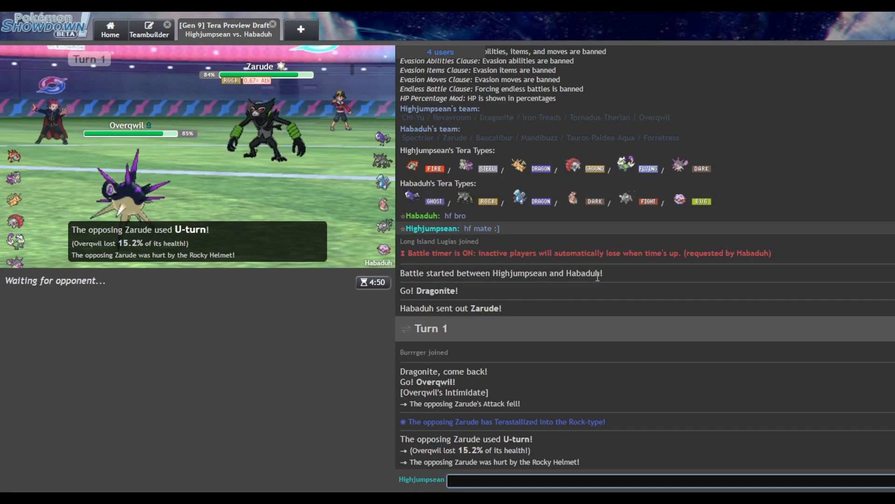
mouse_move(378, 248)
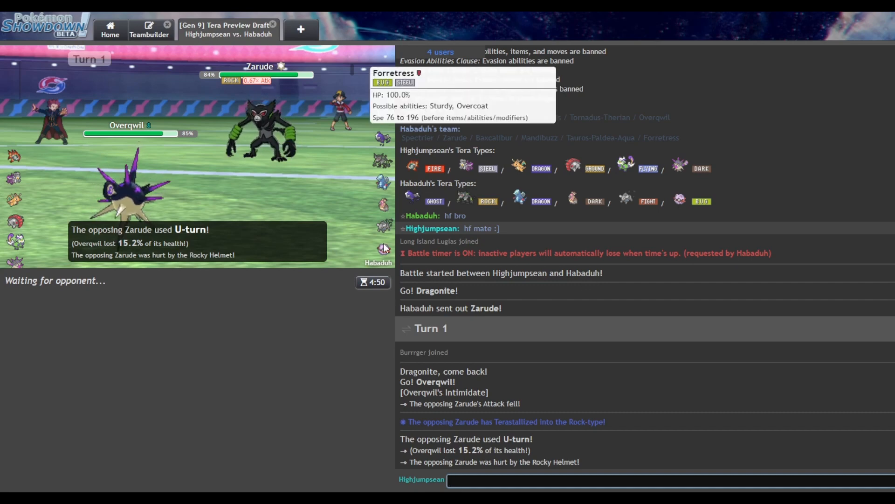
mouse_move(383, 181)
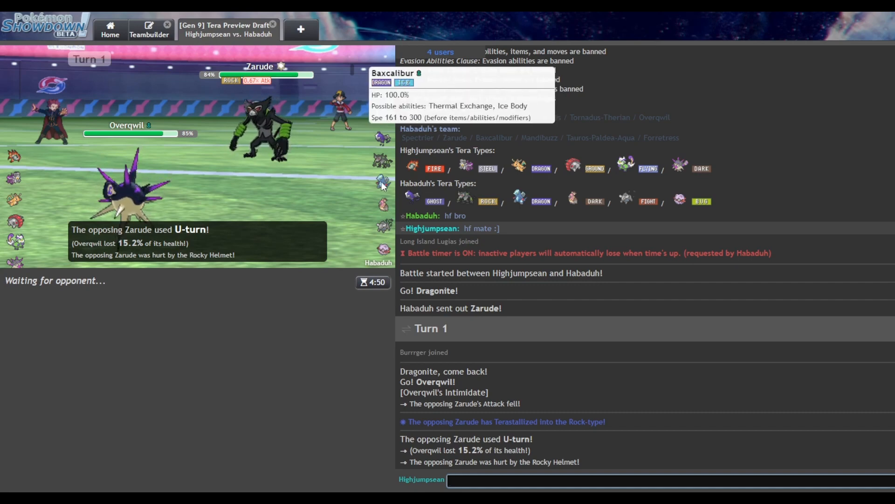
mouse_move(382, 249)
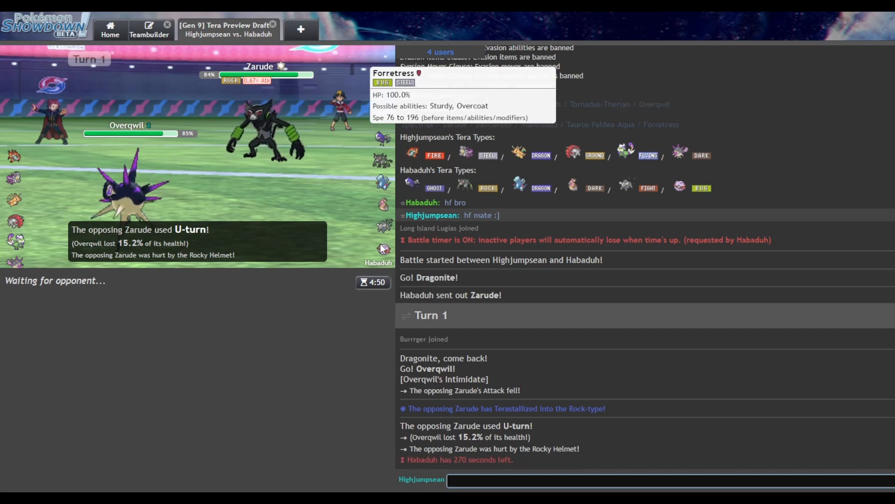
mouse_move(23, 223)
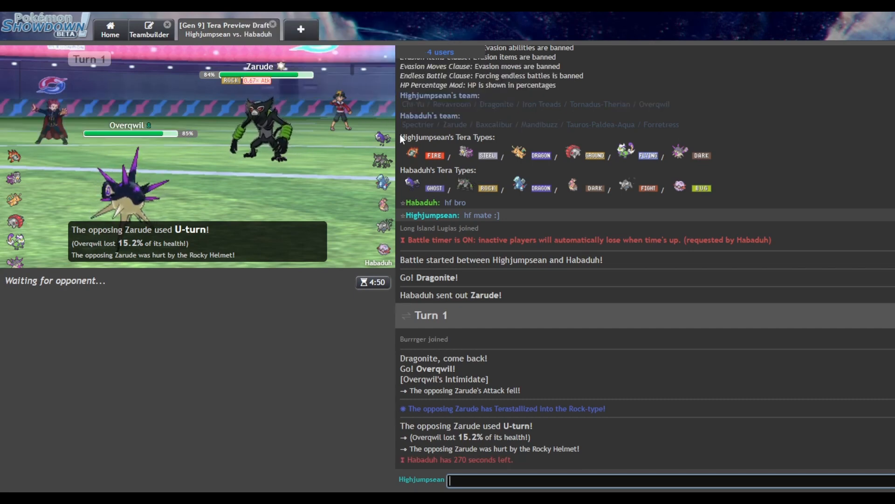
mouse_move(624, 296)
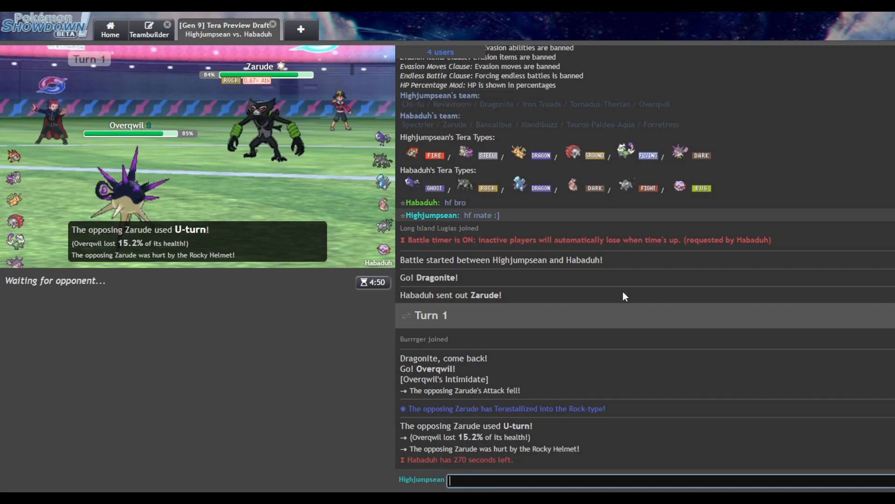
mouse_move(382, 249)
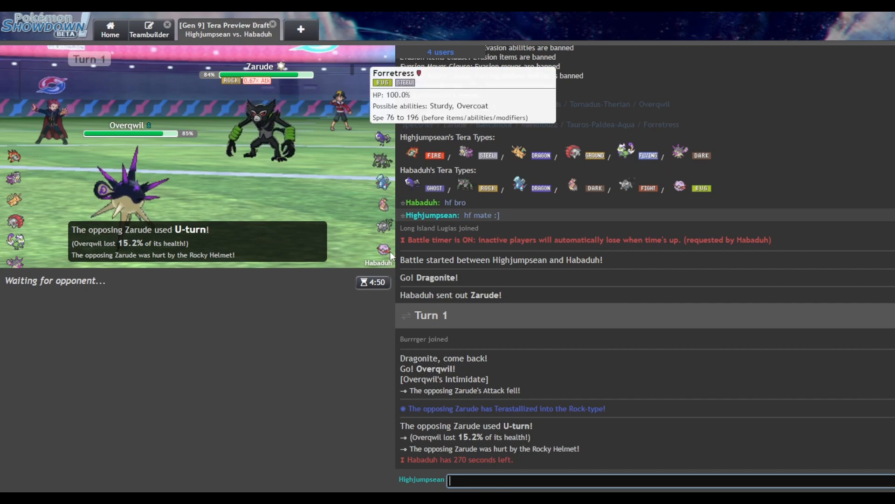
mouse_move(317, 260)
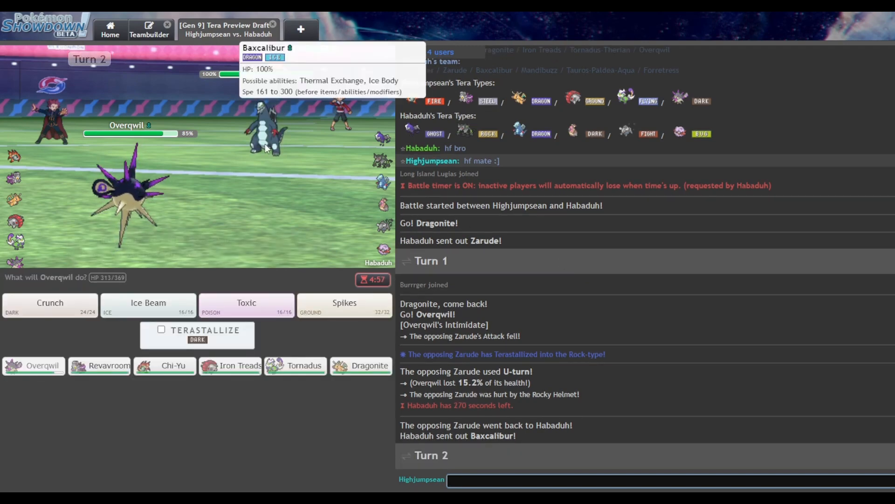
mouse_move(189, 224)
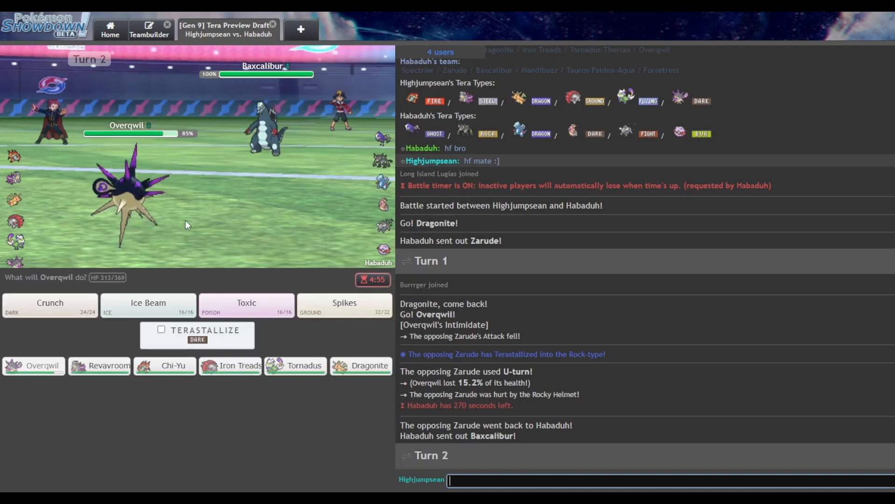
mouse_move(241, 219)
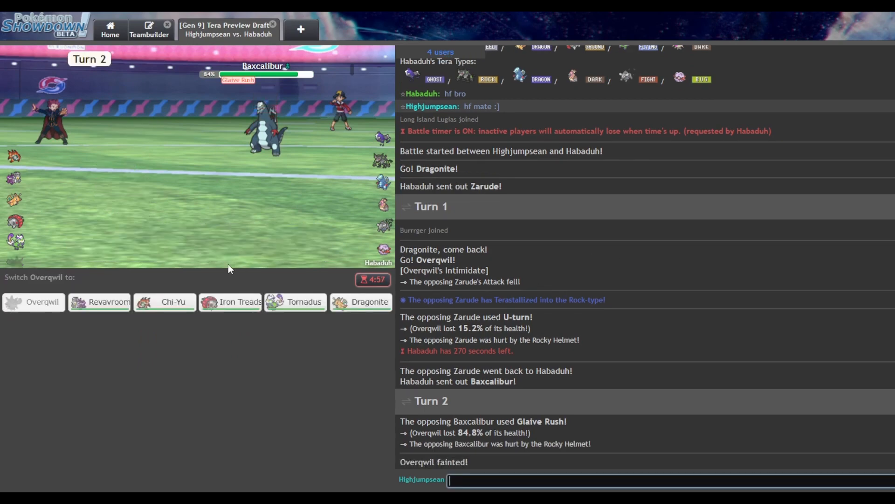
mouse_move(173, 302)
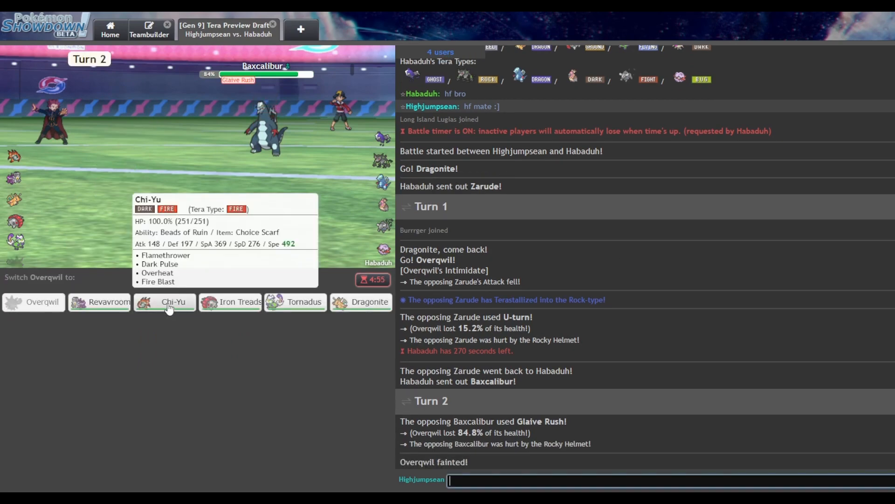
mouse_move(305, 301)
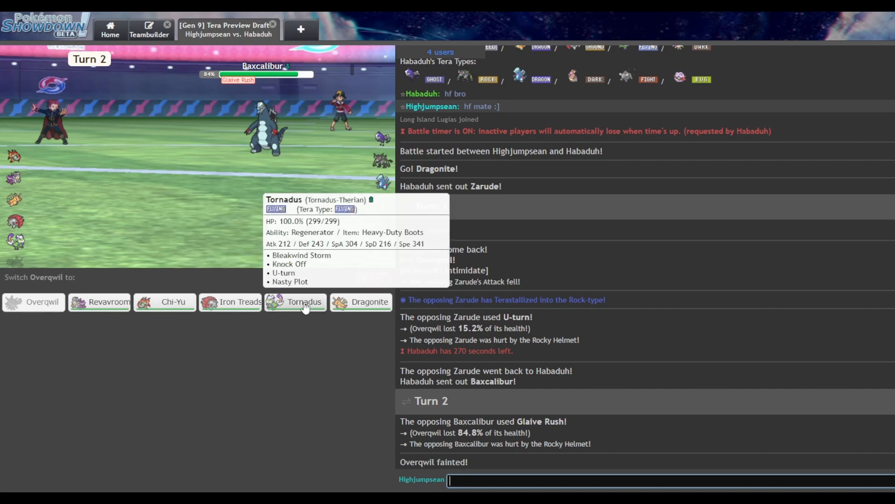
mouse_move(360, 302)
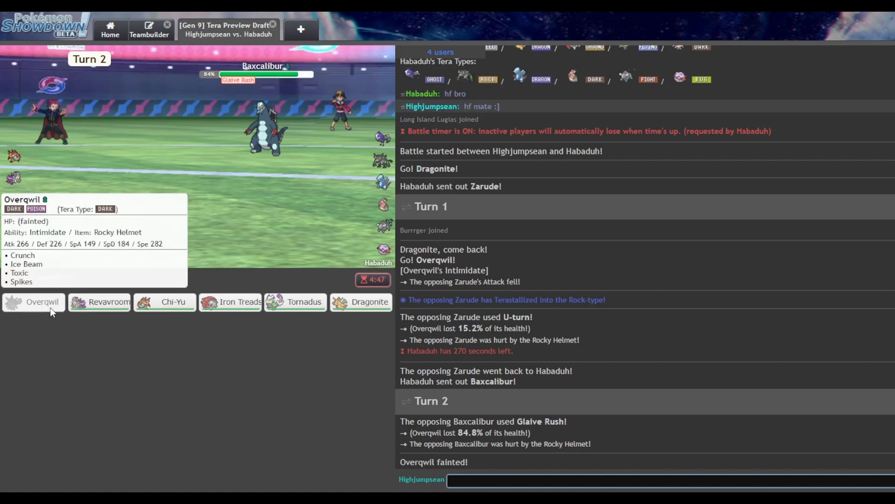
mouse_move(576, 241)
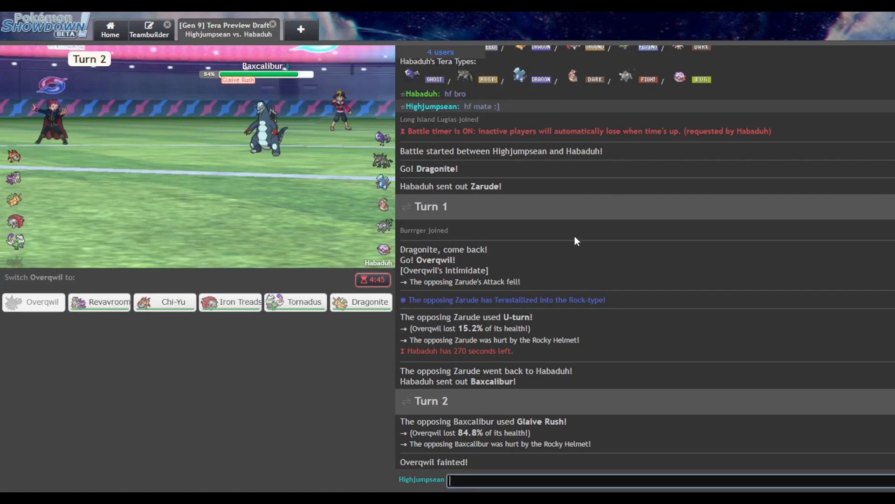
mouse_move(189, 347)
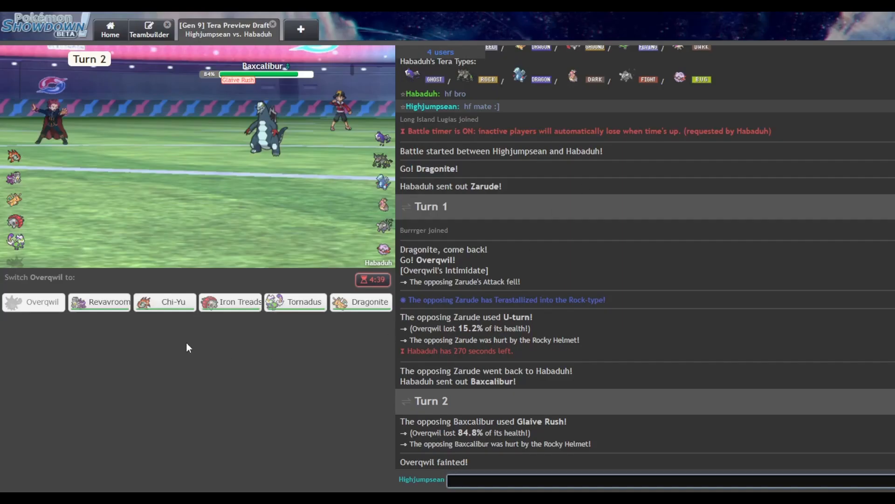
mouse_move(173, 301)
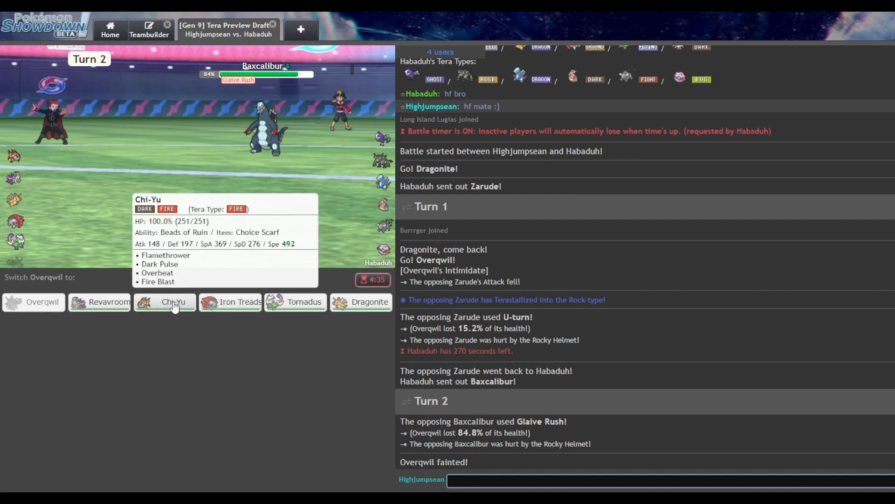
mouse_move(230, 302)
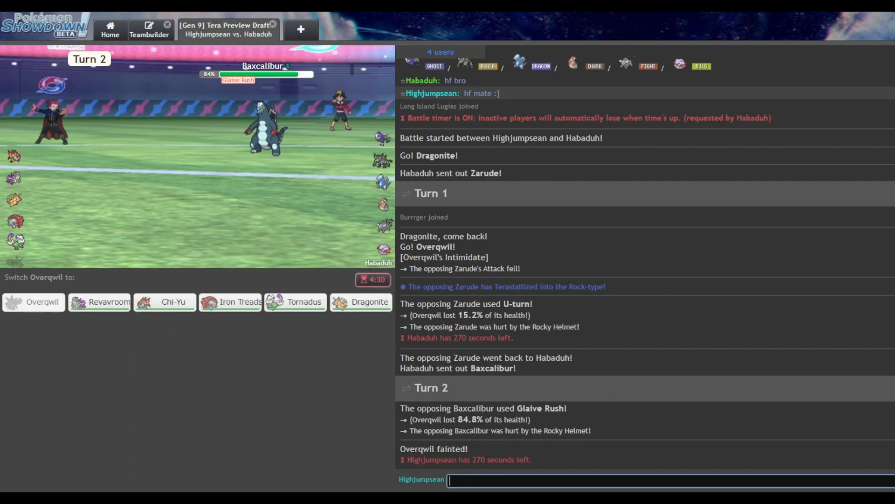
mouse_move(230, 302)
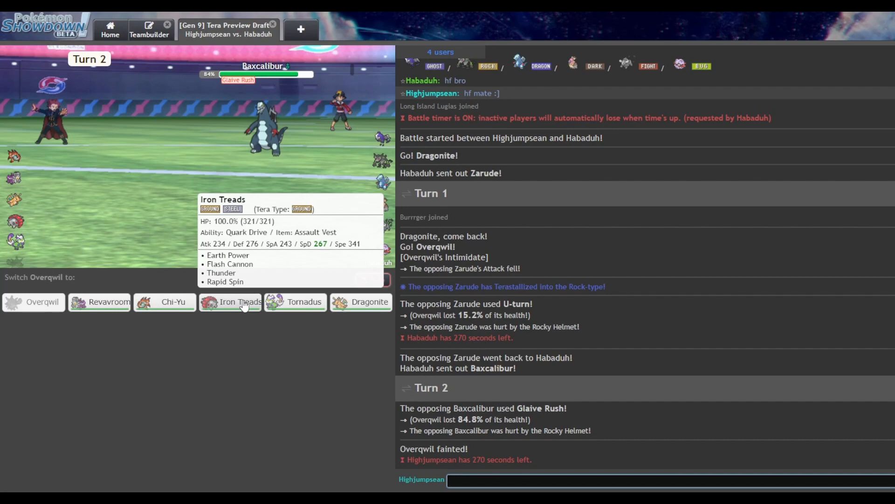
mouse_move(295, 302)
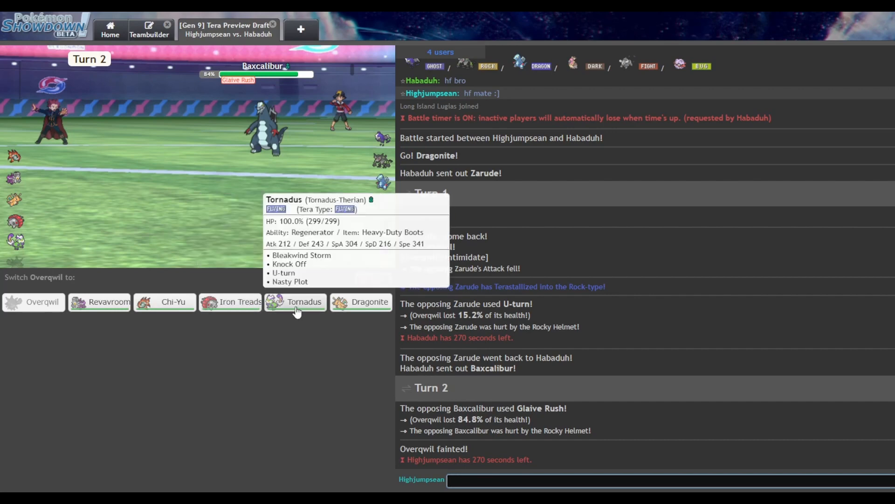
click(164, 302)
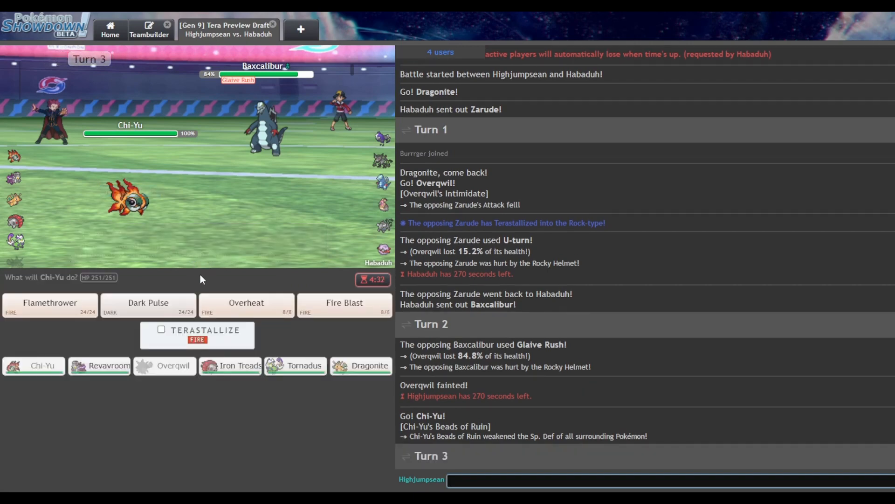
click(161, 330)
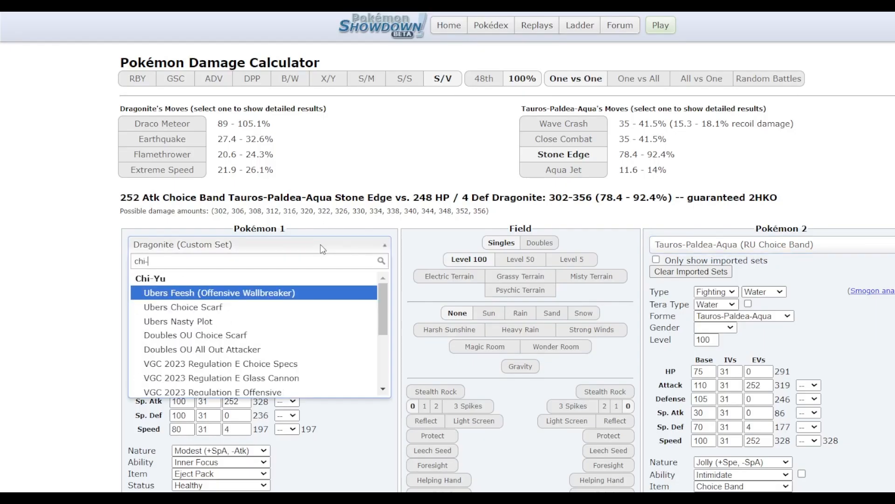
Calculate Tera Fire Chi-Yu attacking a 252 HP / 252 Sp. Def Tauros-Paldea-Aqua
click(219, 292)
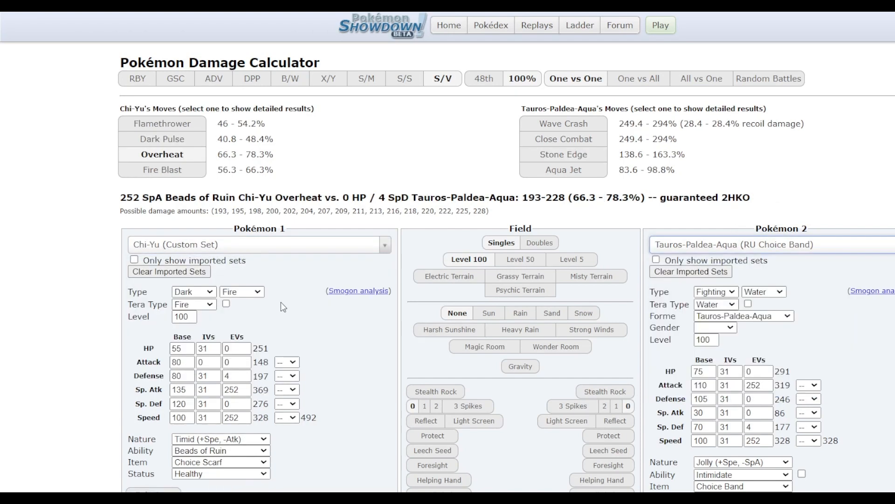
click(226, 303)
text(252)
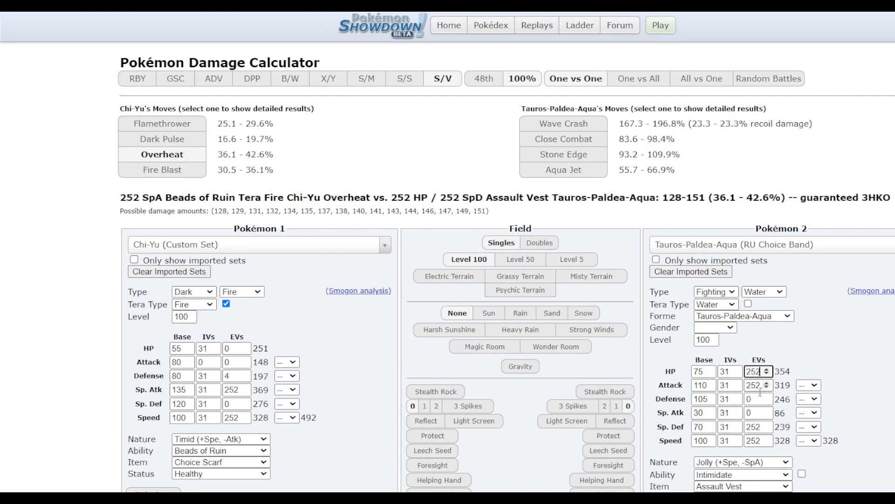
click(742, 462)
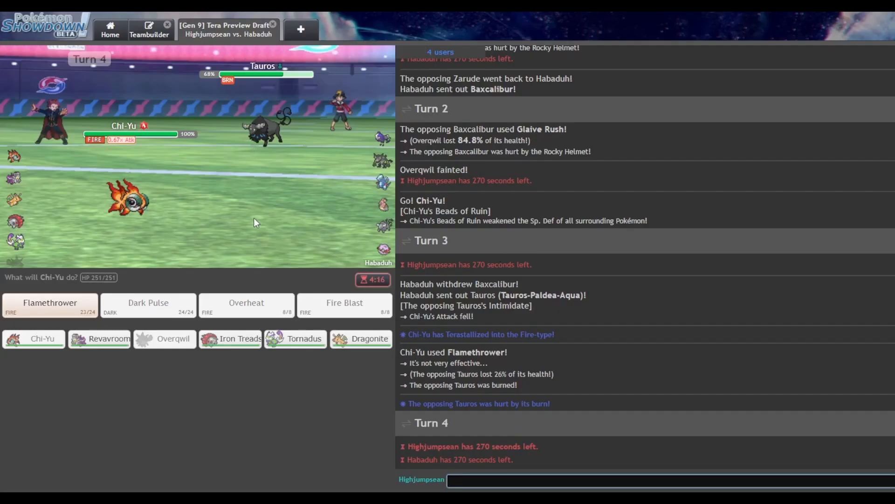
mouse_move(295, 338)
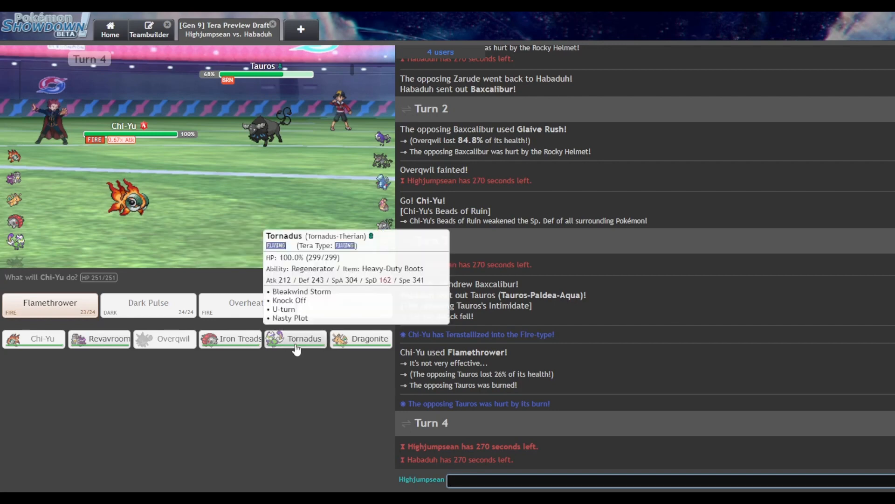
Switch Chi-Yu out for Tornadus
click(295, 338)
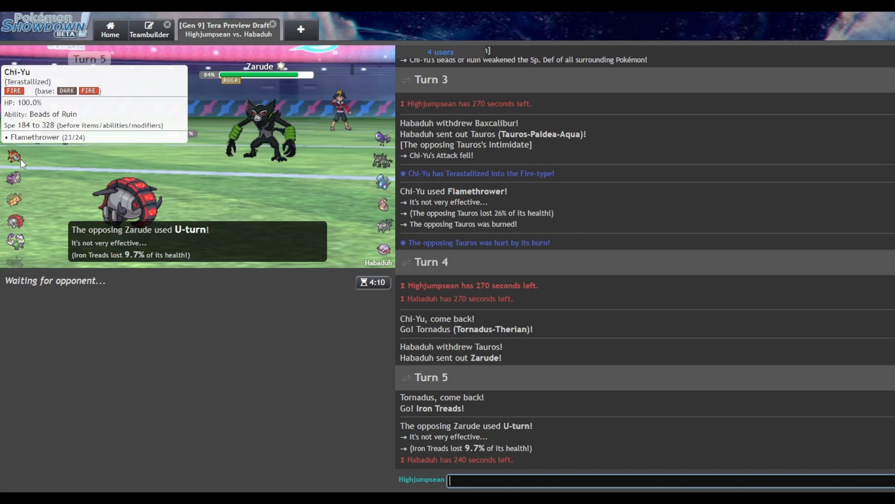
mouse_move(14, 201)
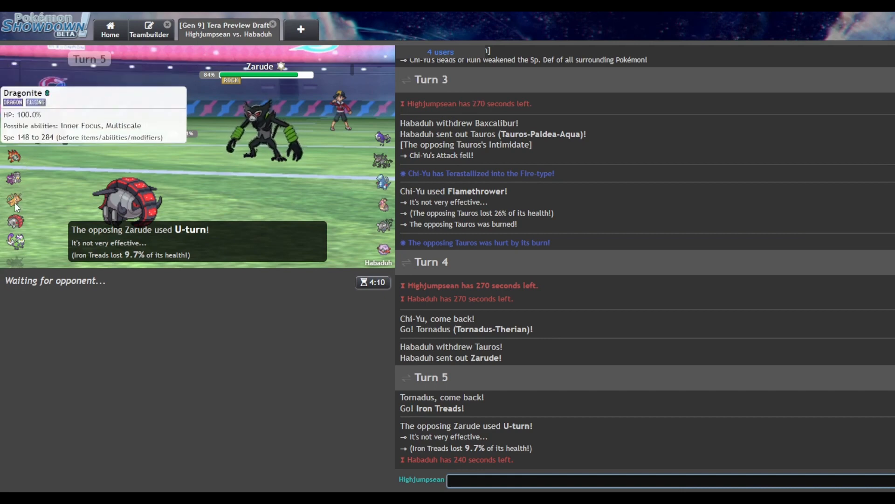
mouse_move(384, 181)
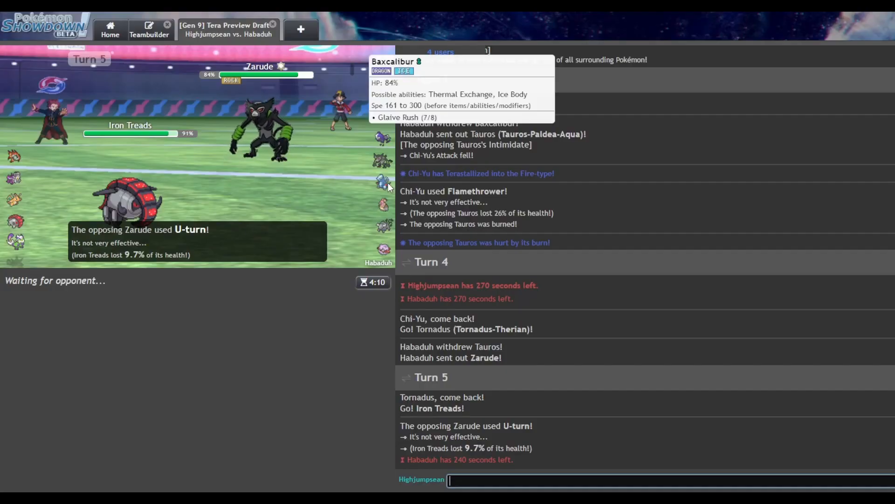
mouse_move(51, 194)
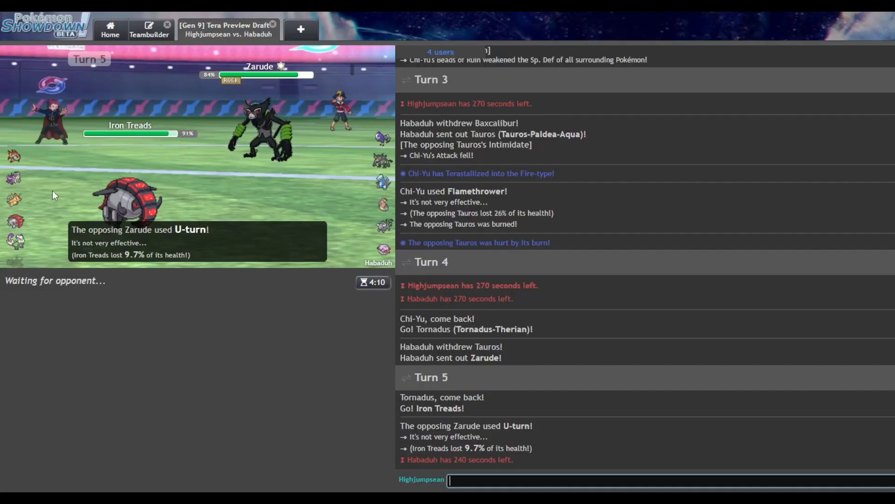
mouse_move(384, 178)
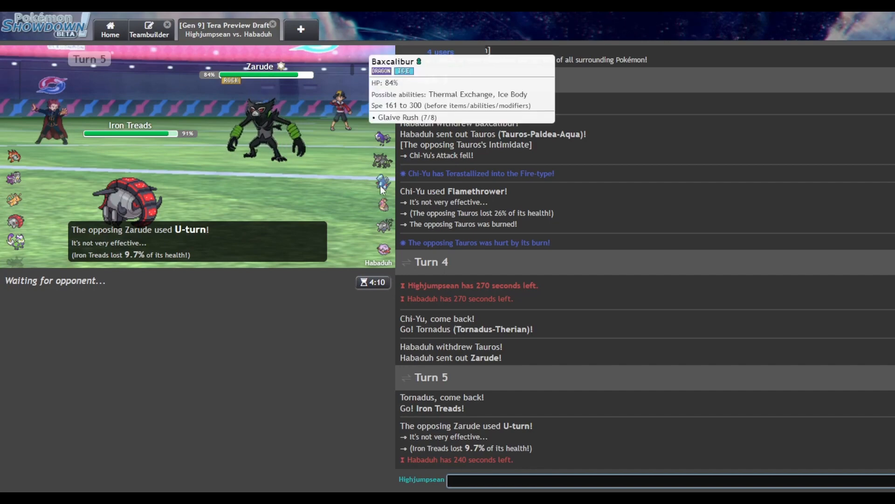
mouse_move(265, 148)
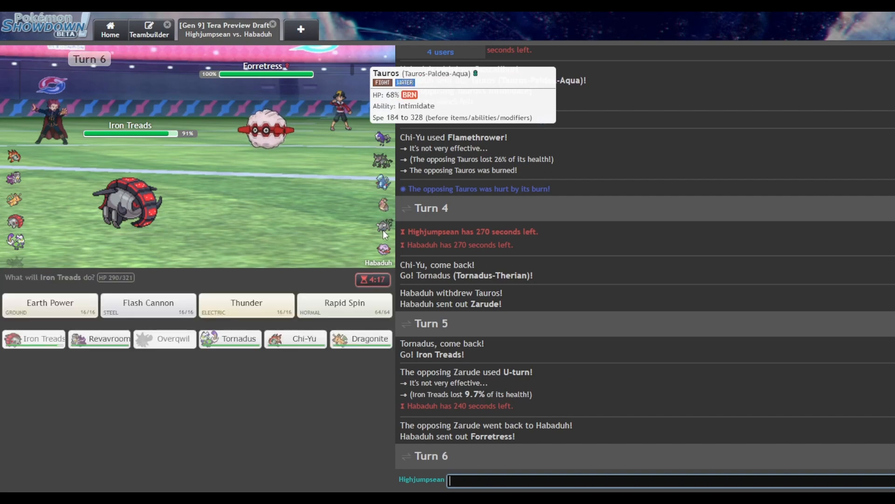
mouse_move(384, 252)
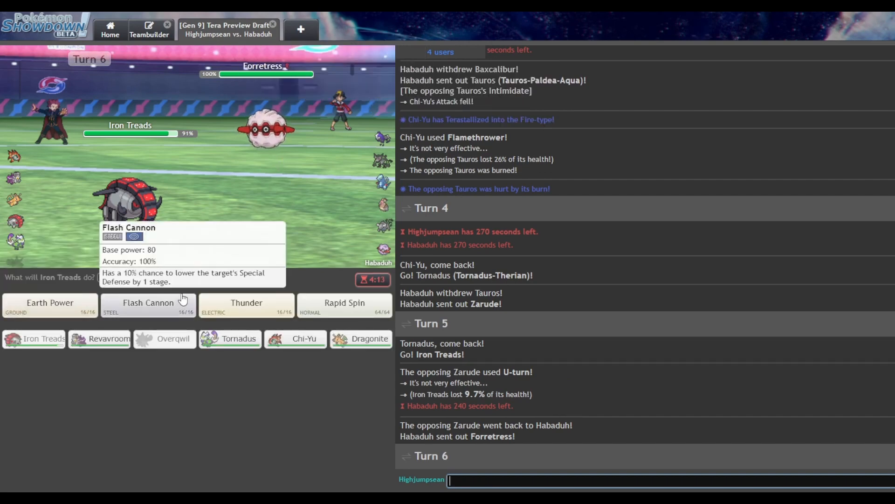
mouse_move(209, 273)
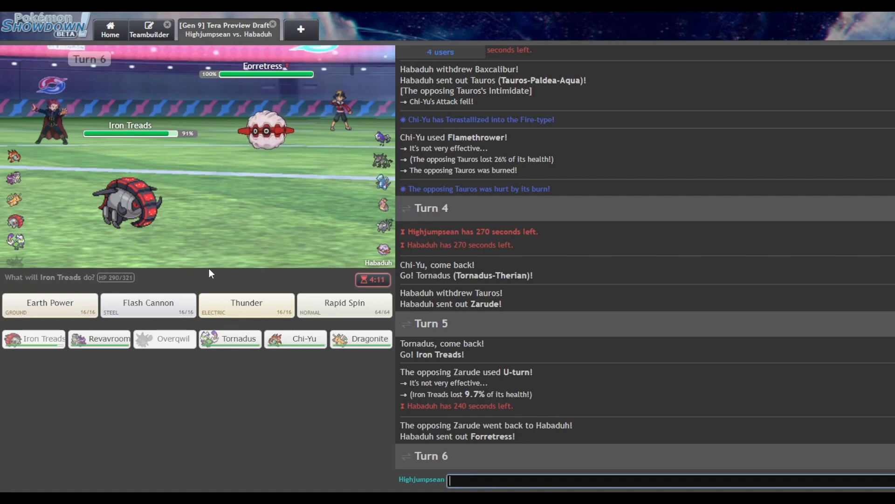
mouse_move(361, 338)
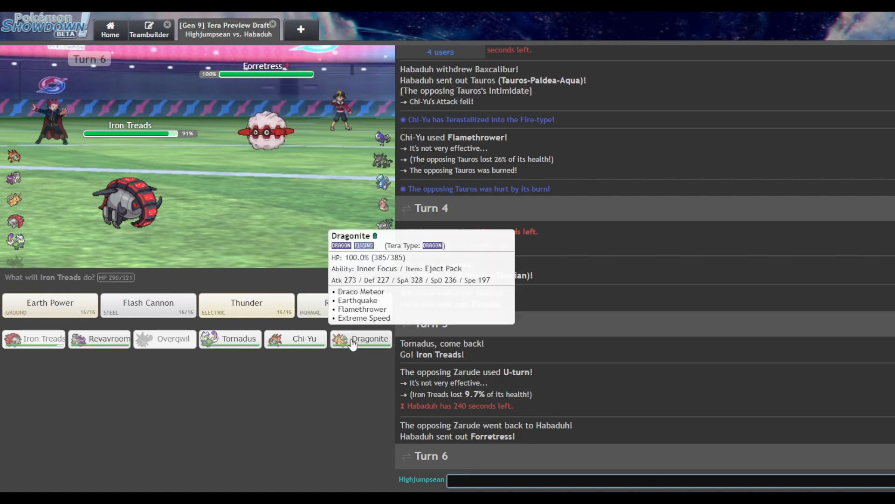
mouse_move(265, 130)
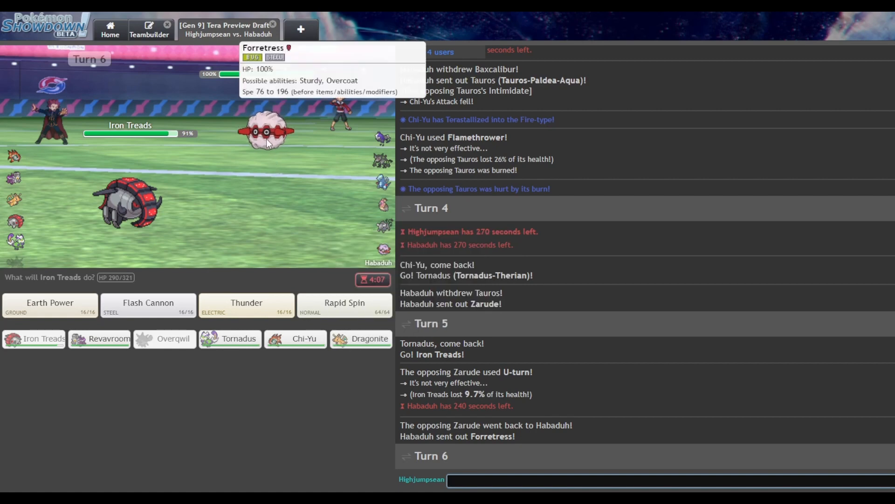
mouse_move(361, 338)
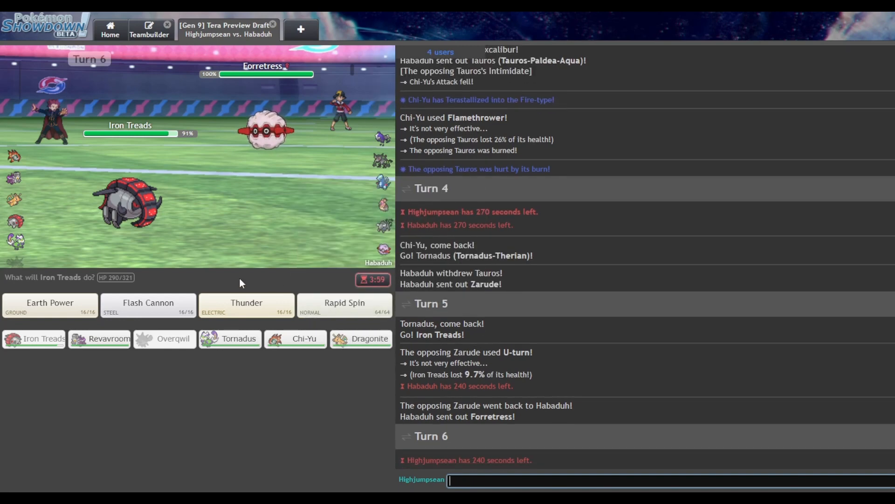
mouse_move(234, 270)
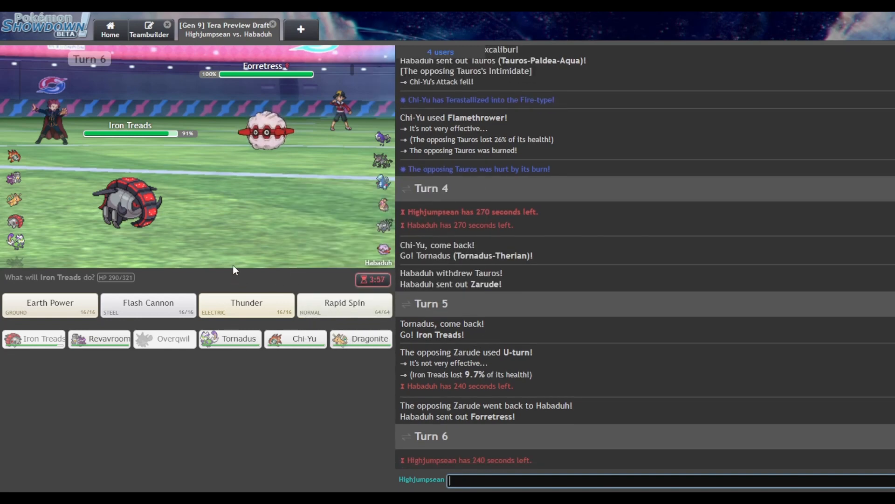
mouse_move(50, 305)
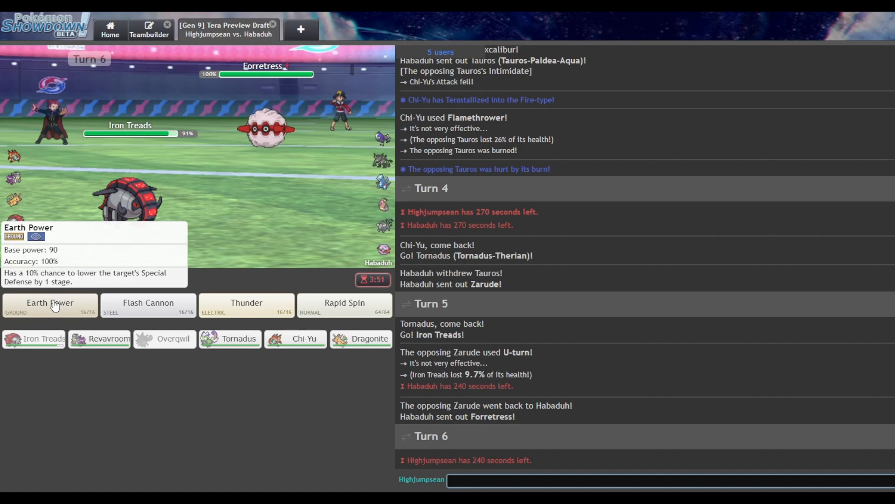
Hit Forretress with Iron Treads' Earth Power for 36%
click(49, 303)
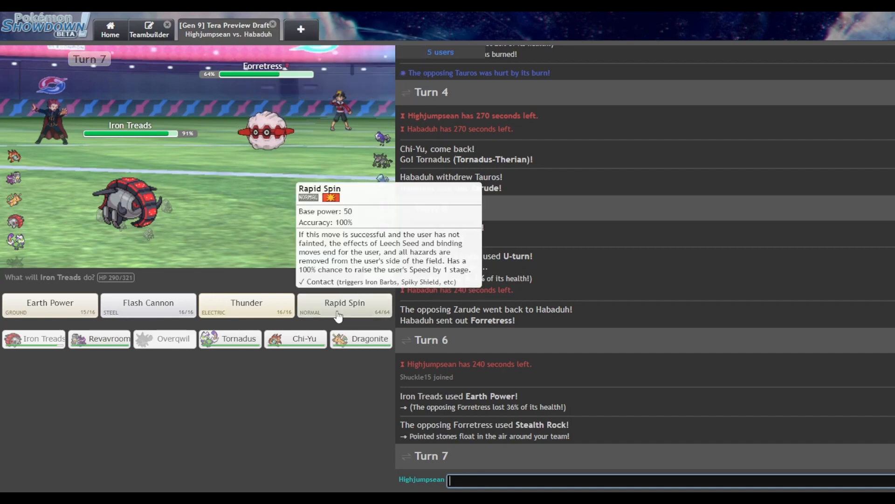
Use Iron Treads' Rapid Spin to clear Stealth Rock, then review the switch row
click(344, 303)
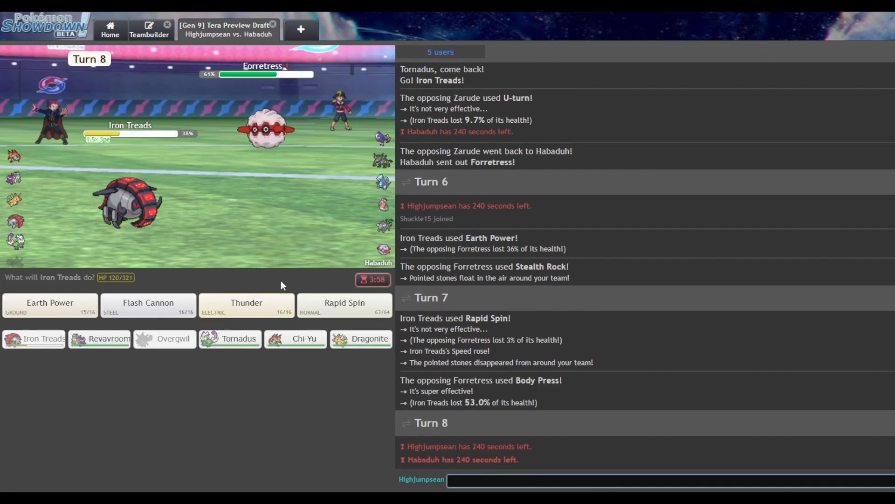
mouse_move(361, 339)
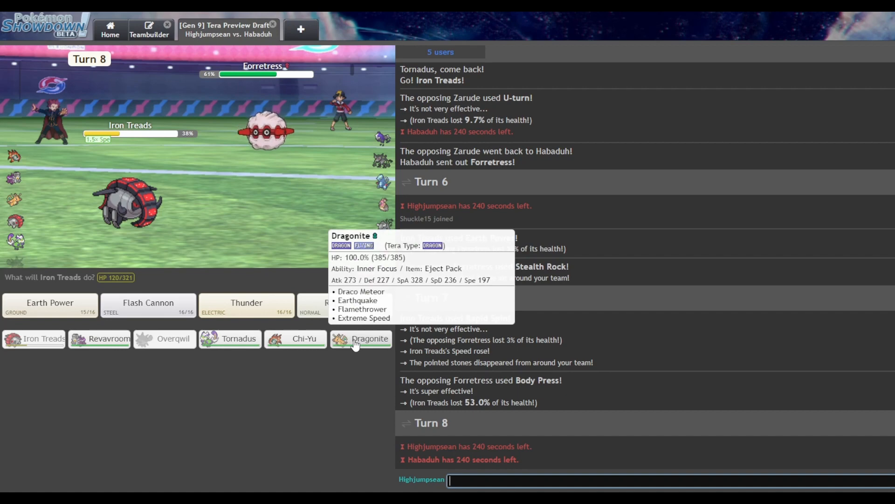
mouse_move(328, 343)
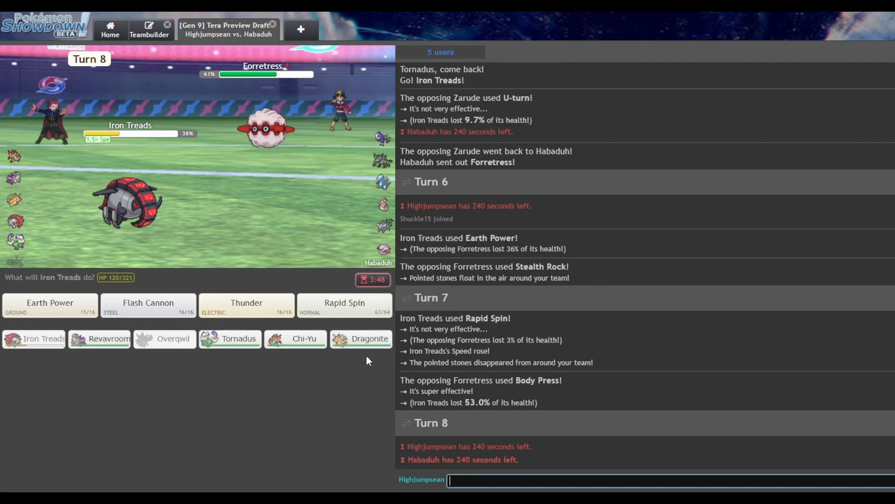
click(360, 338)
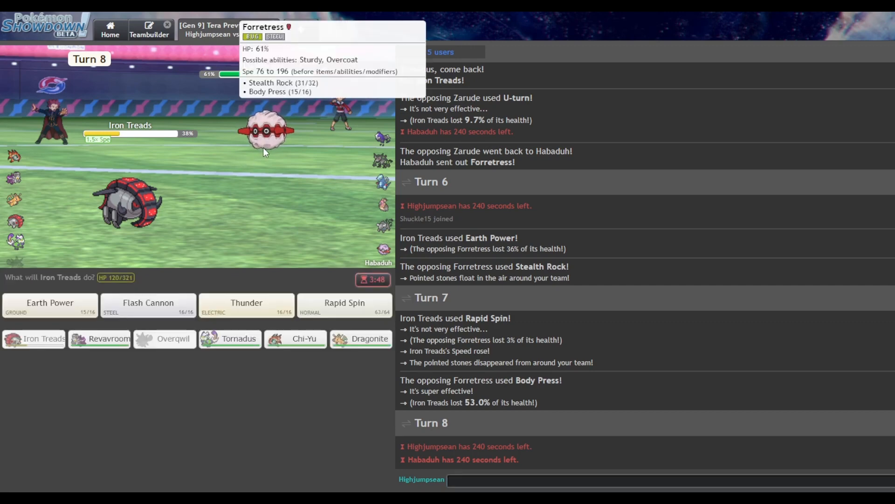
mouse_move(200, 263)
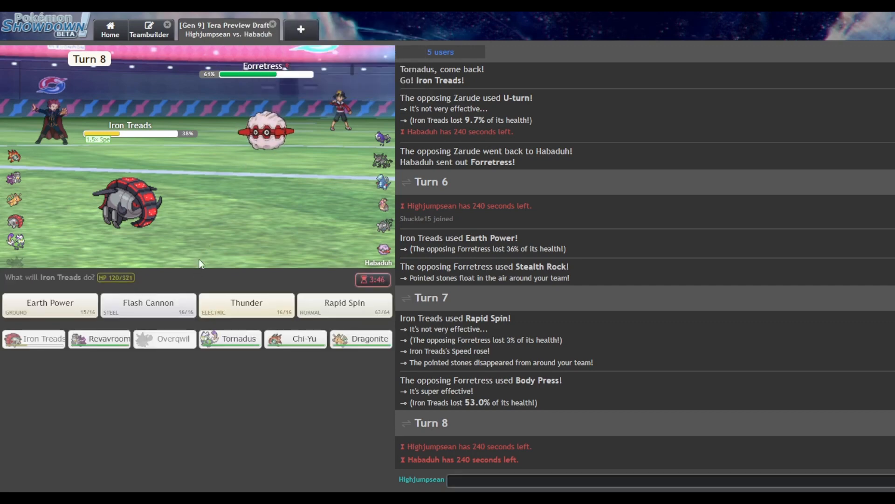
mouse_move(204, 281)
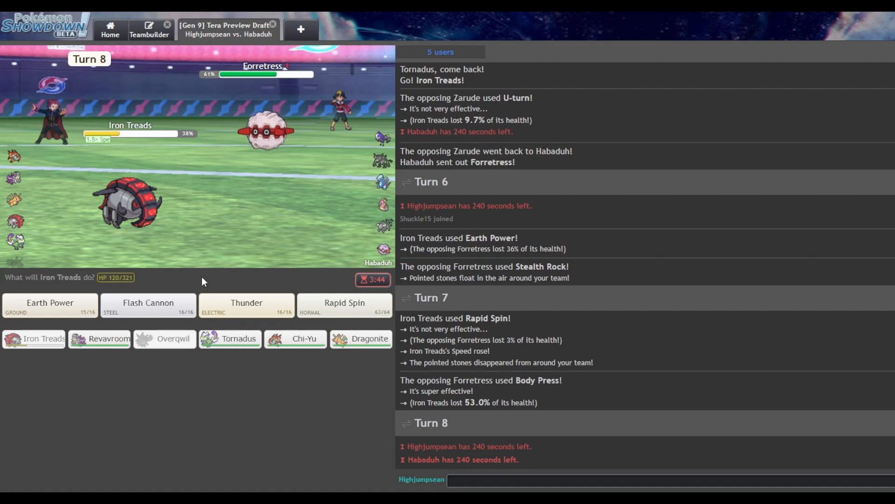
mouse_move(229, 279)
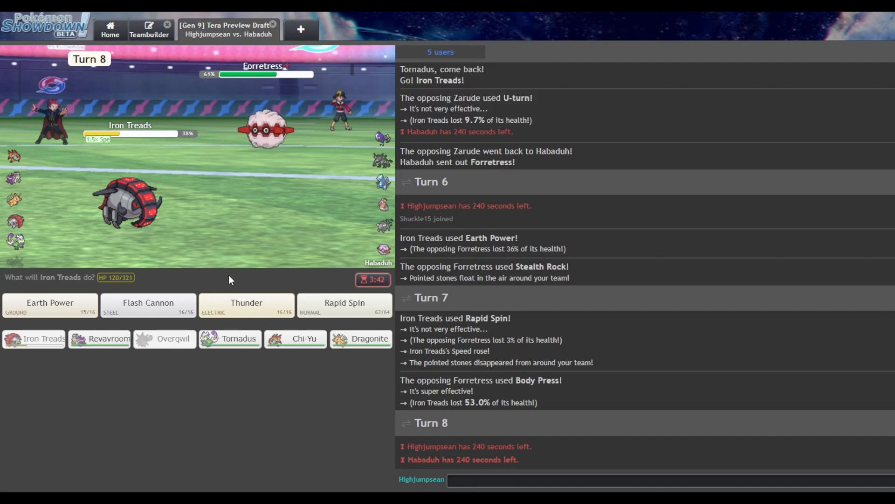
mouse_move(360, 338)
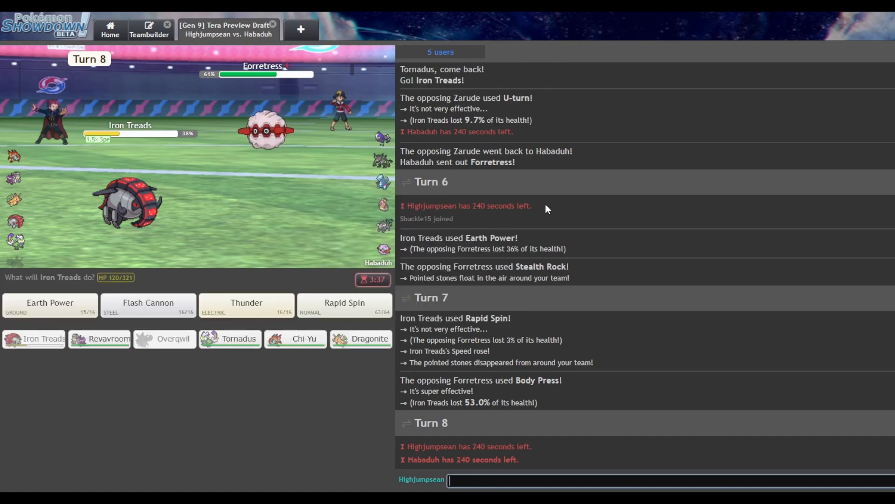
scroll(down, 3)
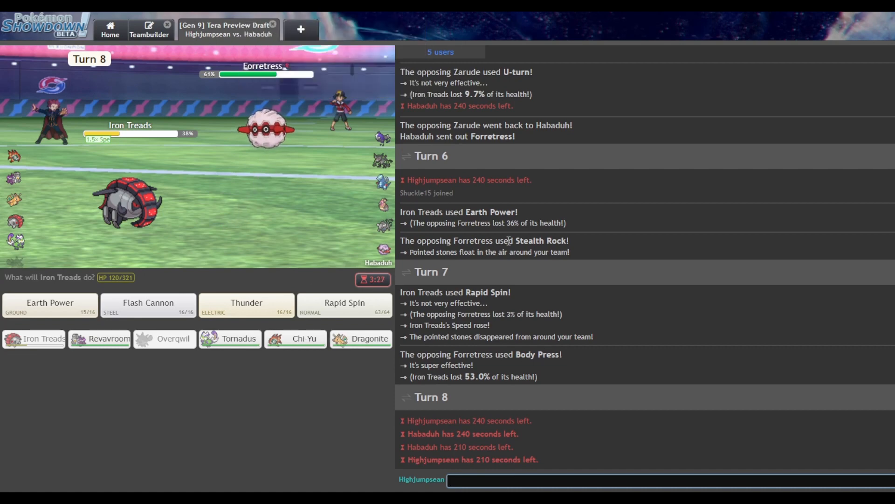
mouse_move(266, 130)
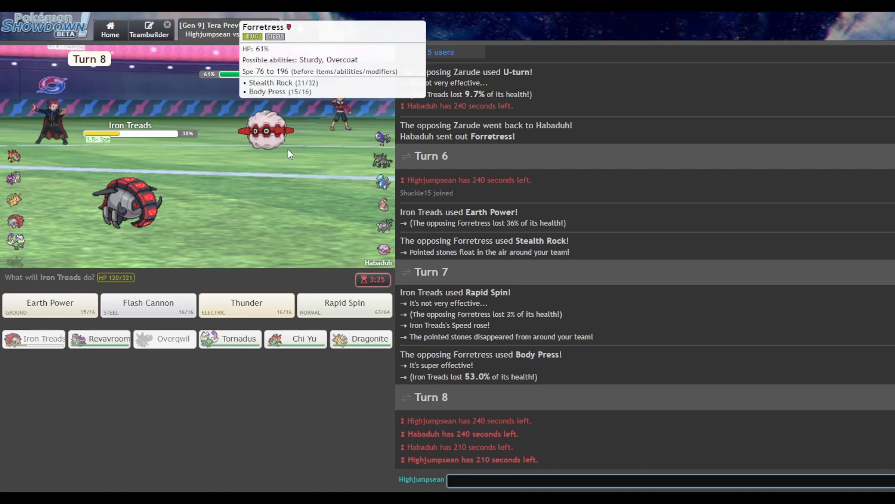
mouse_move(201, 270)
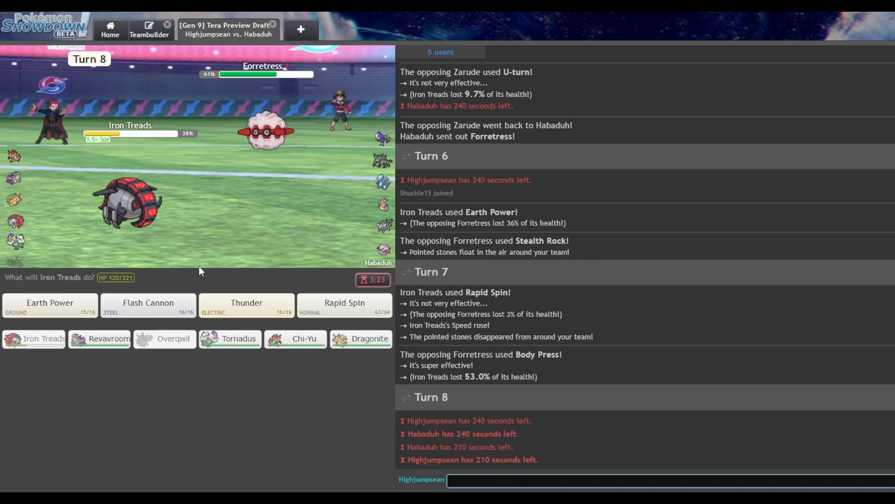
mouse_move(361, 338)
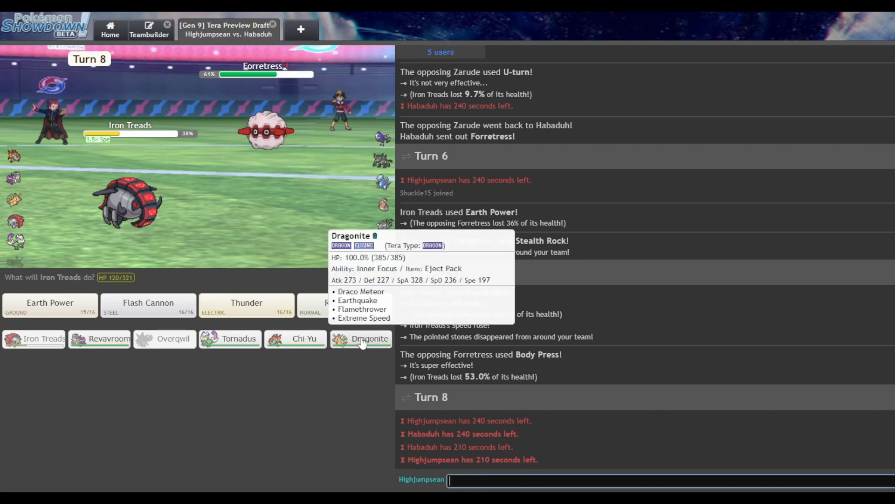
click(361, 338)
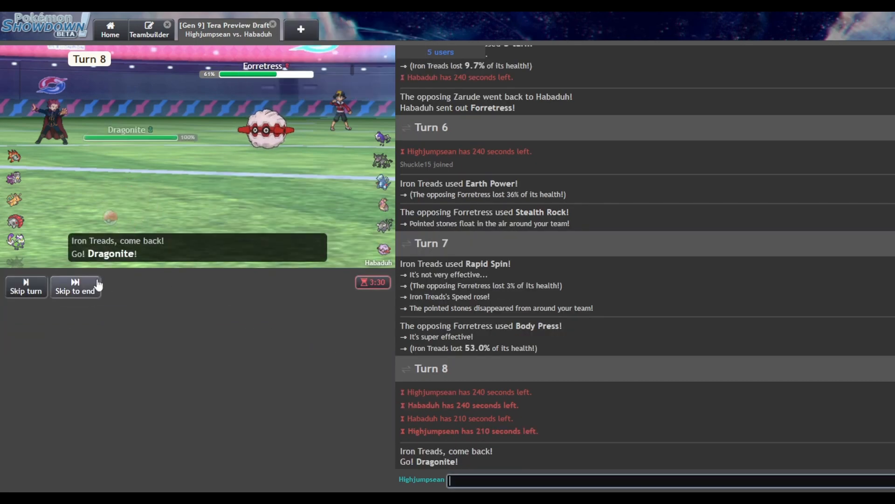
click(25, 285)
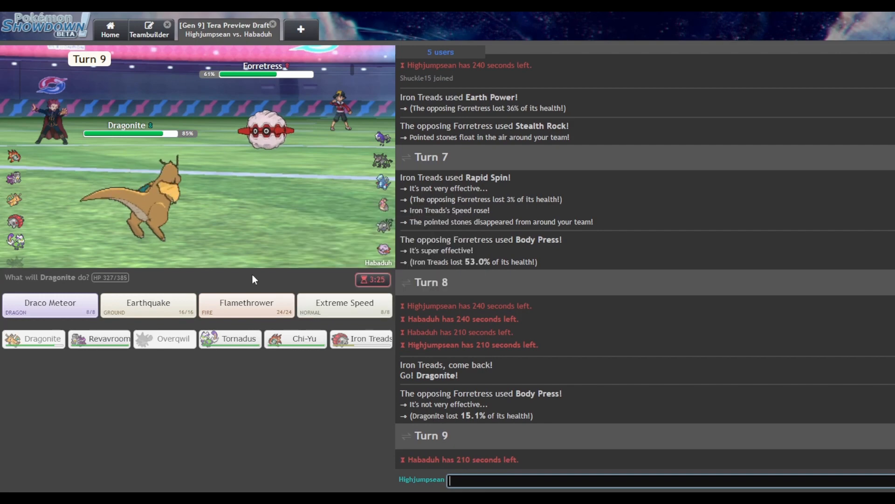
mouse_move(382, 165)
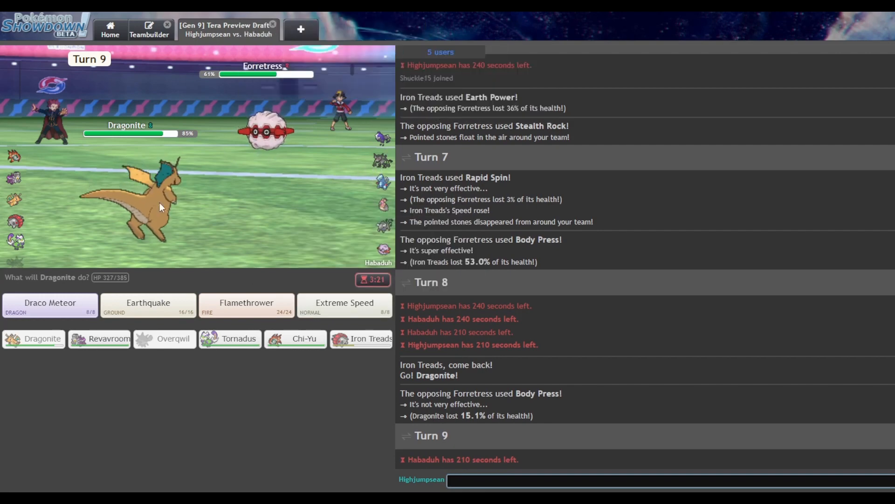
mouse_move(383, 160)
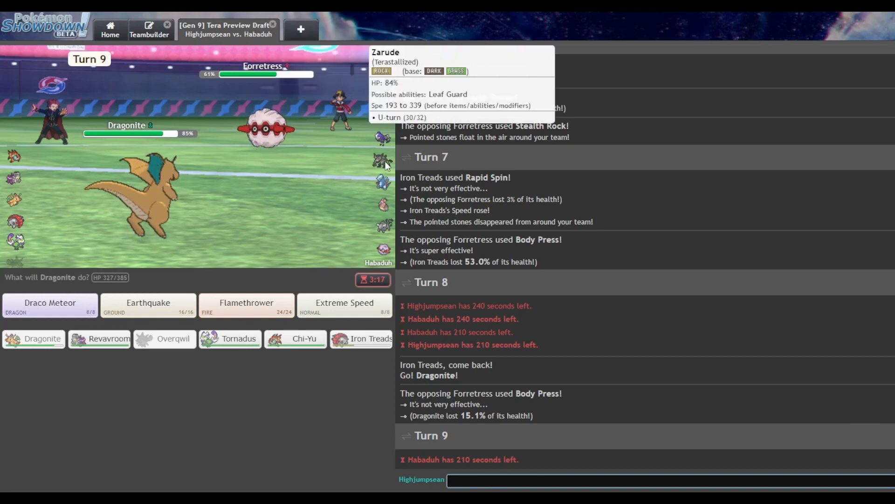
mouse_move(384, 226)
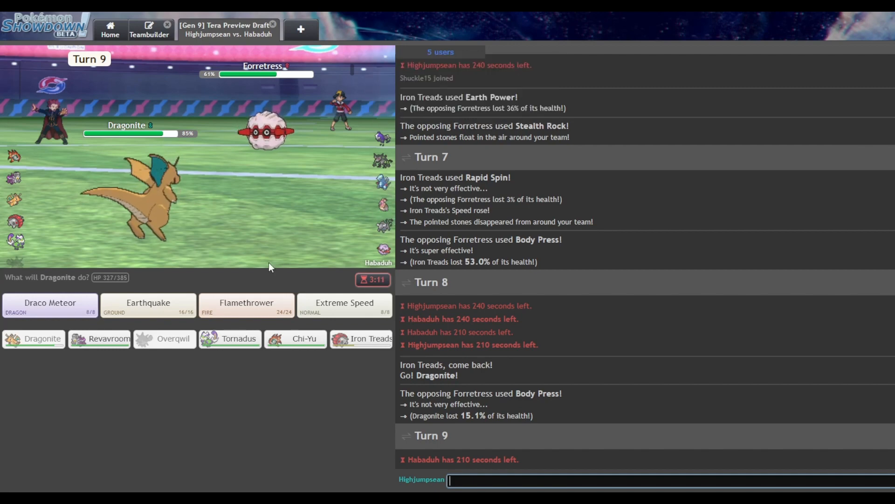
mouse_move(50, 306)
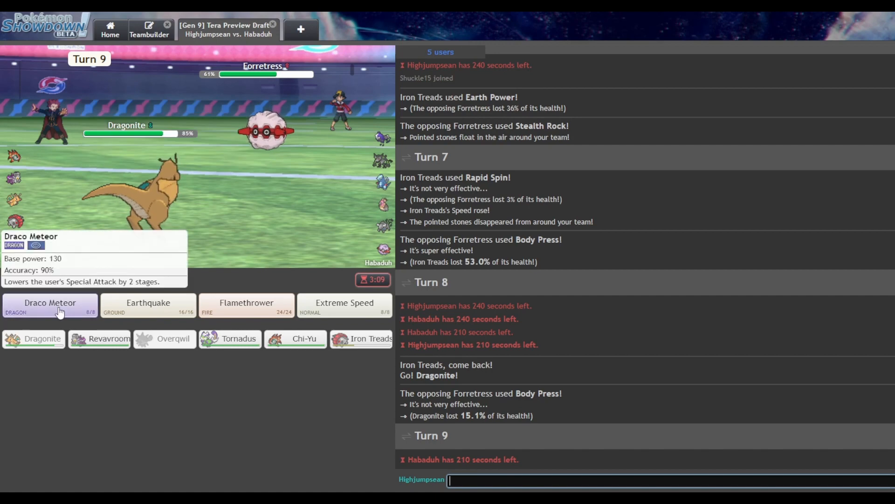
mouse_move(264, 130)
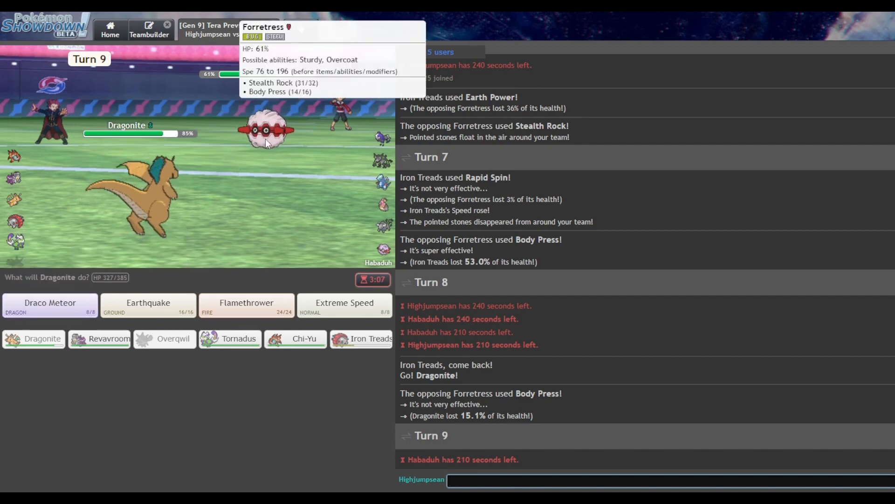
mouse_move(77, 272)
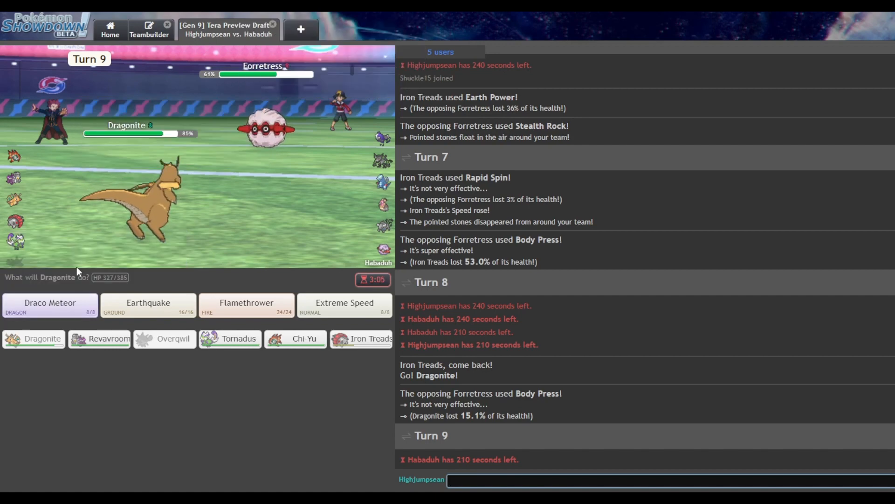
mouse_move(50, 305)
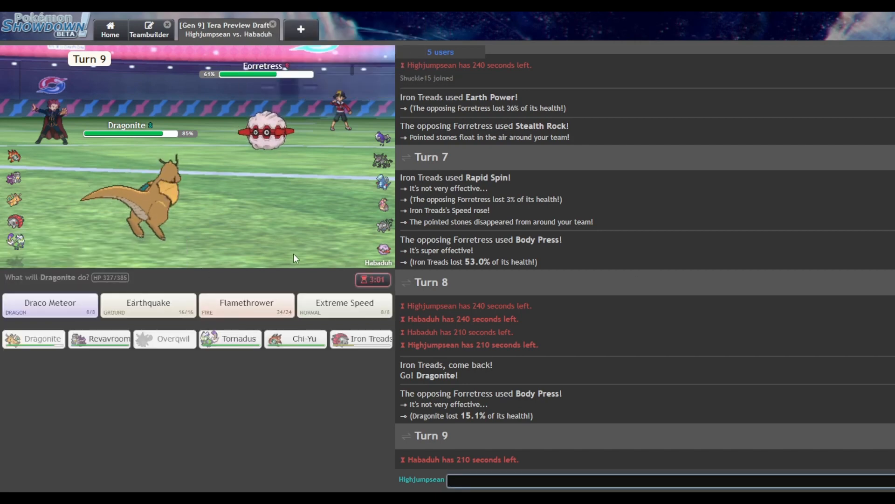
mouse_move(383, 203)
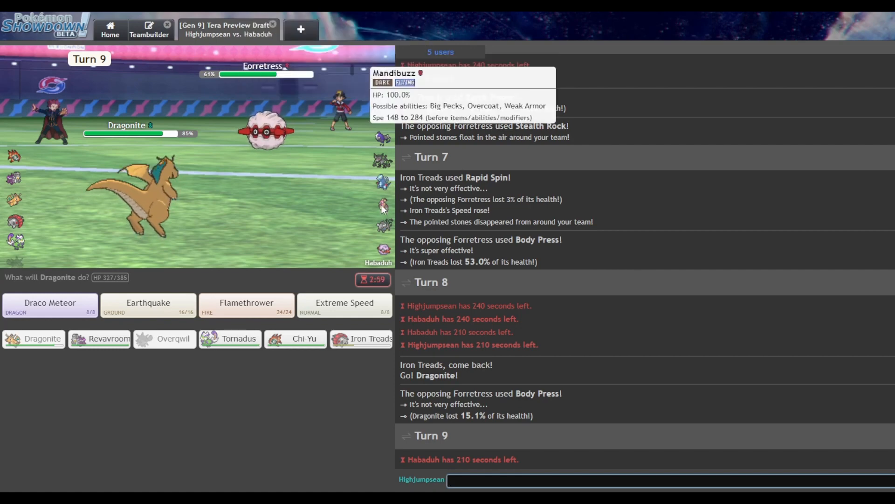
mouse_move(99, 338)
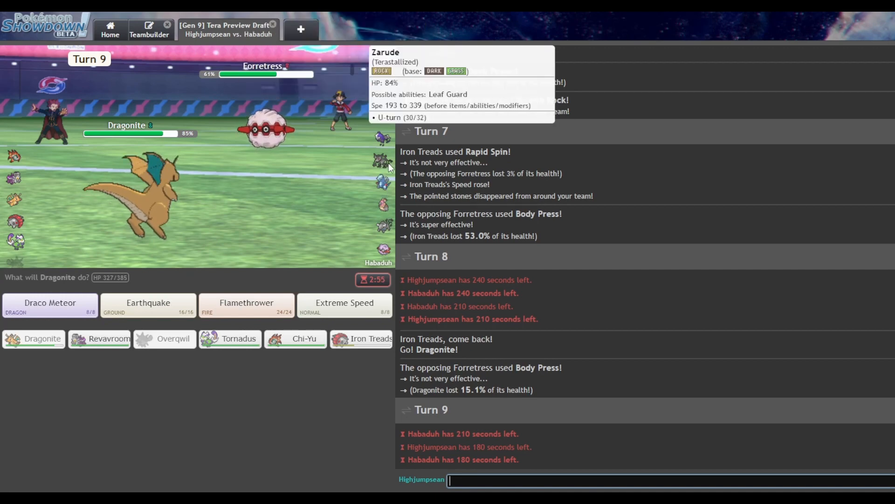
mouse_move(50, 305)
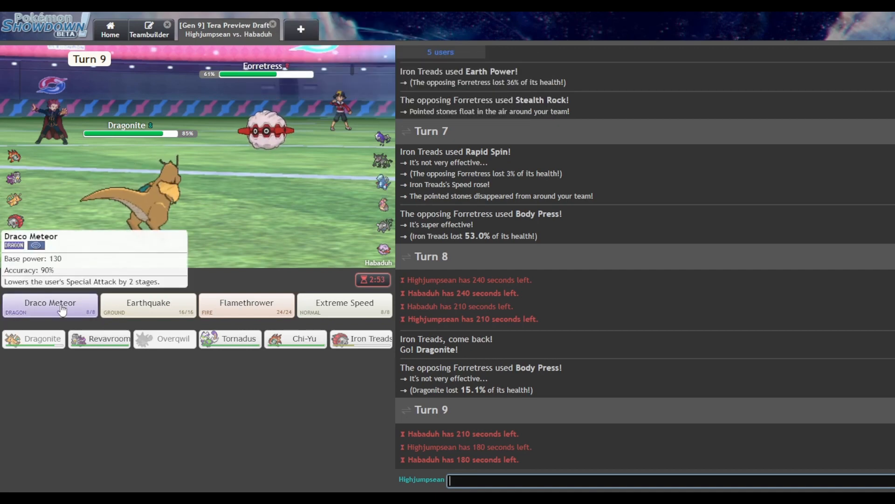
Load Dragonite as the calculator attacker, then lock in Draco Meteor for turn 9
click(50, 305)
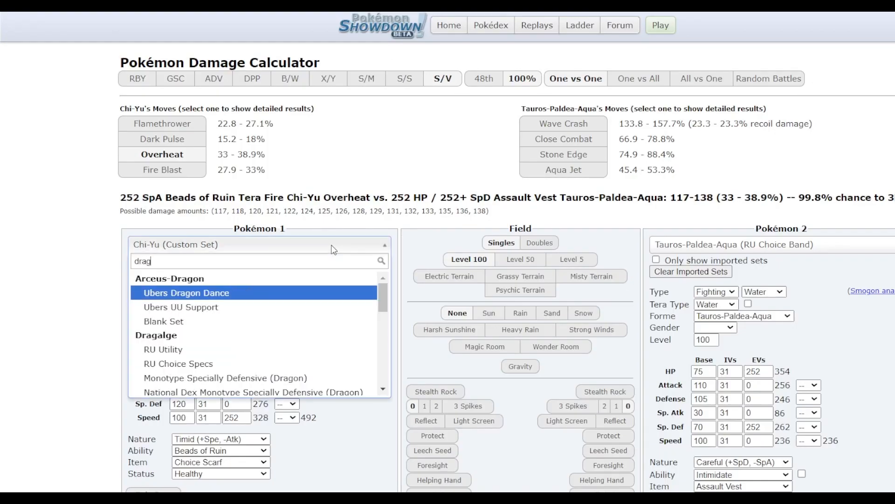
click(185, 293)
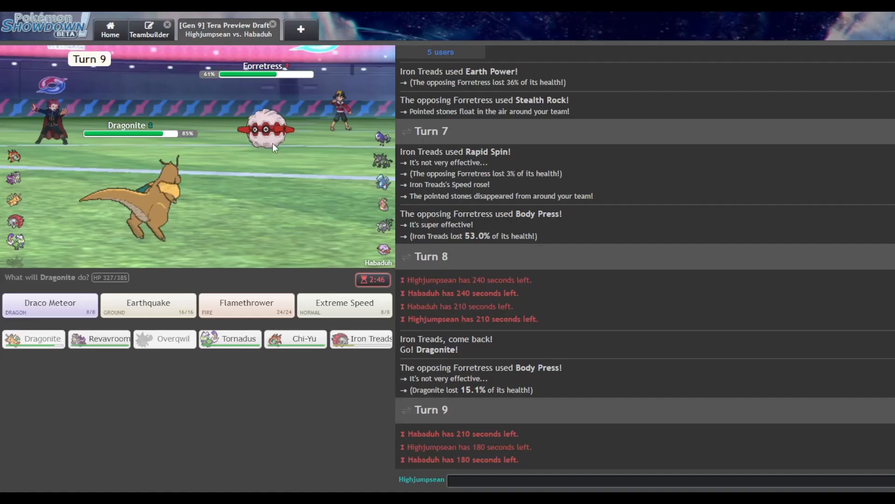
click(49, 305)
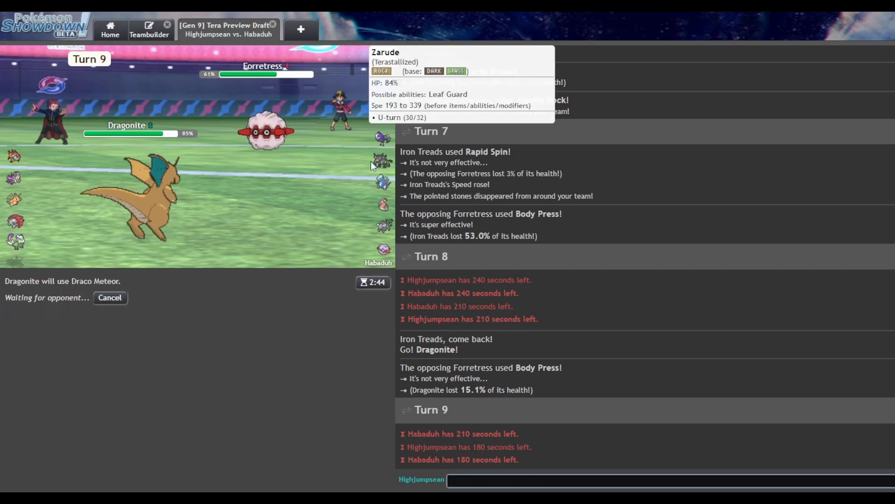
mouse_move(140, 297)
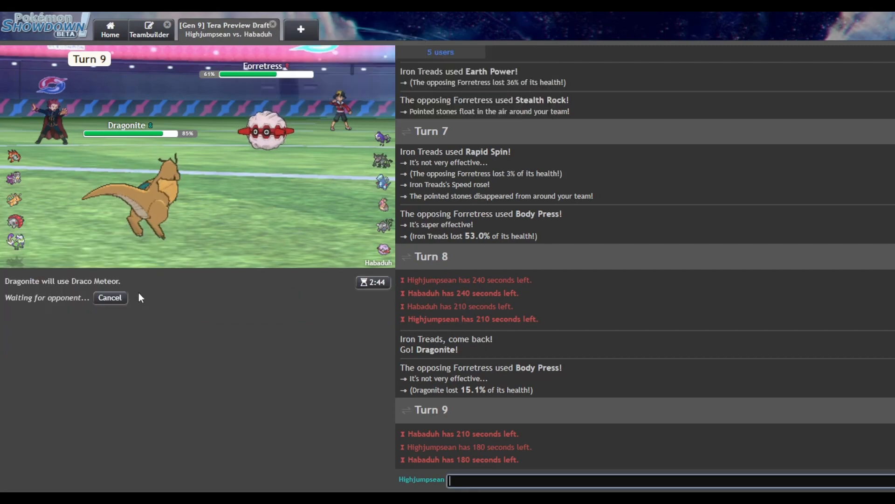
mouse_move(384, 166)
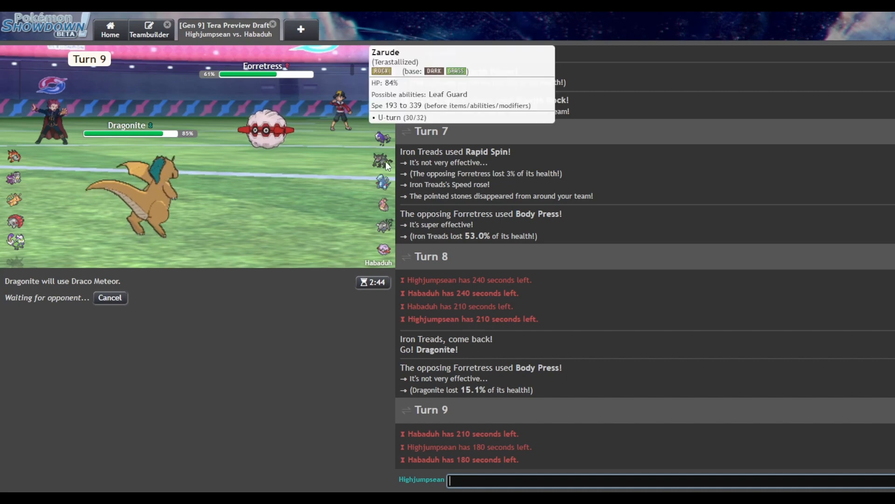
mouse_move(384, 203)
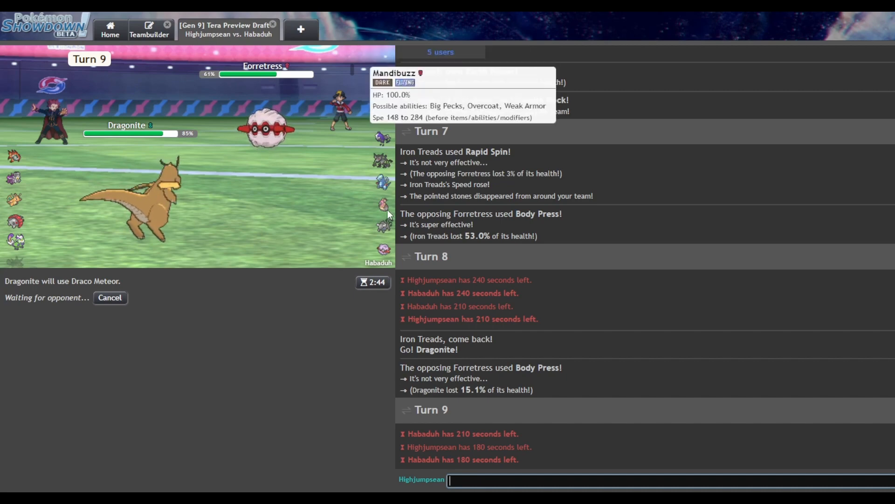
mouse_move(417, 245)
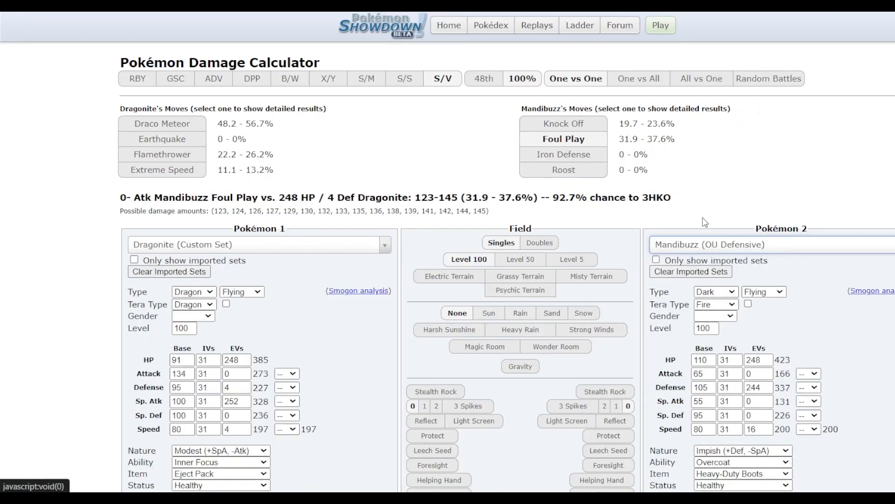
Load Tera Fire Chi-Yu, then Iron Treads, as the attacker against Mandibuzz
click(228, 29)
text(chi-yu)
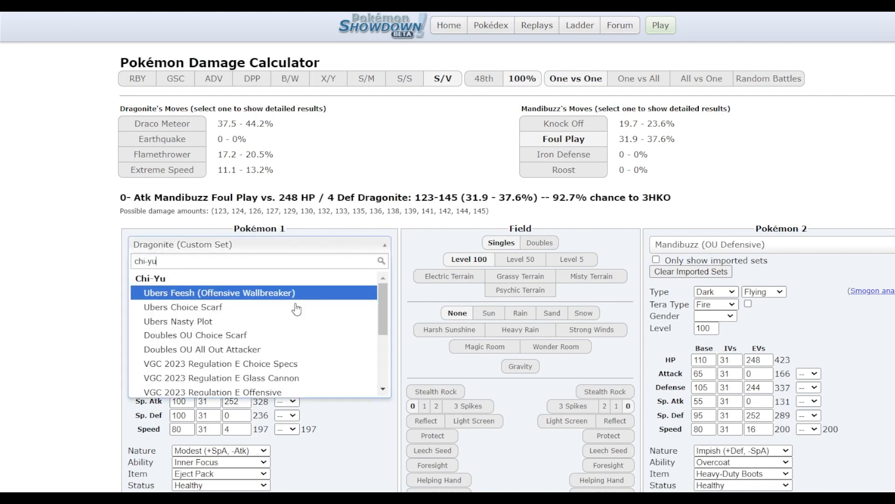
click(218, 292)
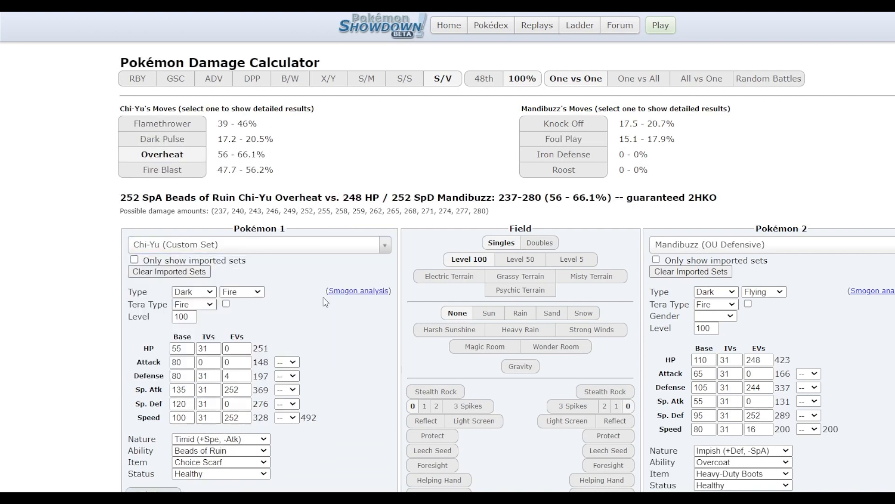
click(227, 29)
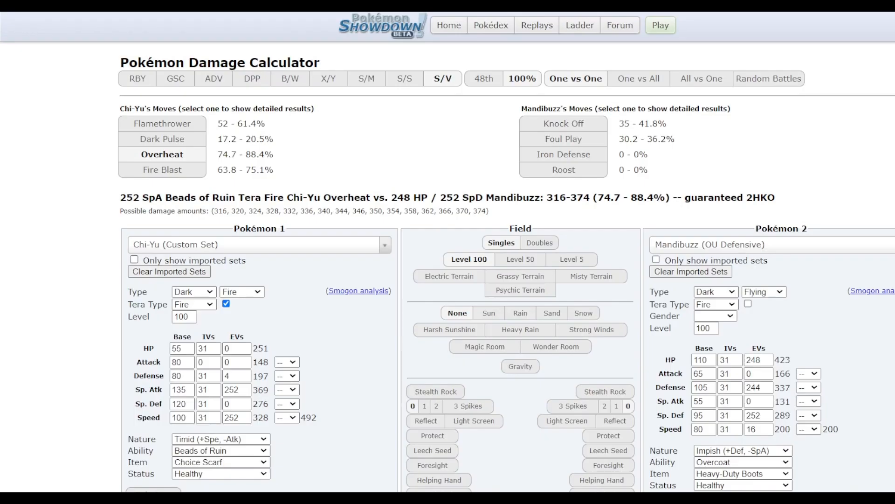
text(treads)
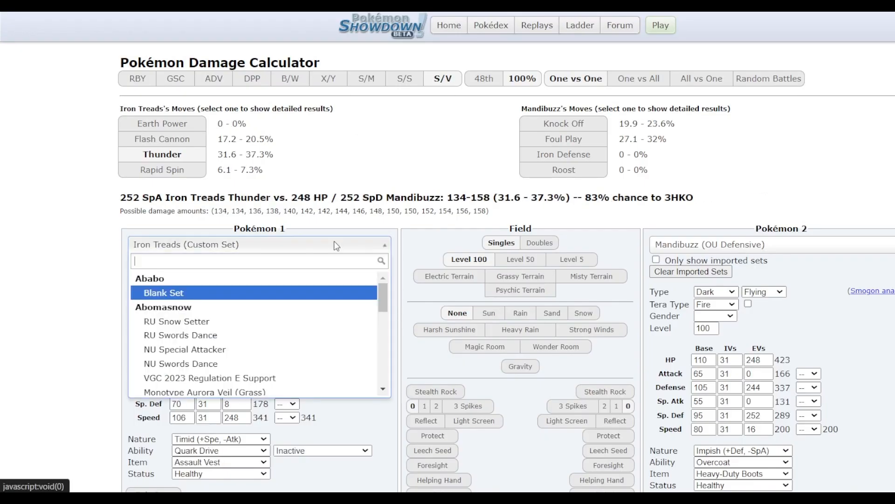
text(chi-yu)
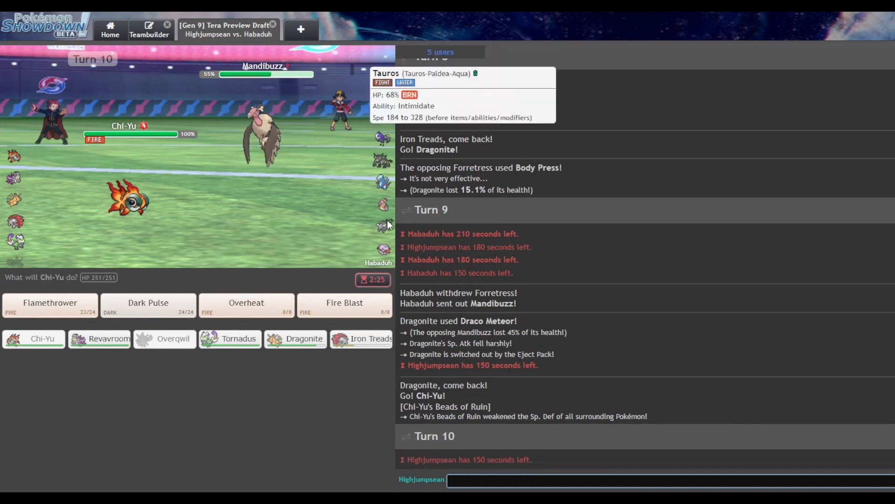
mouse_move(246, 306)
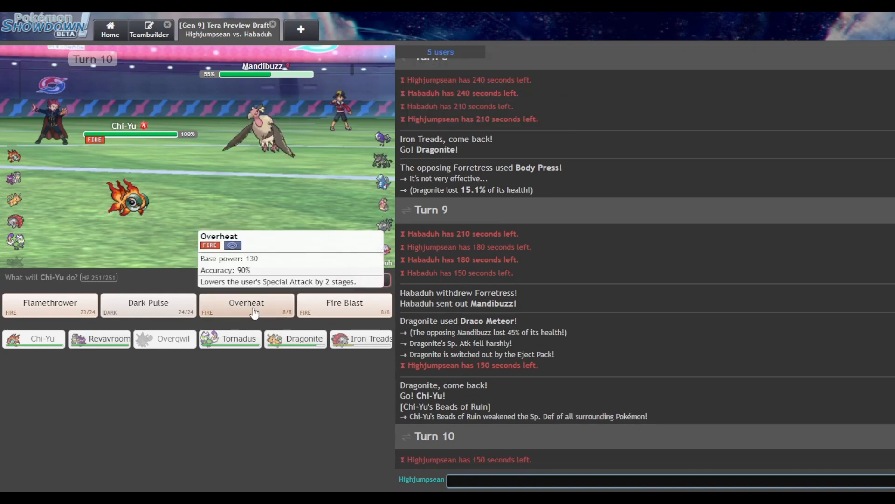
Use Chi-Yu's Overheat on turn 10, hitting the incoming Tauros for 38%
click(246, 306)
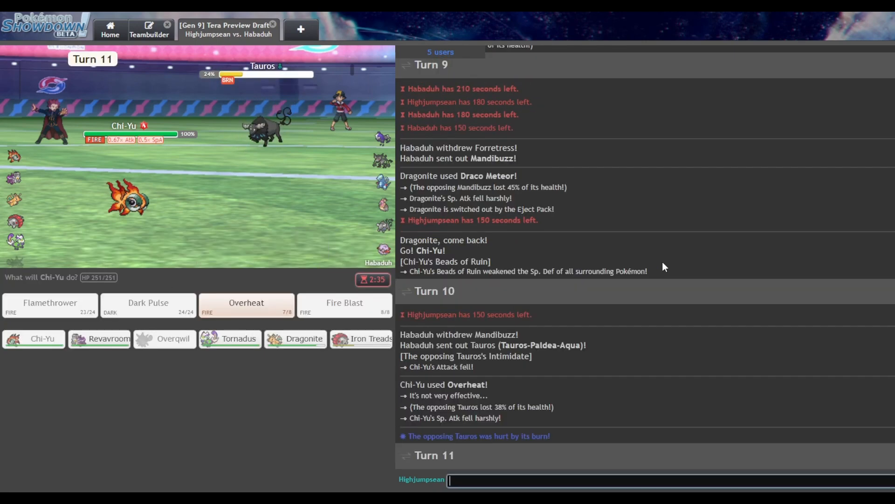
mouse_move(280, 176)
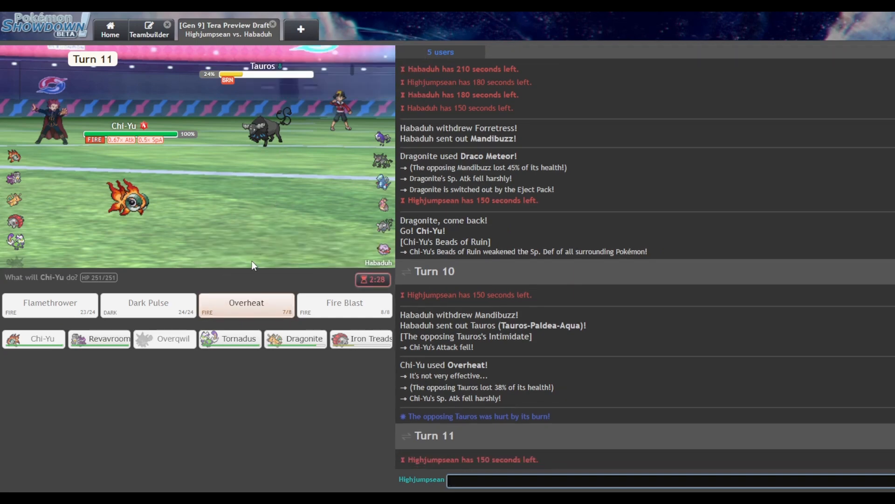
mouse_move(348, 246)
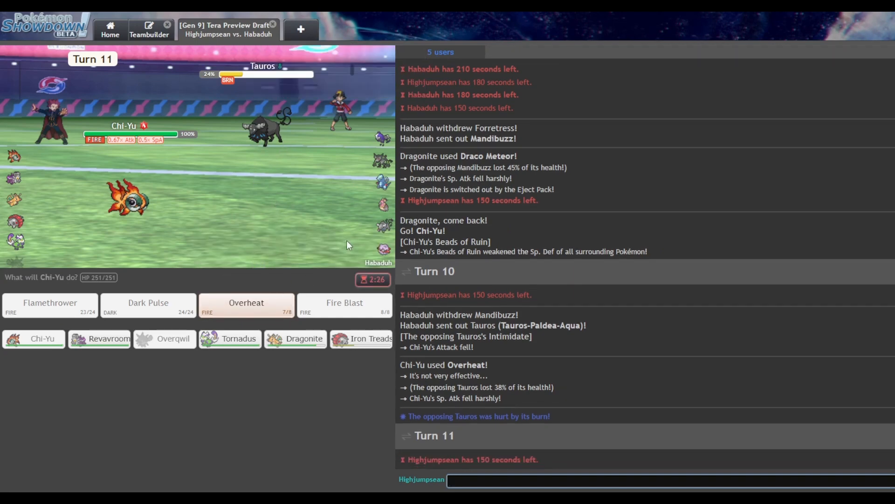
mouse_move(382, 204)
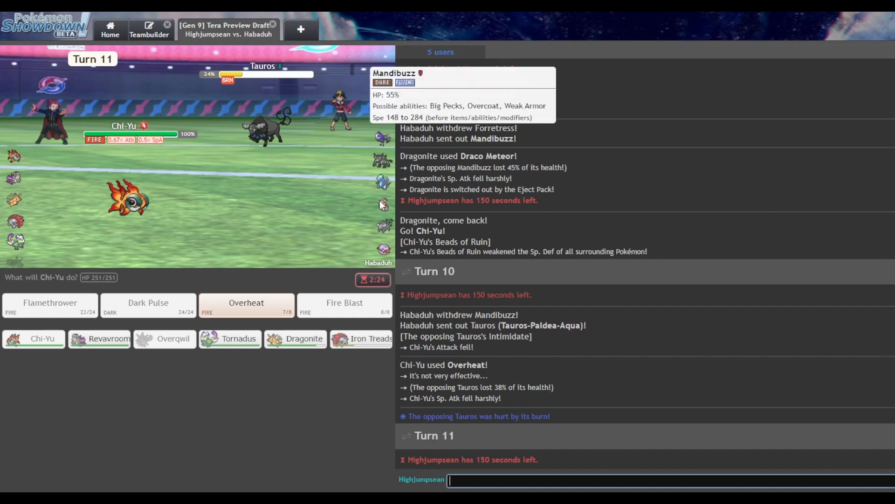
mouse_move(229, 338)
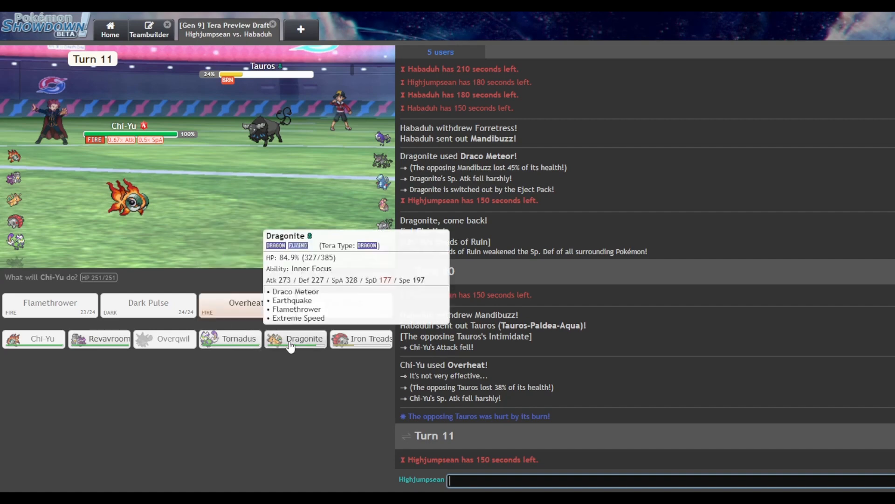
mouse_move(229, 338)
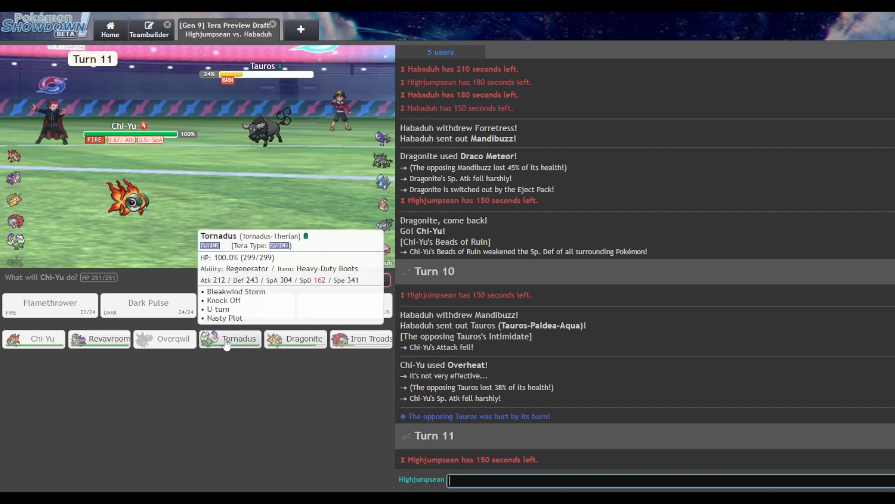
mouse_move(361, 338)
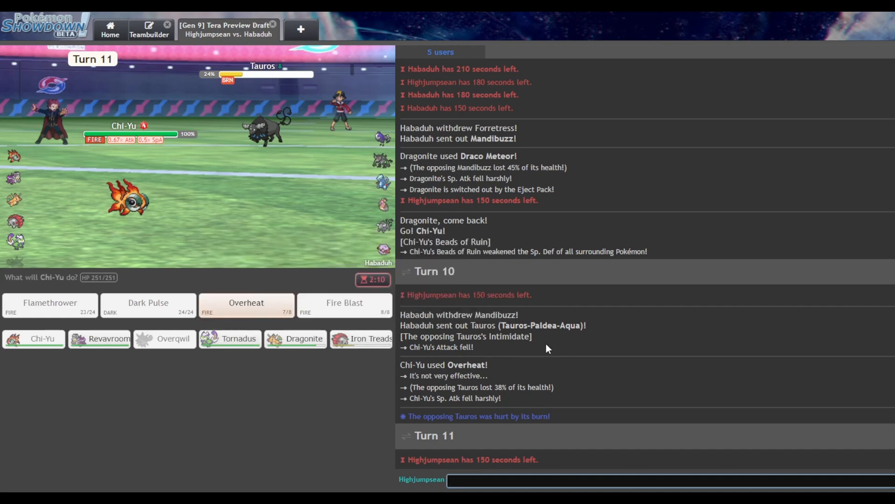
mouse_move(361, 338)
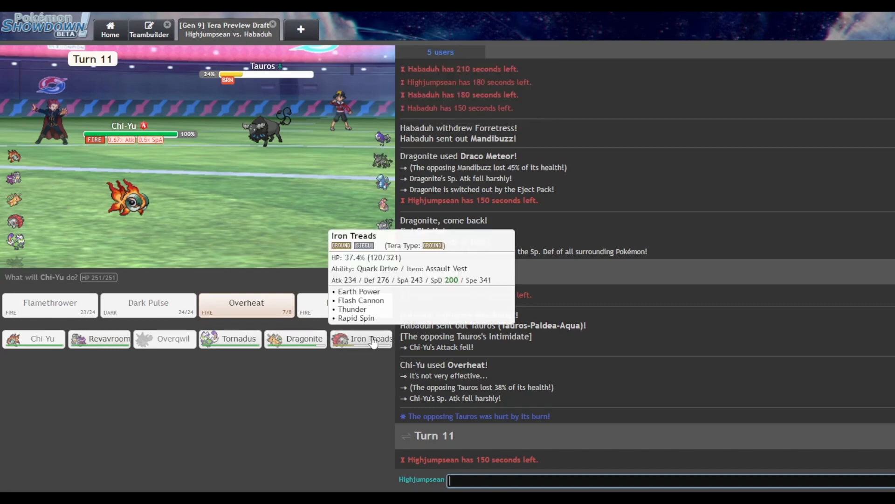
Switch Chi-Yu out for Iron Treads against the burned Tauros
click(361, 338)
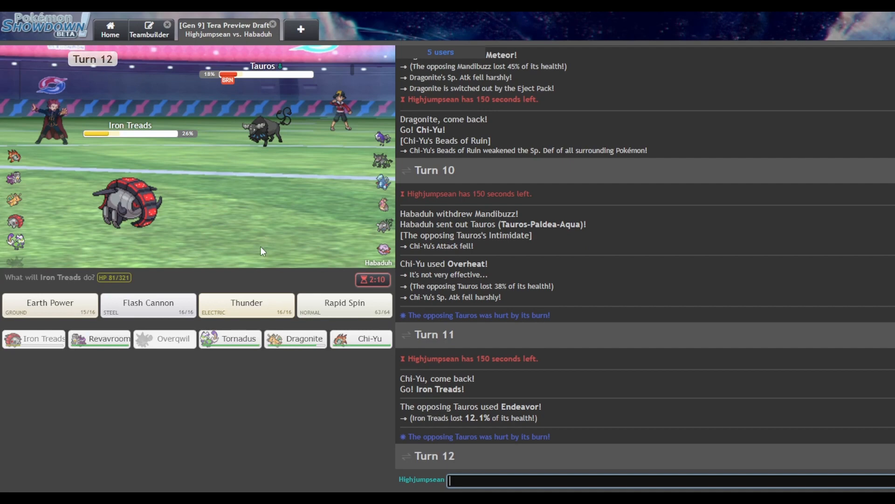
mouse_move(272, 141)
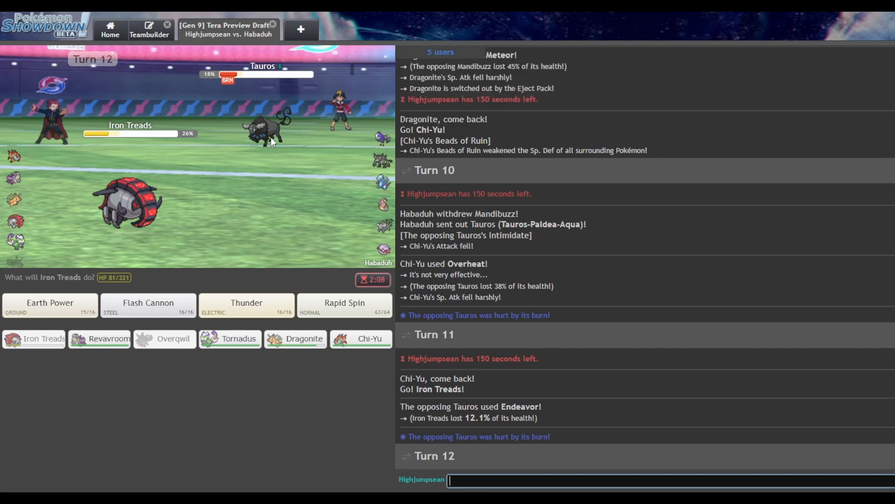
mouse_move(377, 175)
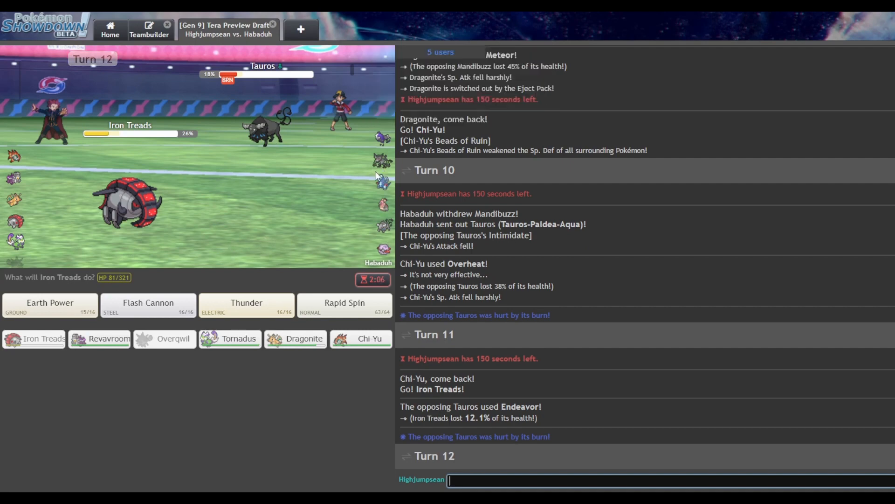
mouse_move(336, 232)
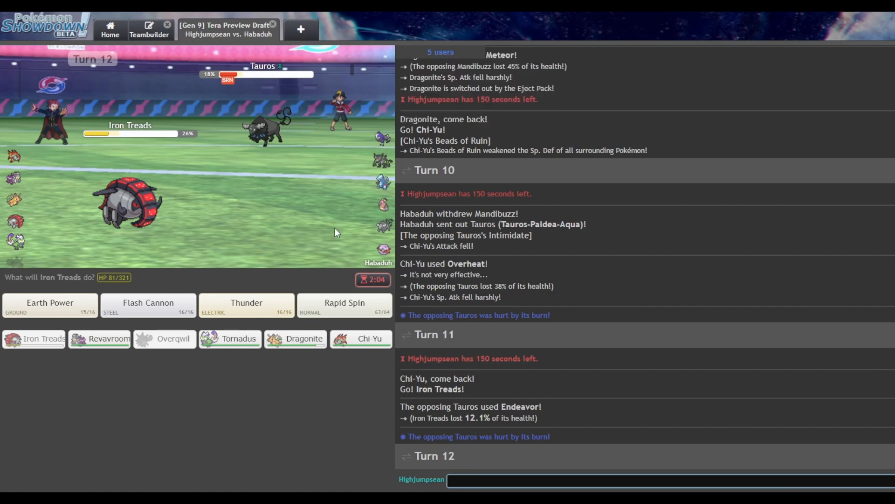
mouse_move(344, 304)
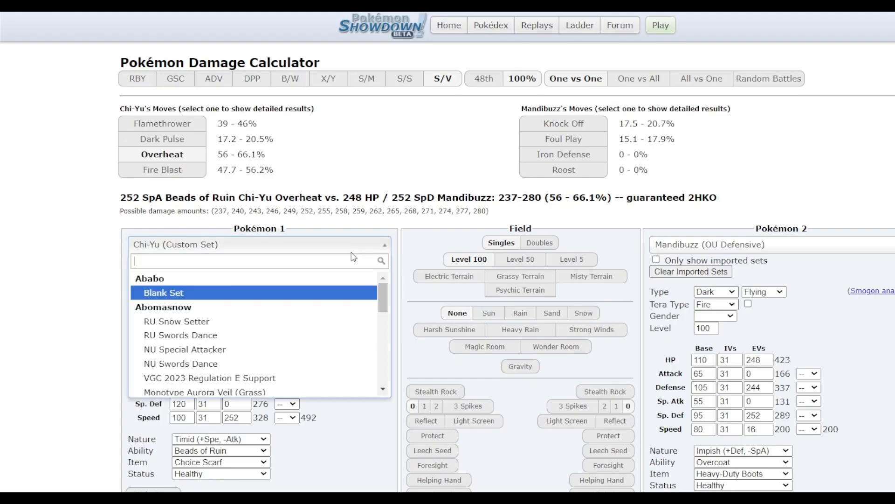
Load Iron Treads versus Choice Band Tauros-Paldea-Aqua, giving Tauros 252 HP and SpD EVs
text(treads)
text(tauros)
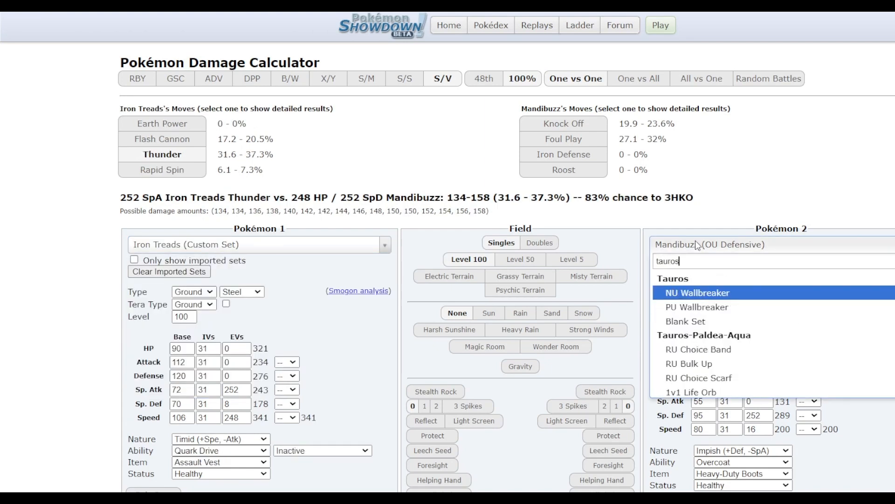
click(697, 349)
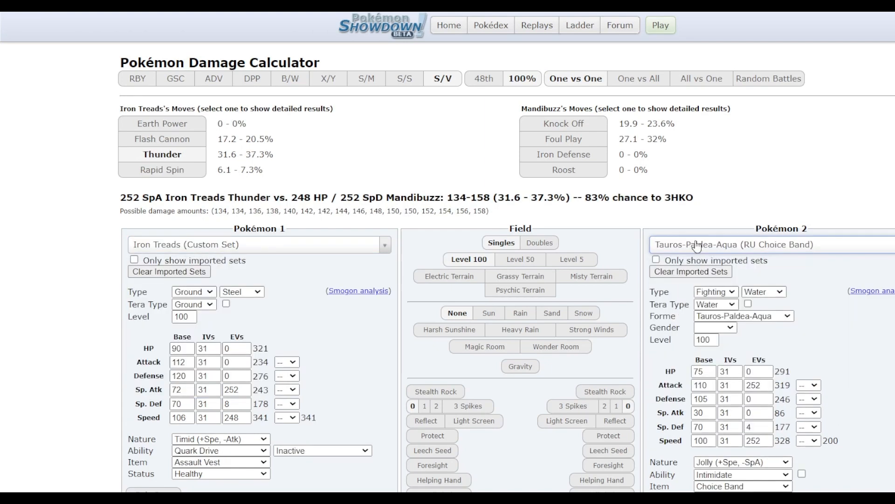
scroll(down, 3)
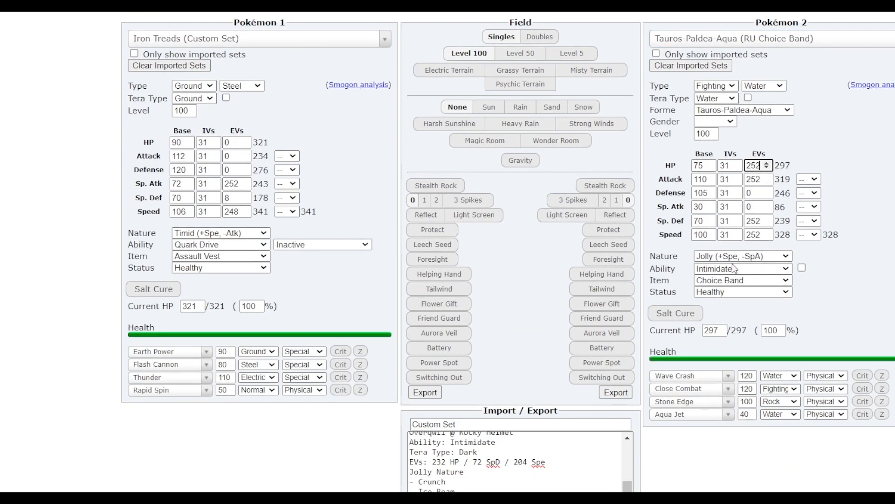
click(742, 255)
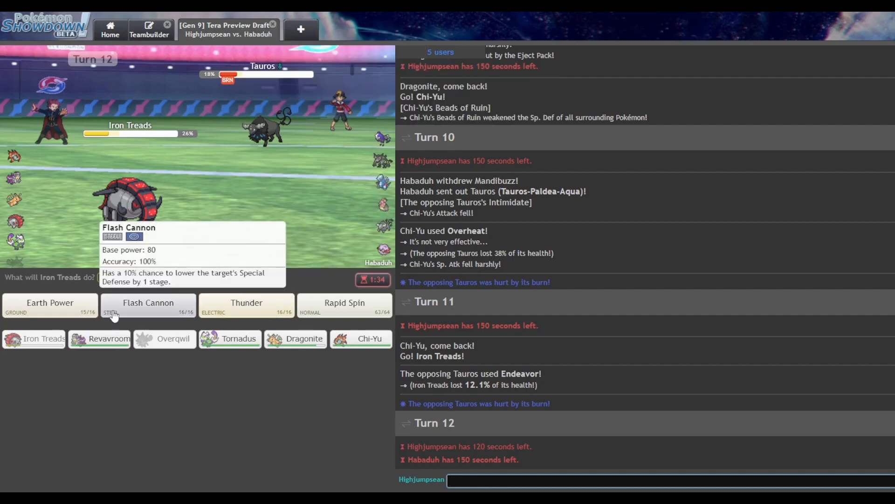
mouse_move(50, 302)
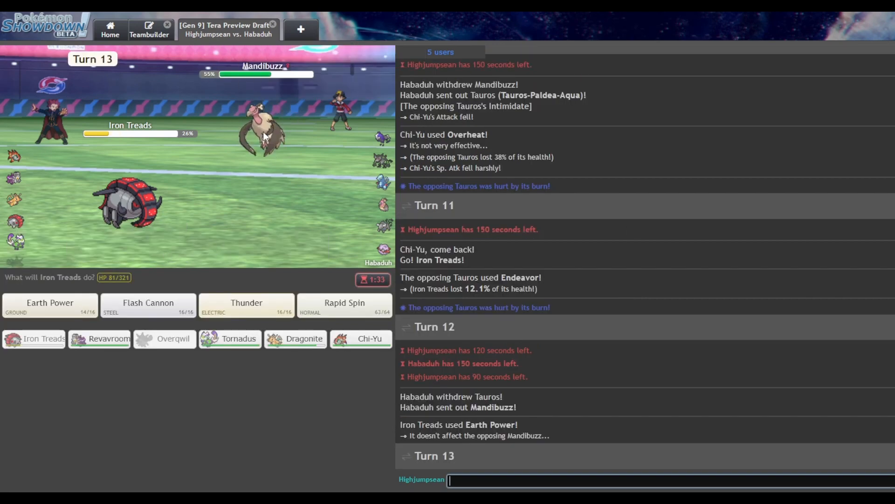
mouse_move(296, 339)
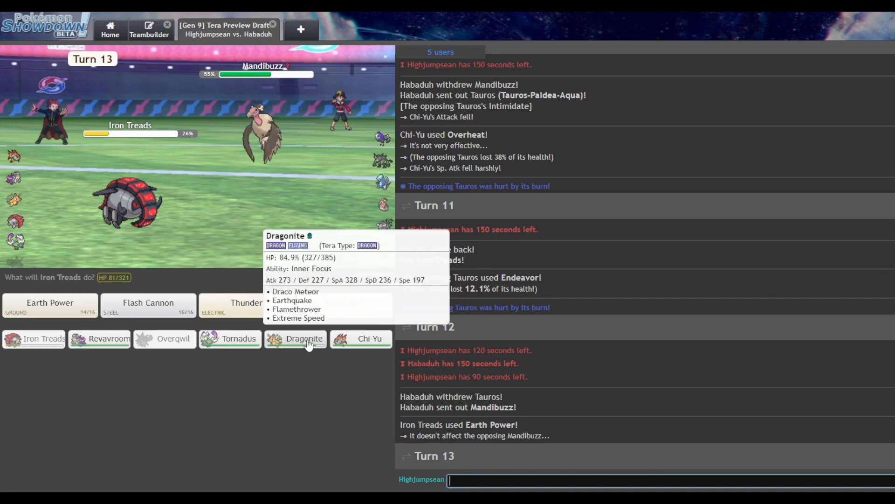
Have Iron Treads attack with Thunder, hitting Mandibuzz for 37%
click(246, 303)
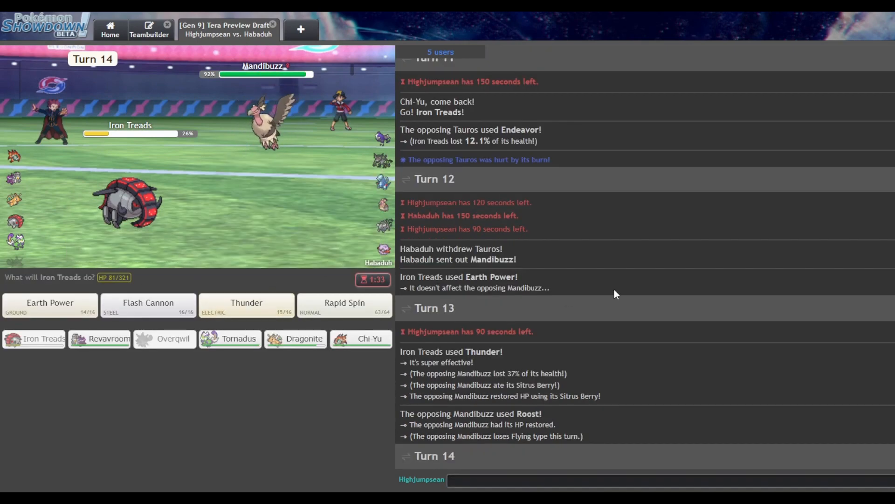
Choose Thunder for turn 14 and send the chat message "he's tryin"
click(246, 303)
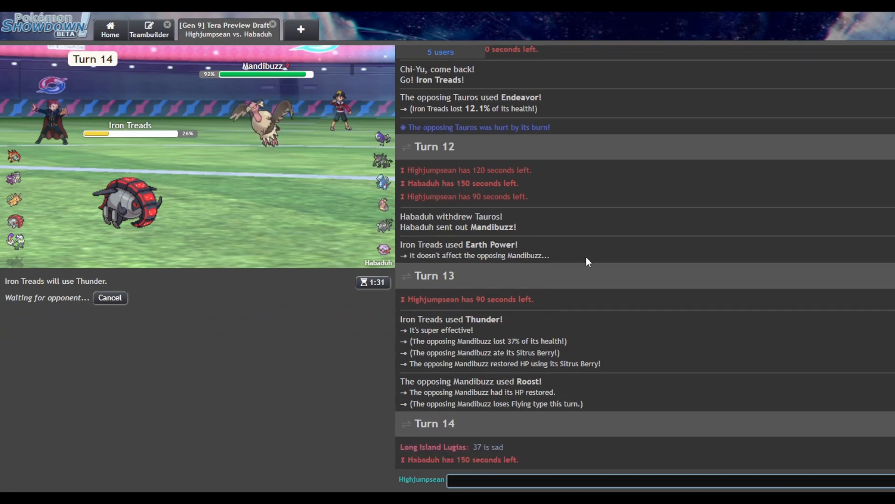
text(he's tryin)
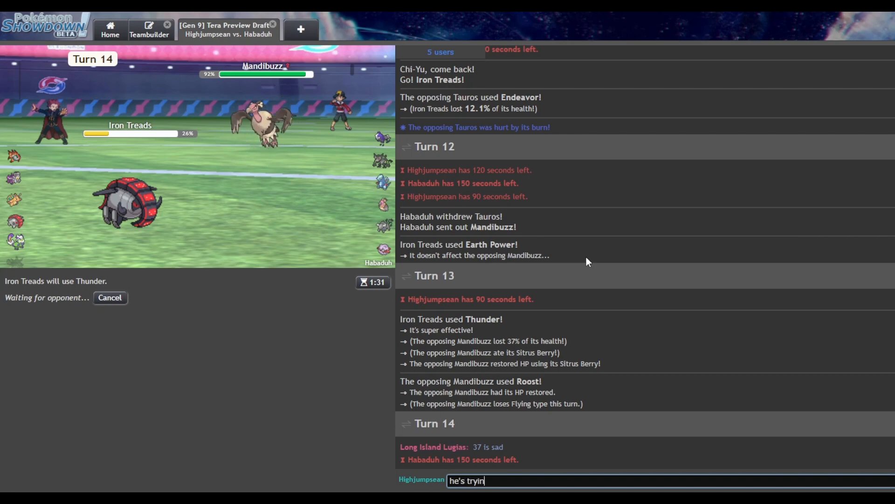
key(Return)
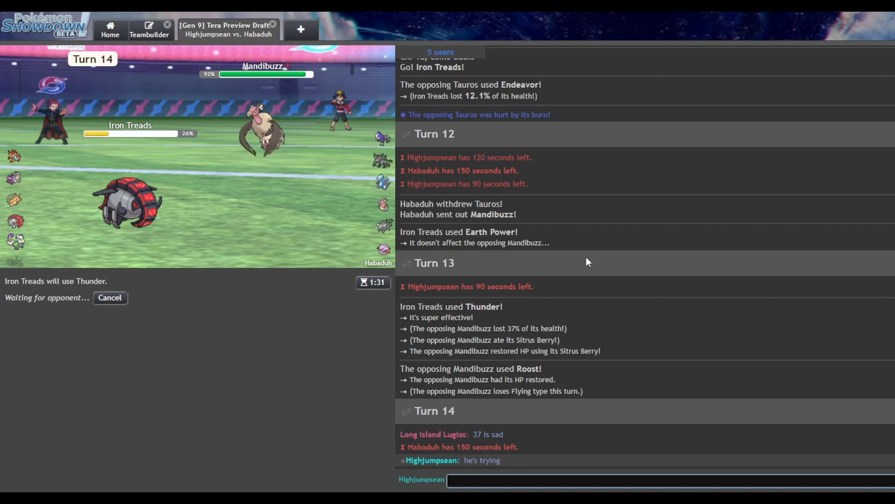
mouse_move(262, 137)
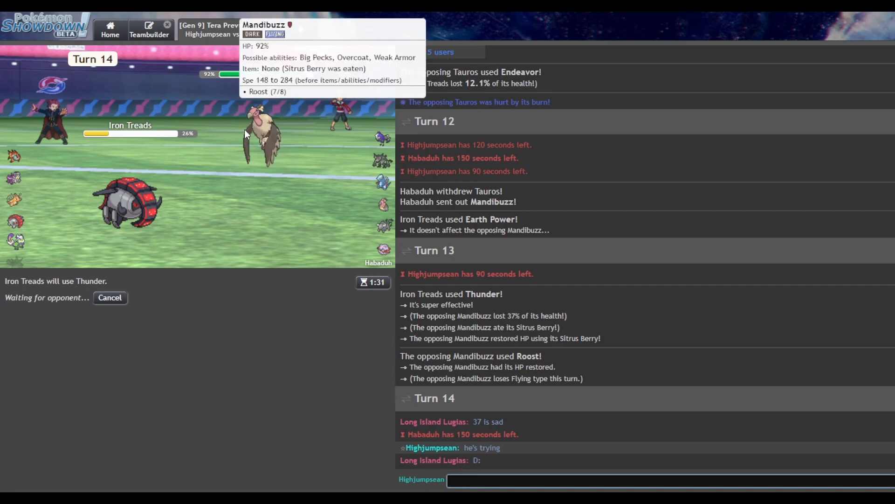
mouse_move(16, 200)
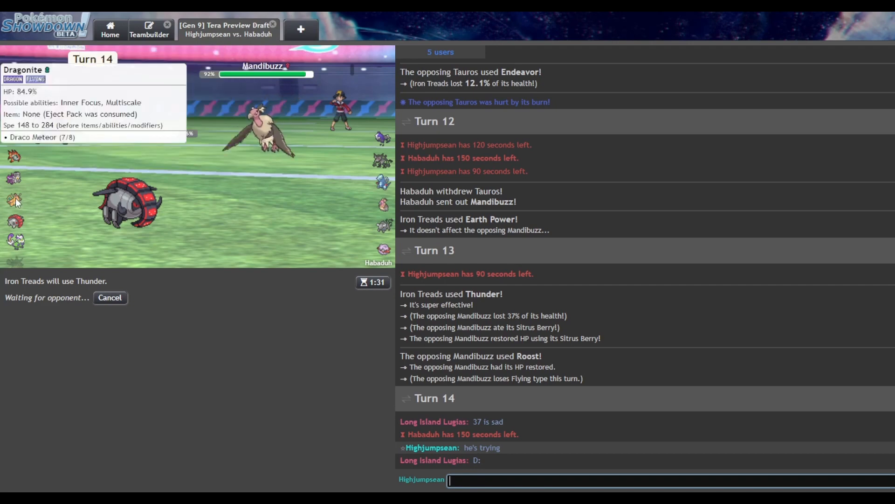
mouse_move(249, 150)
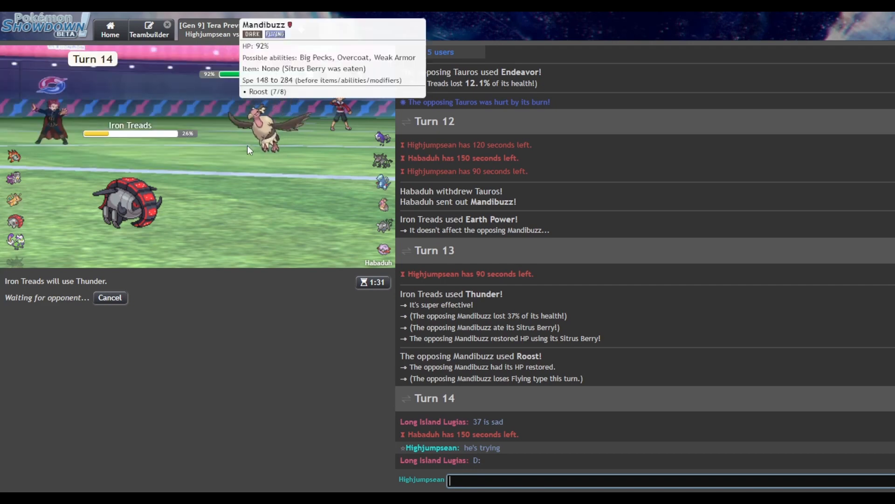
mouse_move(280, 173)
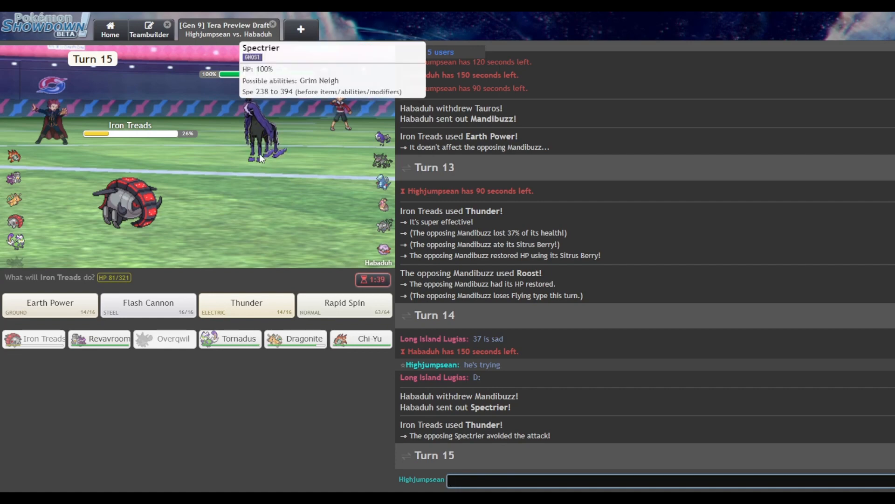
mouse_move(125, 259)
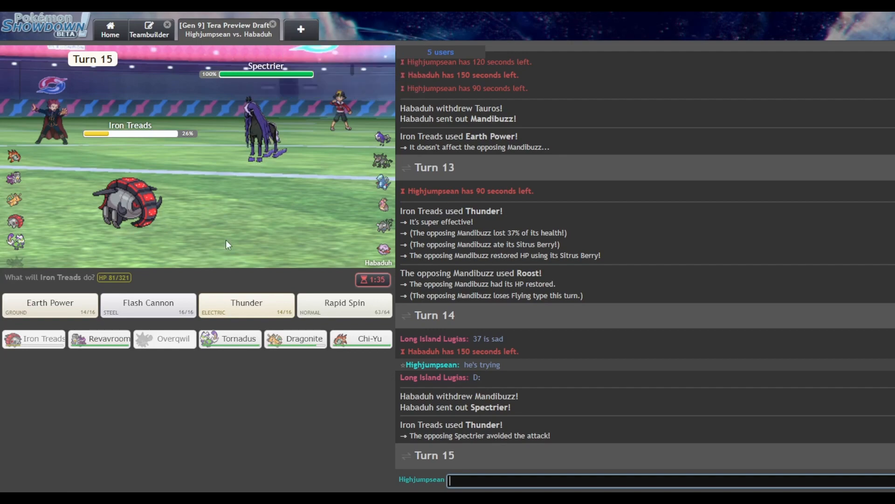
mouse_move(398, 56)
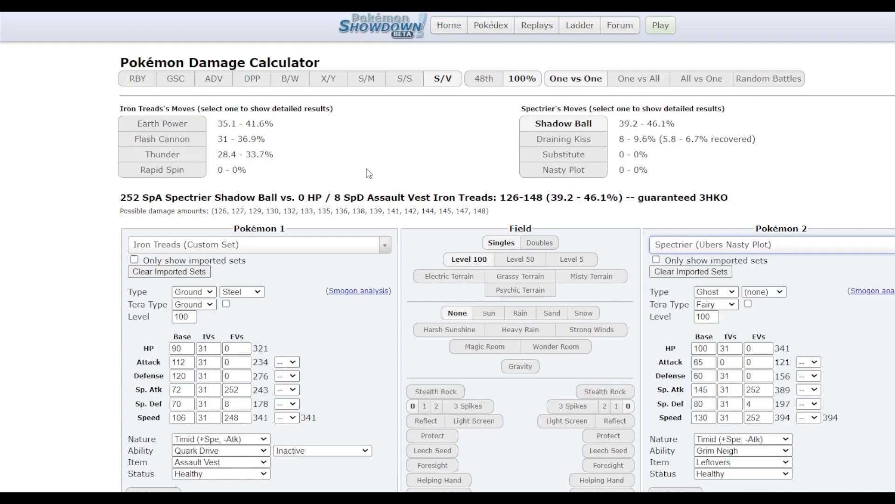
Return to the battle tab after checking Spectrier's Shadow Ball damage
click(227, 29)
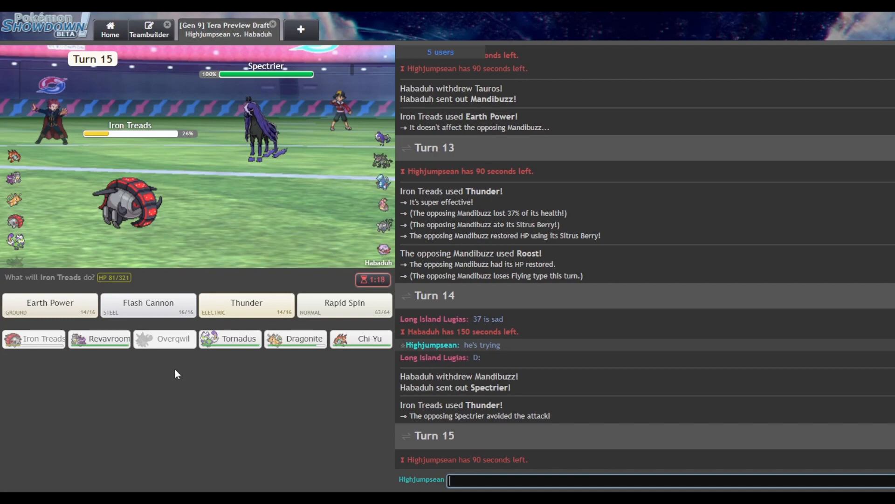
mouse_move(164, 338)
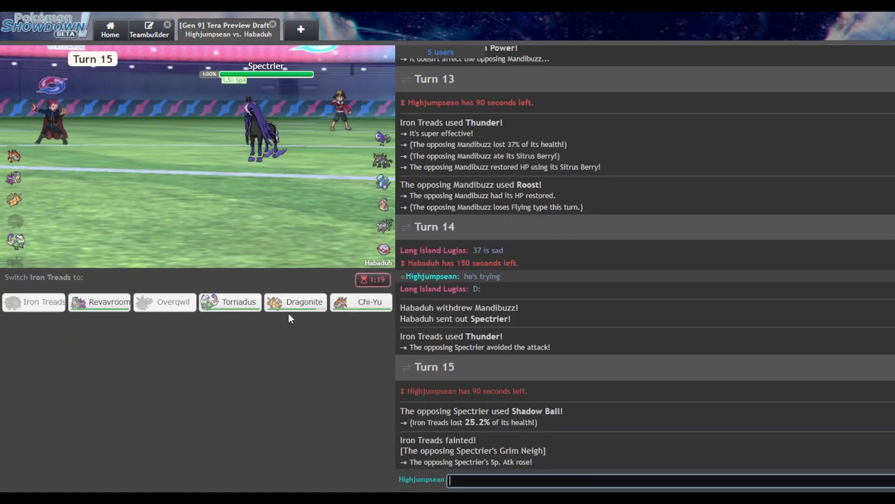
mouse_move(361, 301)
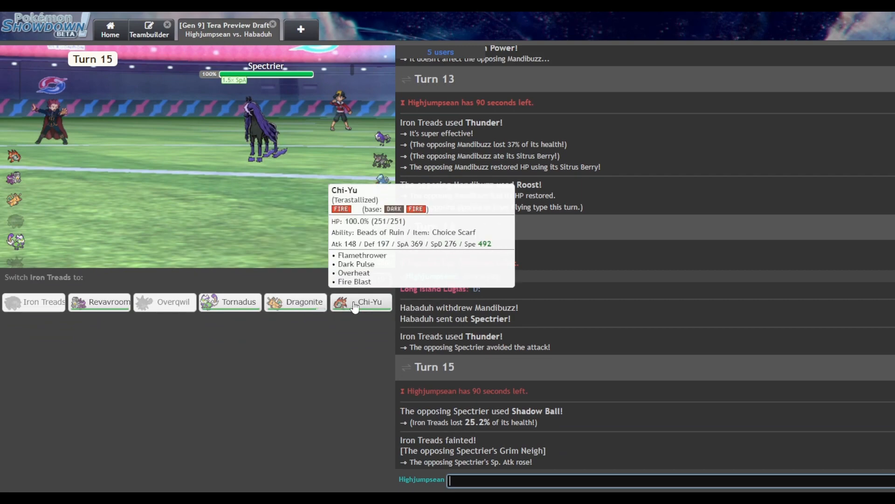
Send in Chi-Yu to replace the fainted Iron Treads
click(369, 302)
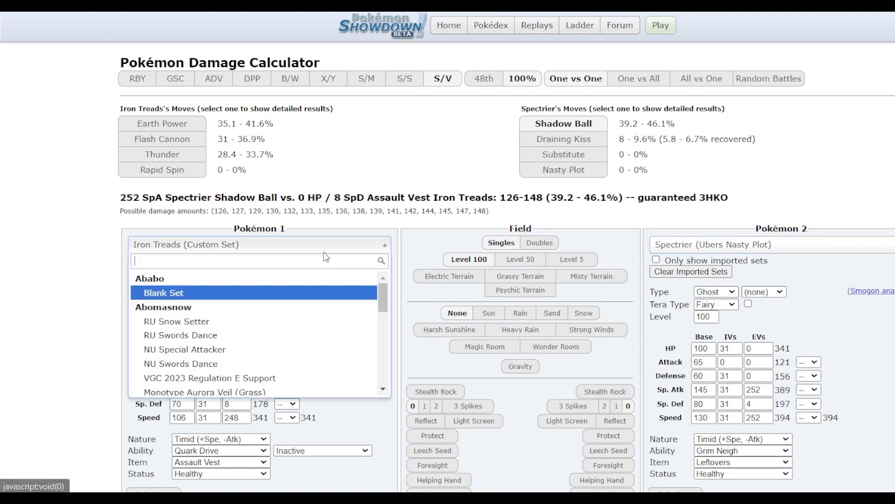
Search 'chi-yu' and load a Chi-Yu set as the calculator attacker
text(chi-yu)
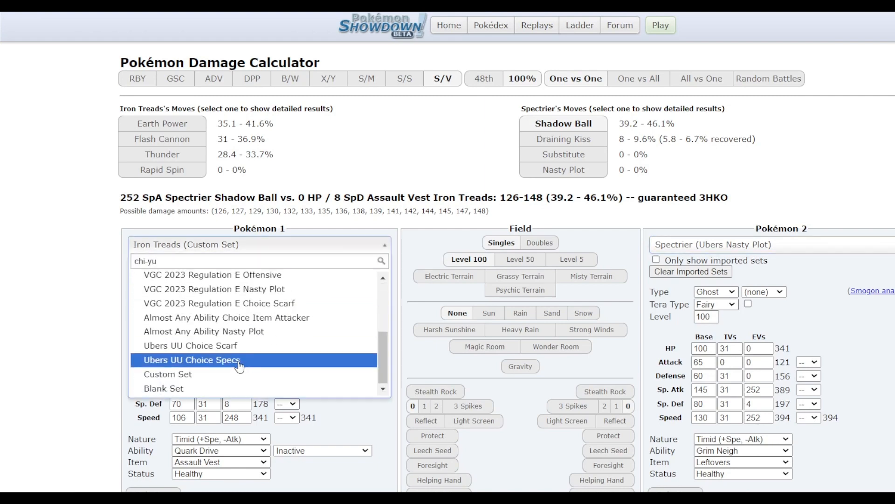
click(191, 359)
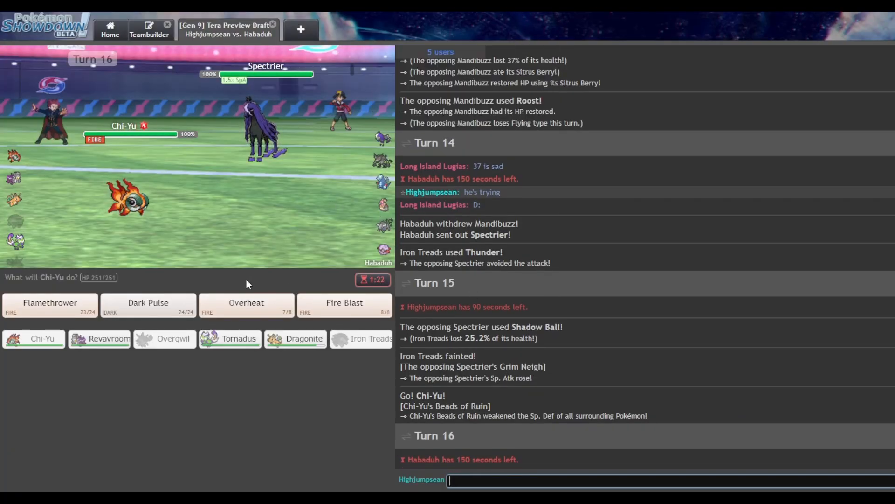
mouse_move(240, 180)
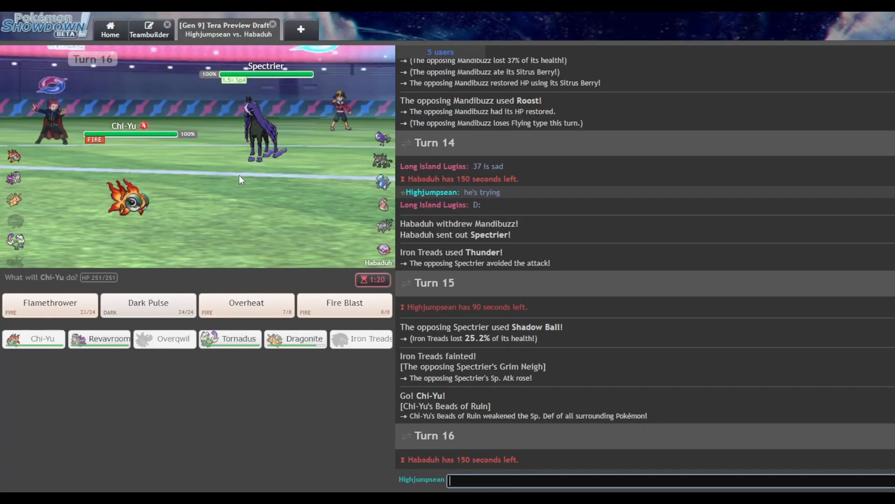
mouse_move(272, 257)
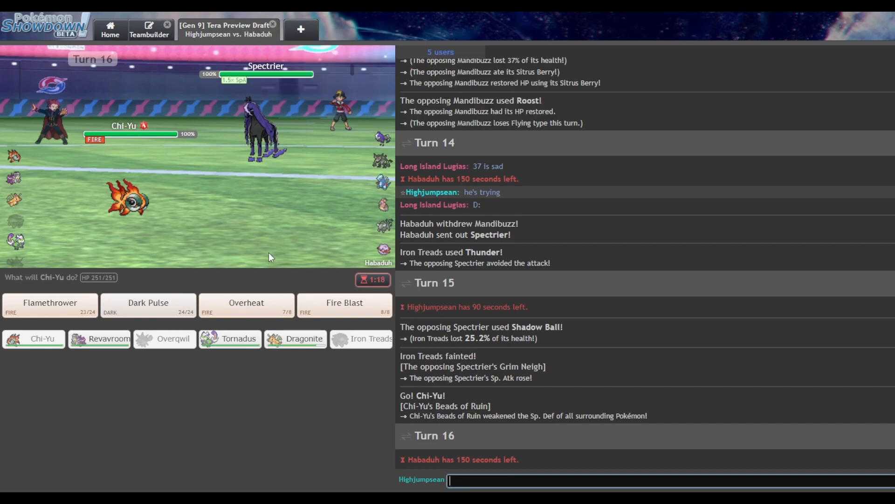
mouse_move(229, 339)
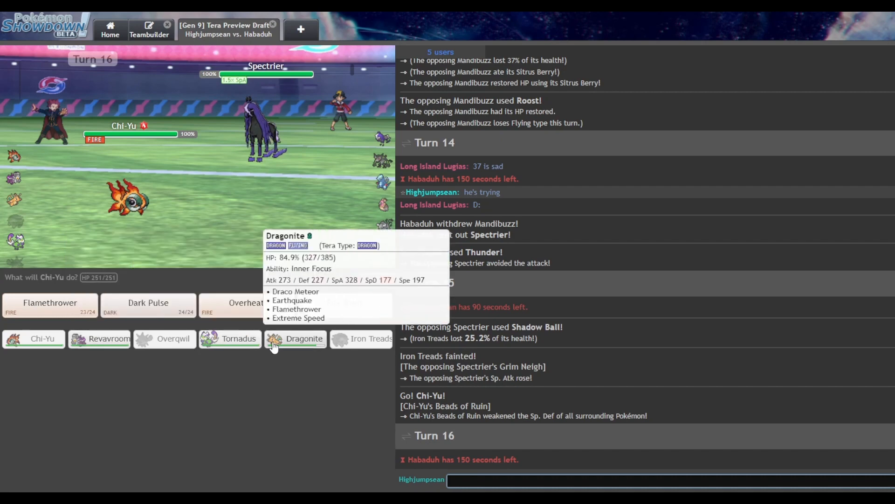
mouse_move(99, 339)
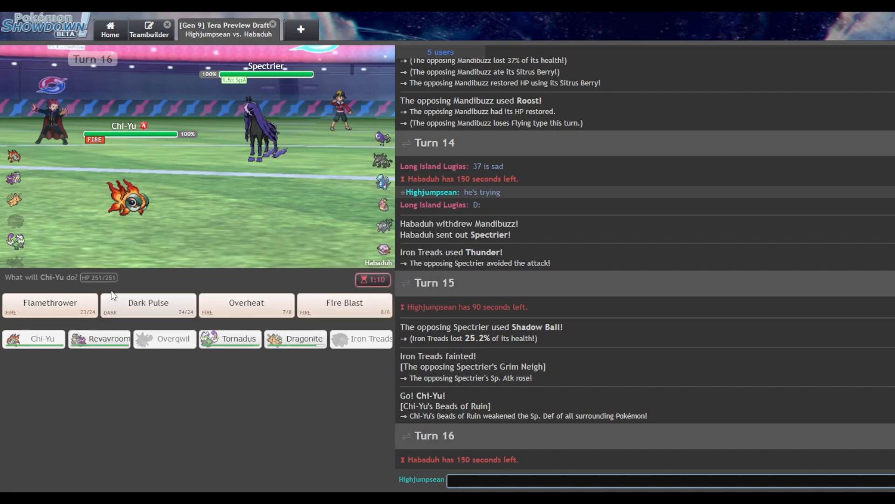
mouse_move(50, 305)
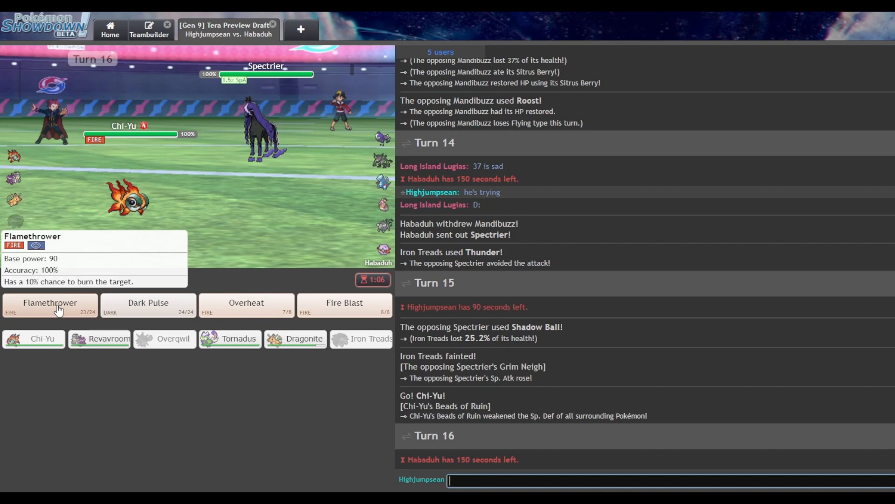
Have Chi-Yu use Flamethrower on turn 16 and follow the battle log
click(50, 305)
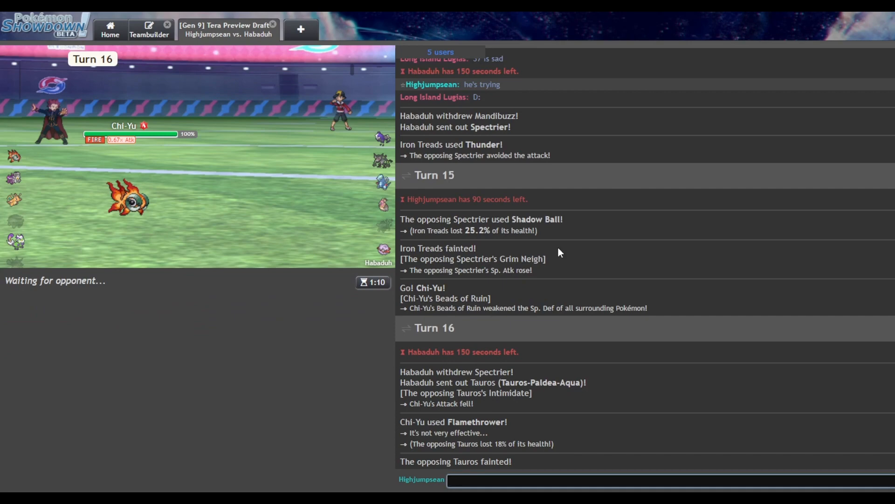
scroll(down, 3)
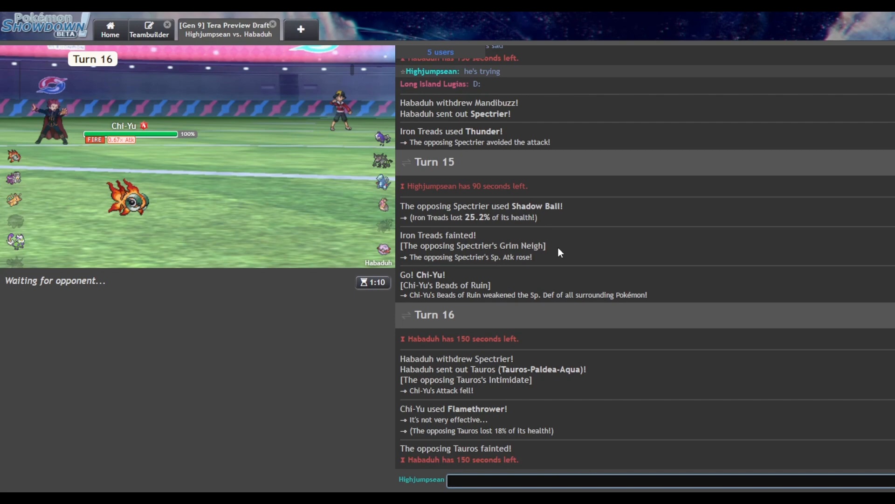
mouse_move(168, 217)
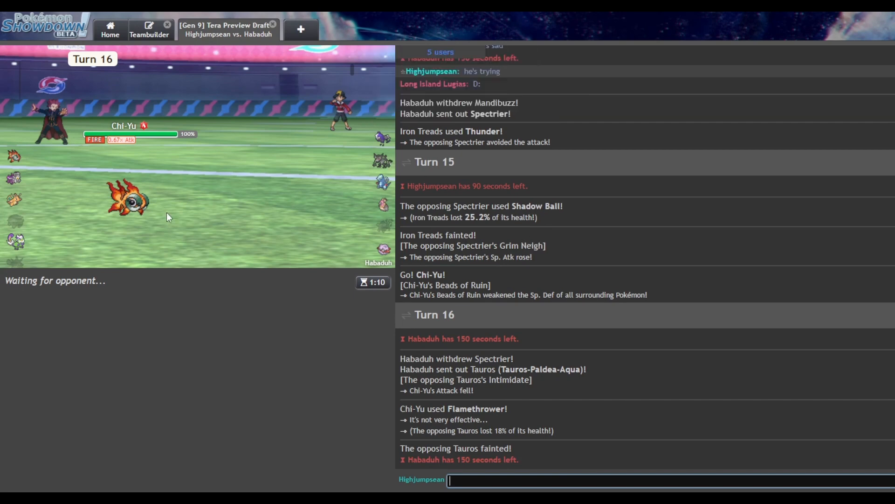
mouse_move(399, 173)
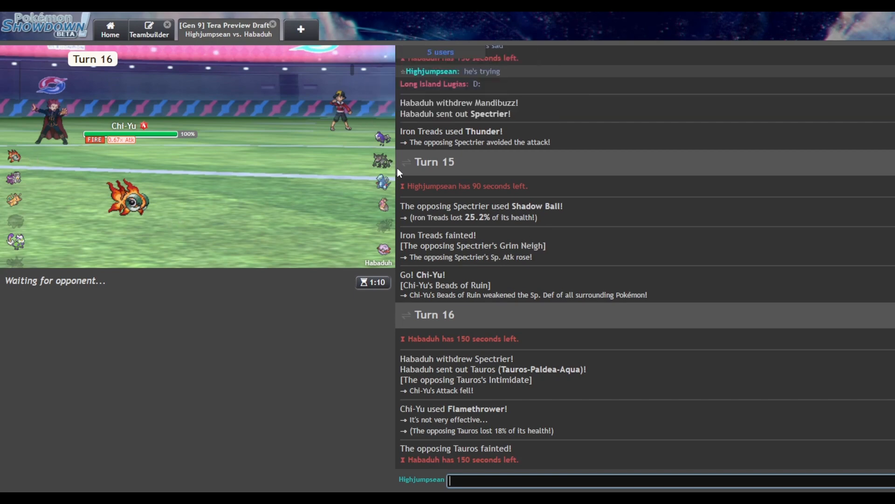
mouse_move(382, 162)
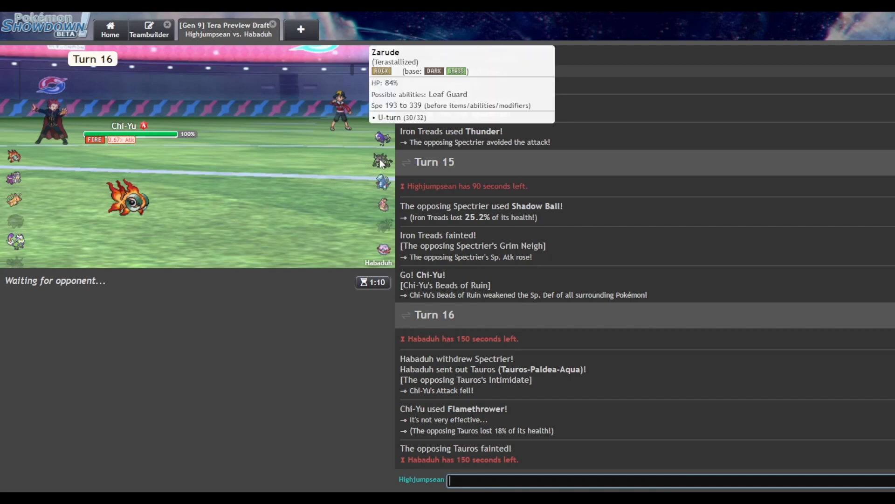
mouse_move(613, 271)
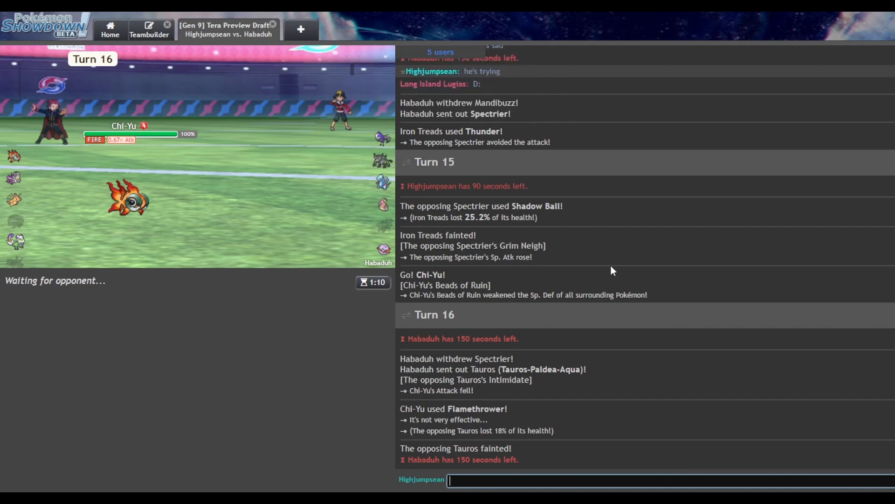
mouse_move(15, 242)
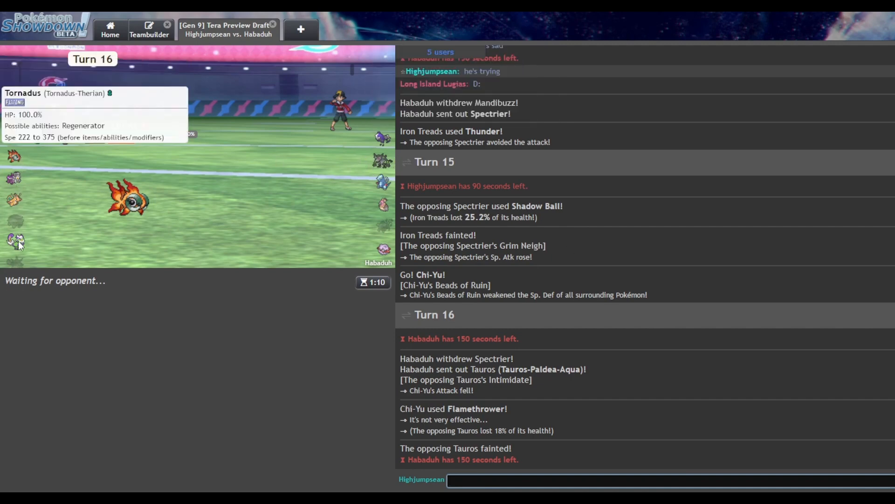
mouse_move(383, 250)
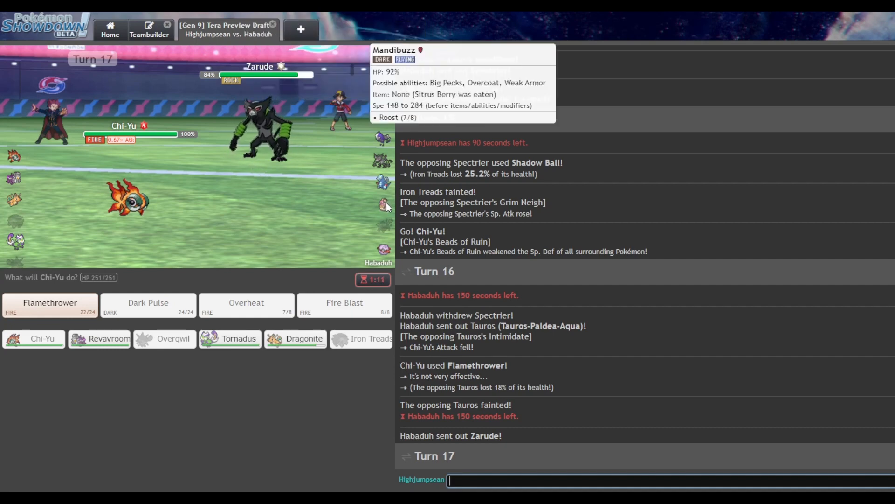
mouse_move(361, 338)
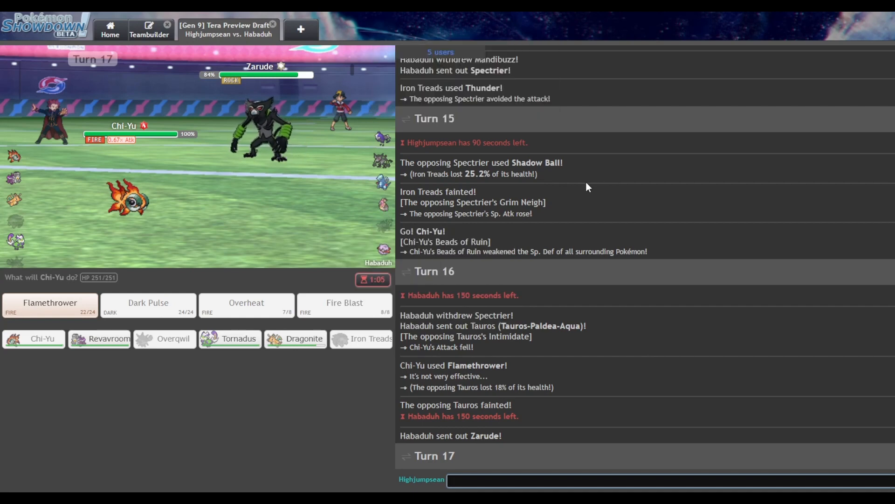
mouse_move(384, 138)
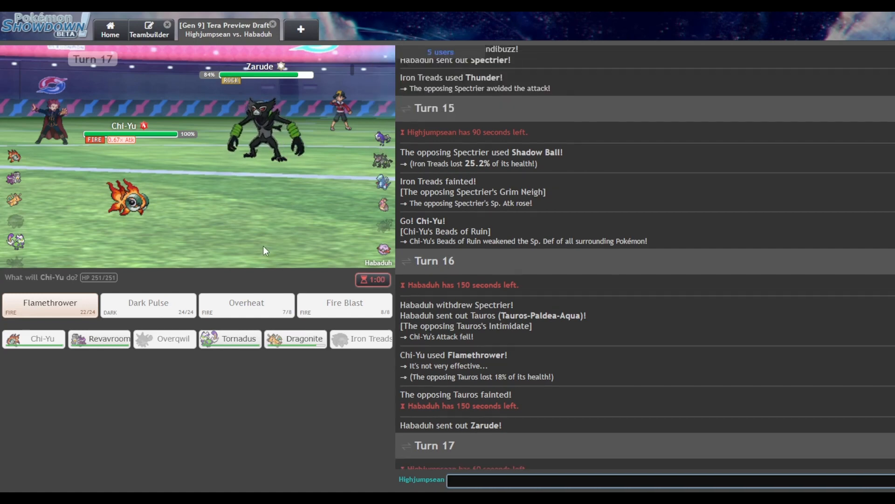
mouse_move(295, 339)
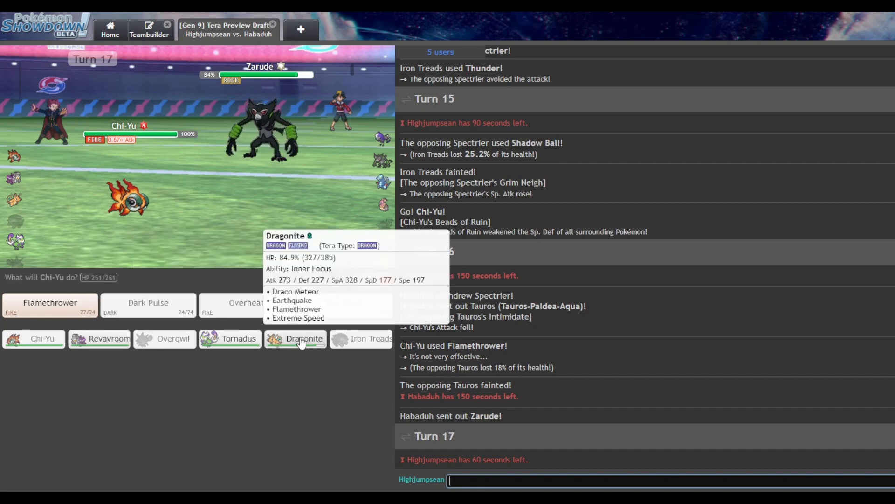
Switch Chi-Yu out for Dragonite, then attack Zarude with Extreme Speed
click(303, 338)
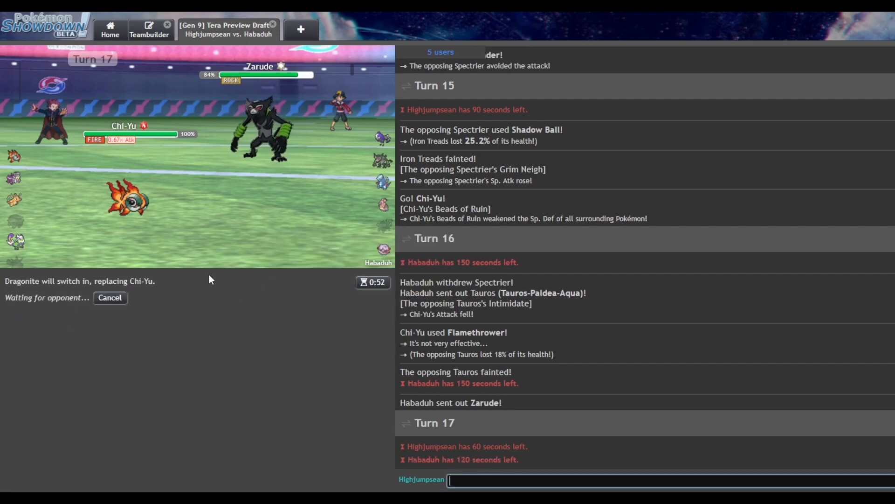
mouse_move(12, 177)
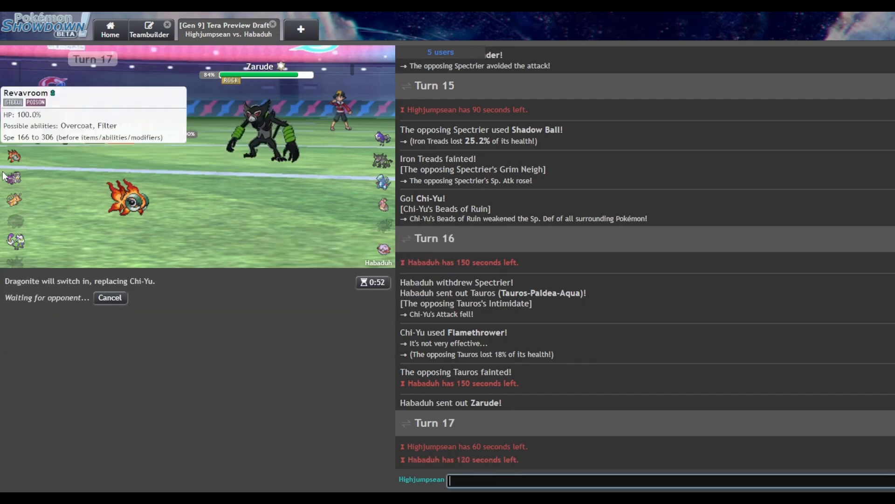
mouse_move(176, 286)
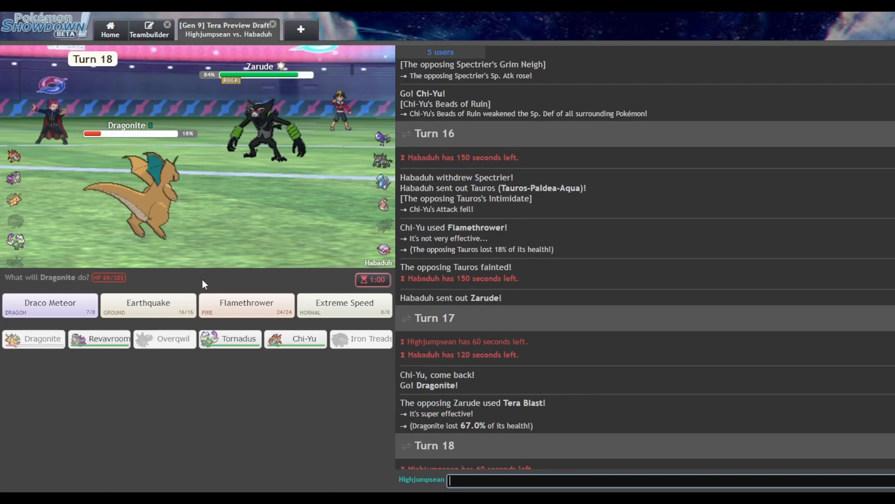
mouse_move(344, 305)
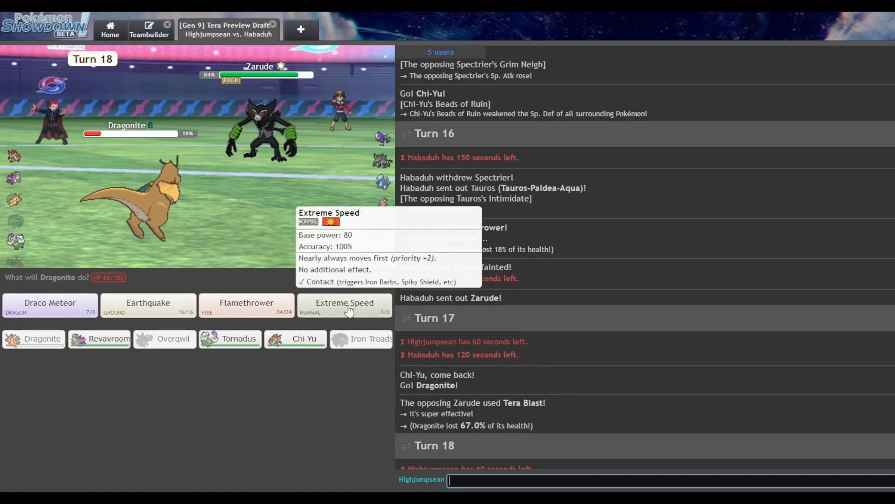
click(344, 305)
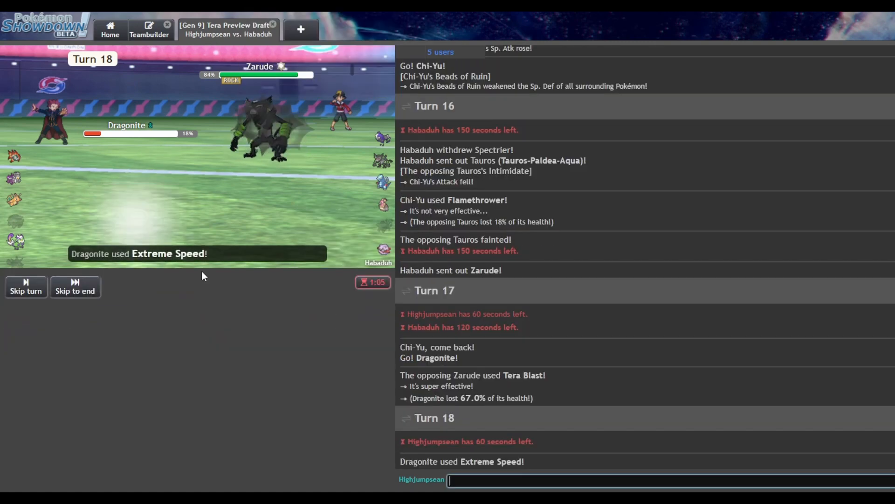
click(25, 286)
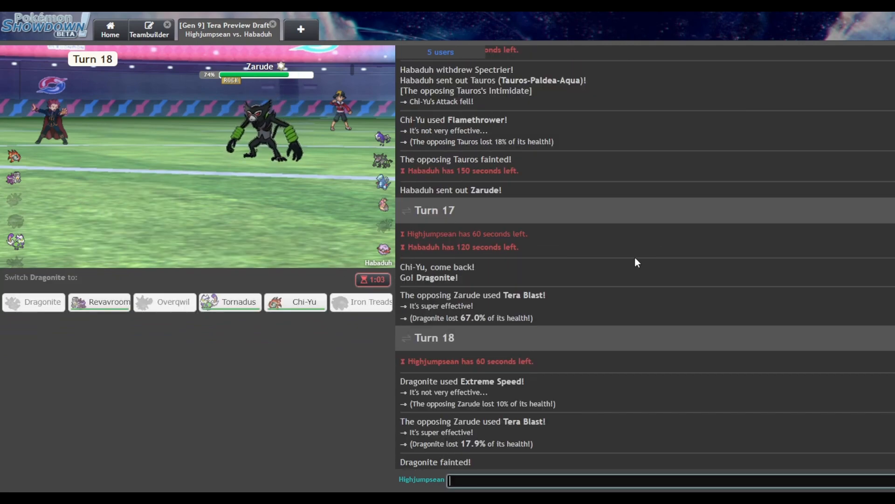
mouse_move(99, 301)
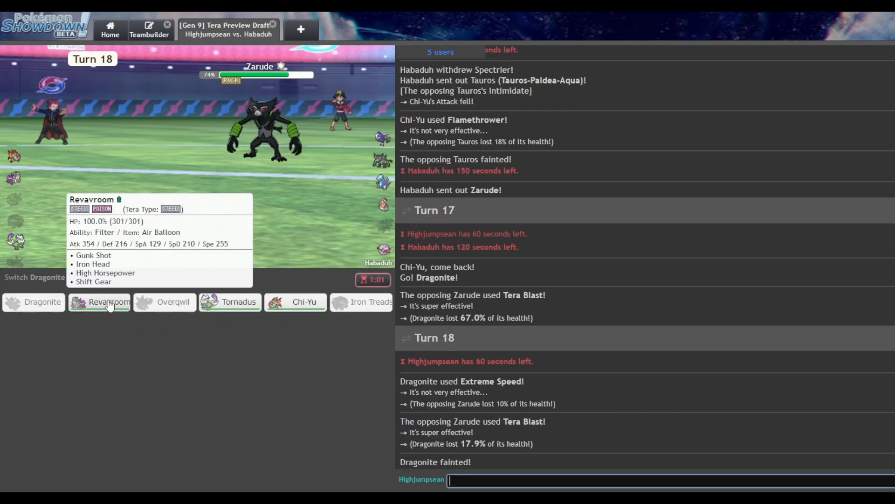
Send in Revavroom to replace the fainted Dragonite
click(98, 302)
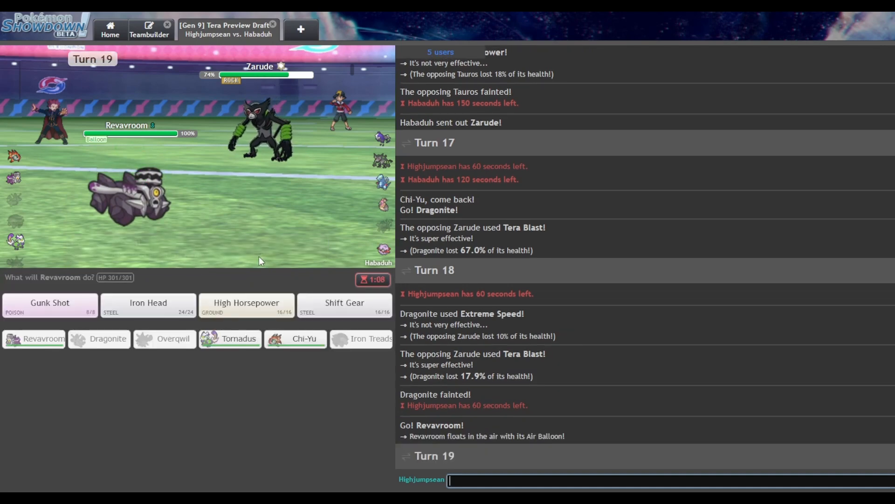
mouse_move(383, 249)
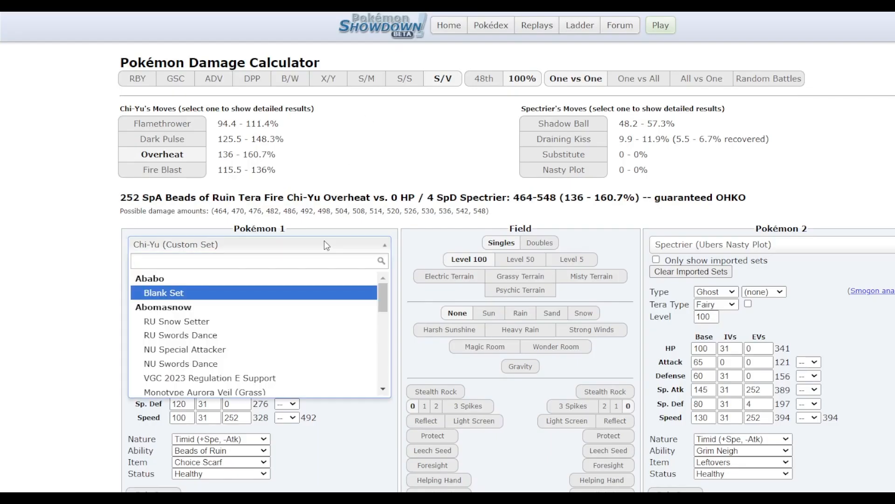
Search 'revavr' and load the Revavroom set as the calculator attacker
text(revavr)
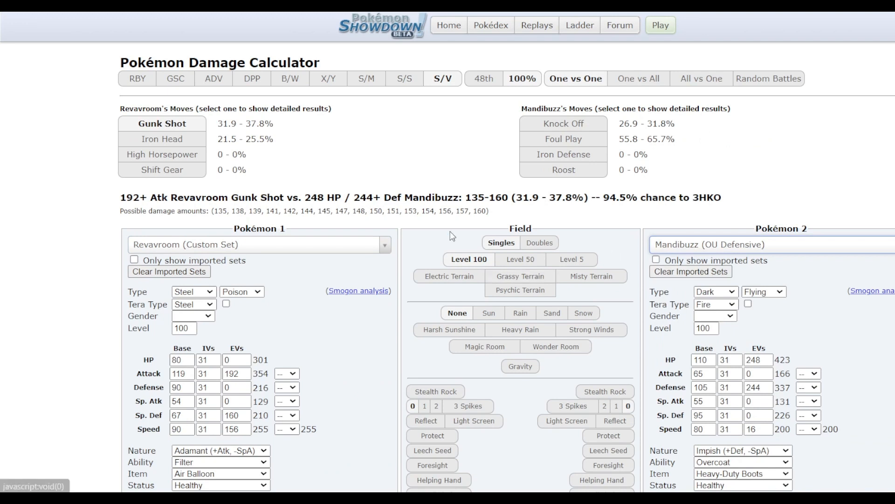
click(287, 373)
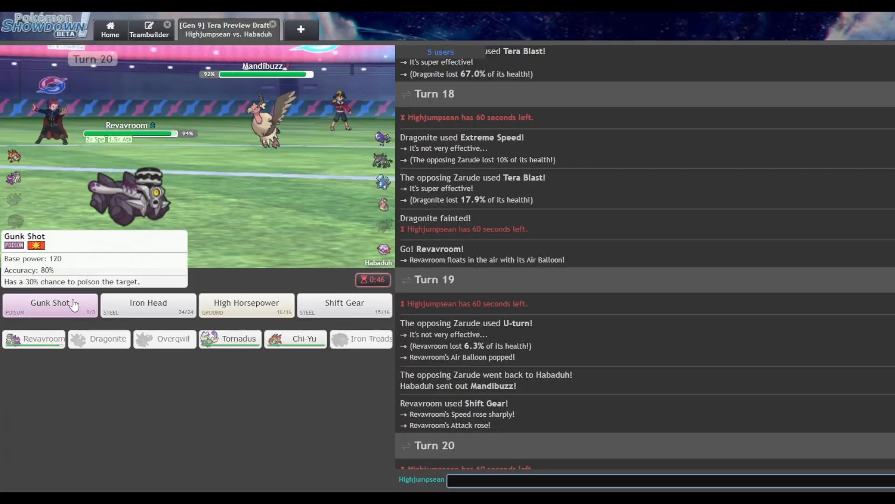
Have Revavroom use Gunk Shot on Mandibuzz on two consecutive turns
click(50, 303)
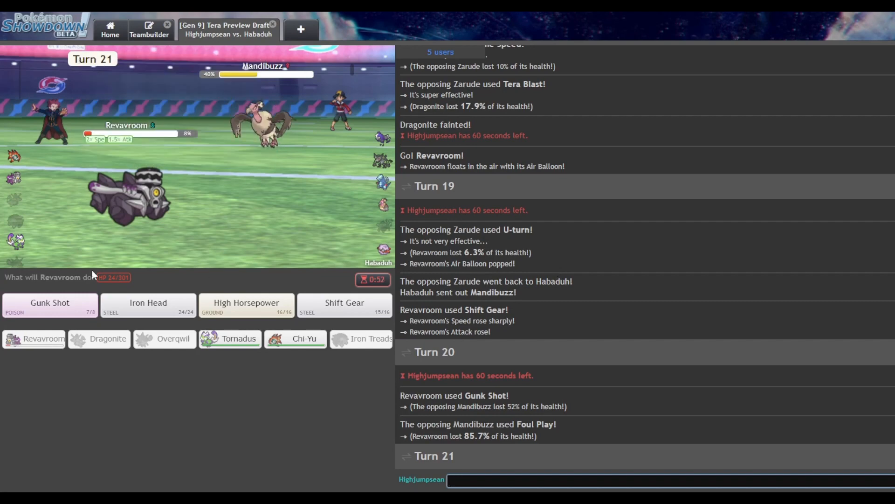
mouse_move(49, 305)
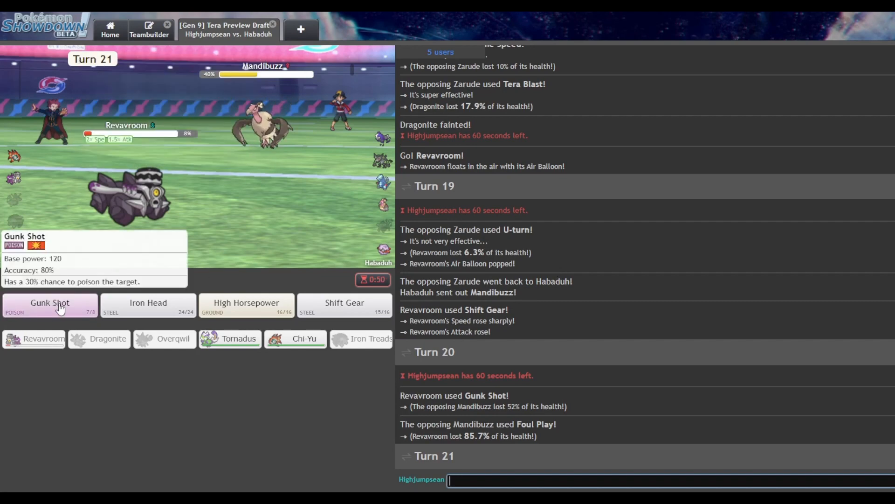
click(50, 303)
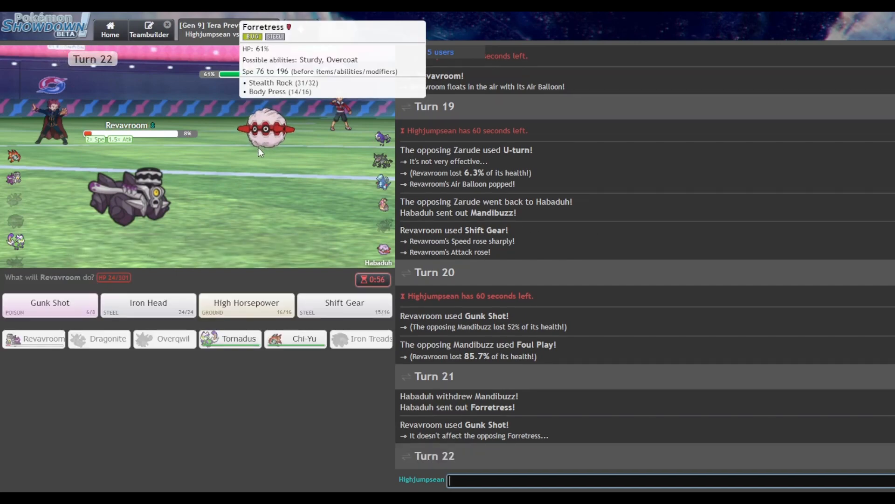
mouse_move(255, 252)
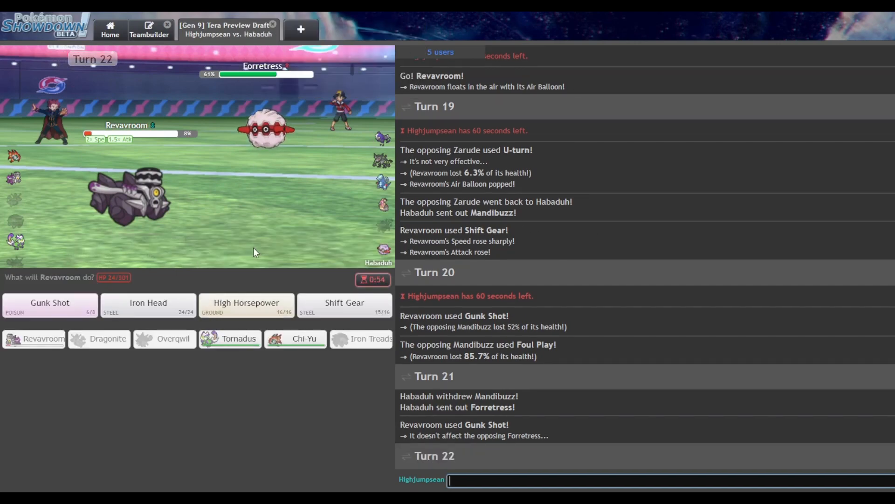
mouse_move(263, 132)
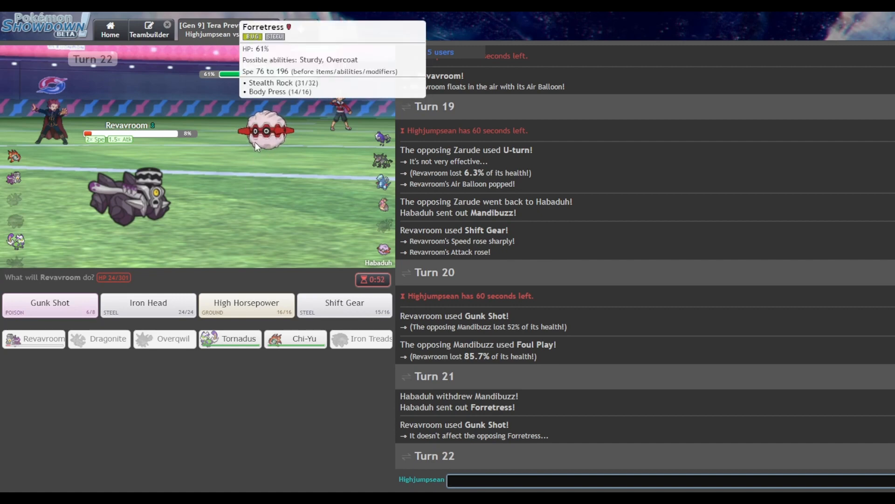
mouse_move(397, 269)
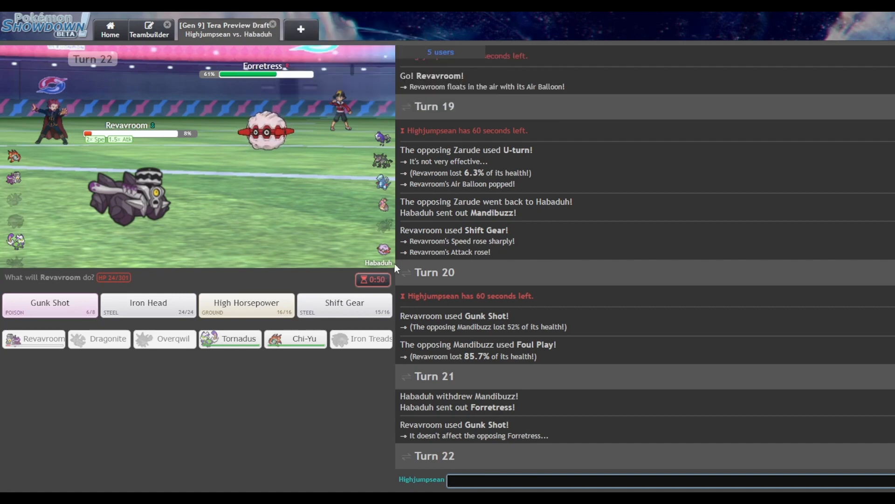
mouse_move(300, 253)
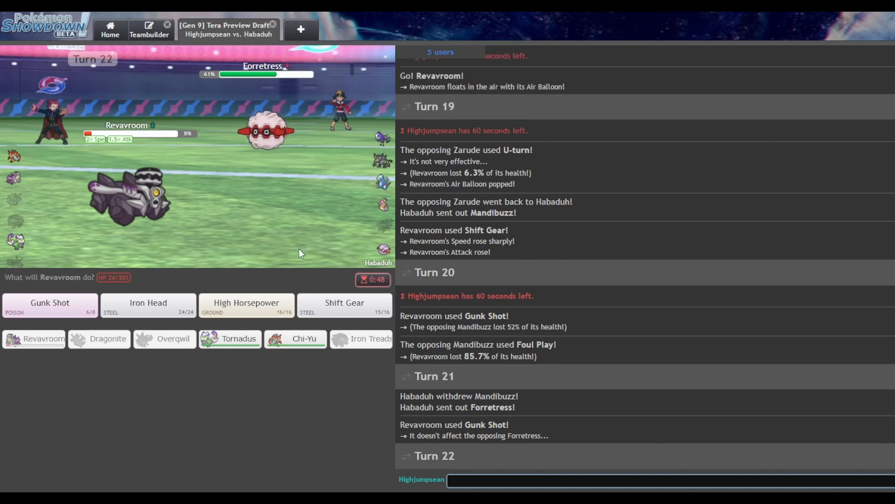
mouse_move(291, 324)
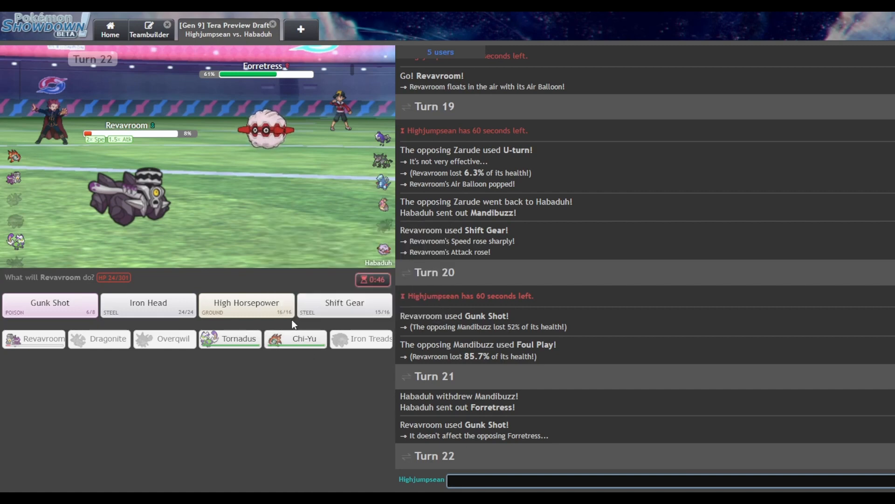
mouse_move(246, 302)
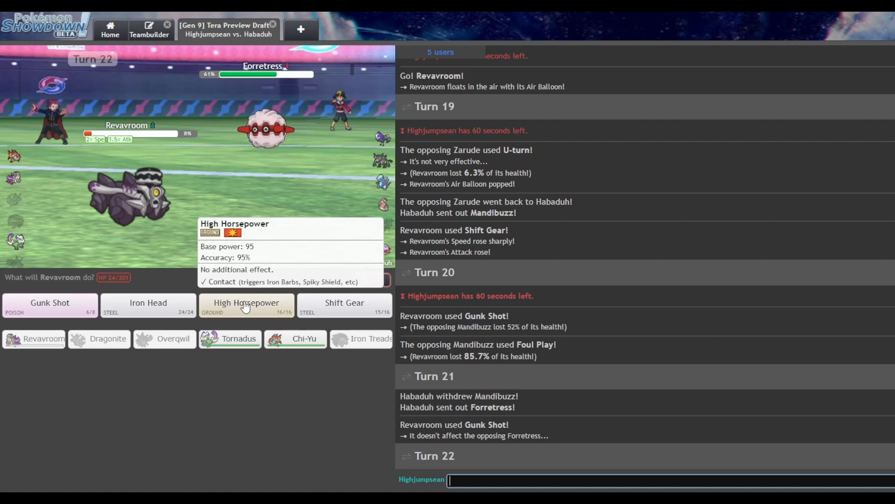
mouse_move(295, 338)
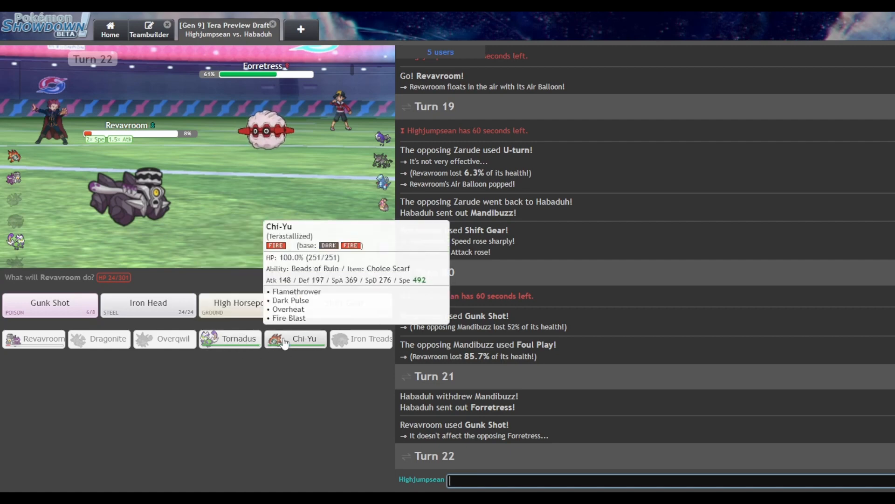
mouse_move(265, 130)
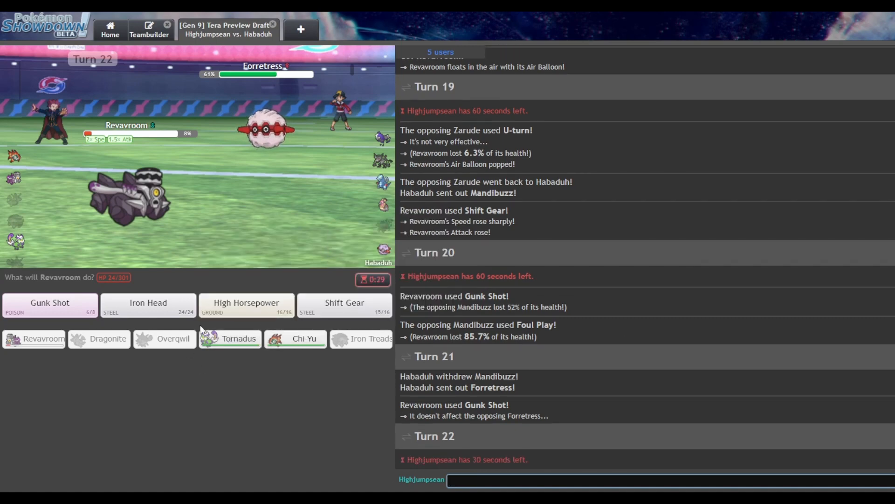
mouse_move(246, 303)
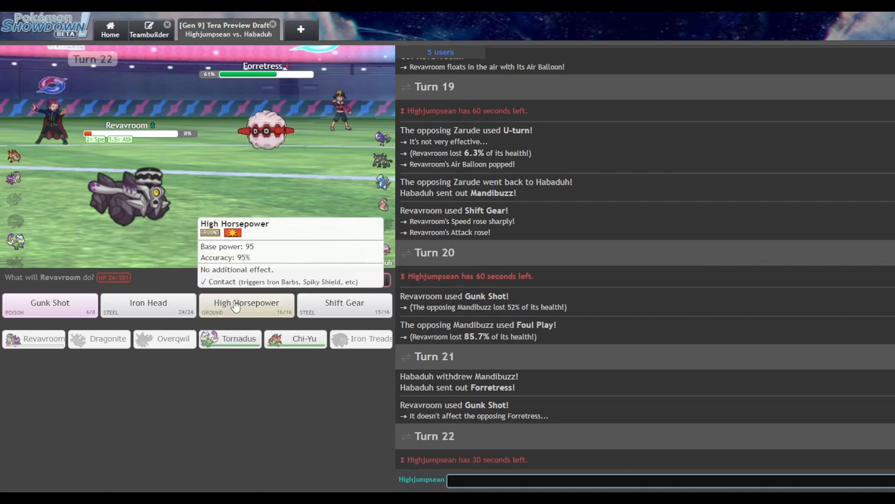
mouse_move(229, 338)
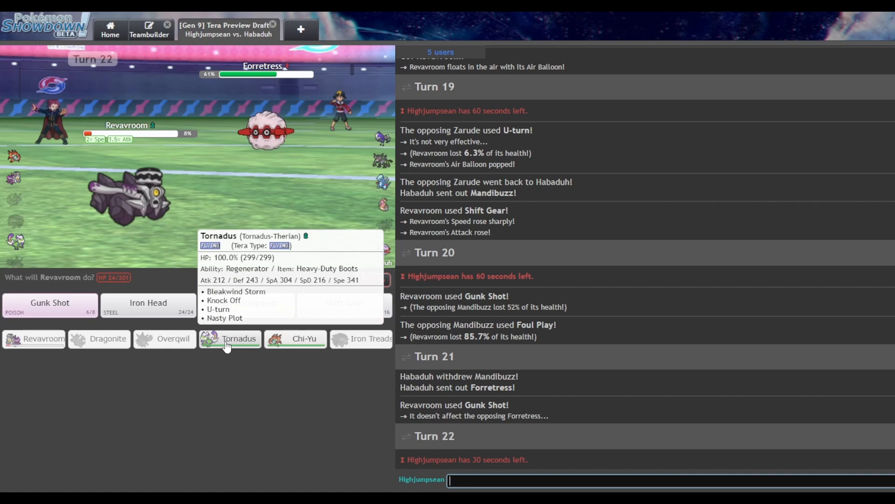
Switch Revavroom out for Tornadus as Forretress sets Stealth Rock
click(239, 338)
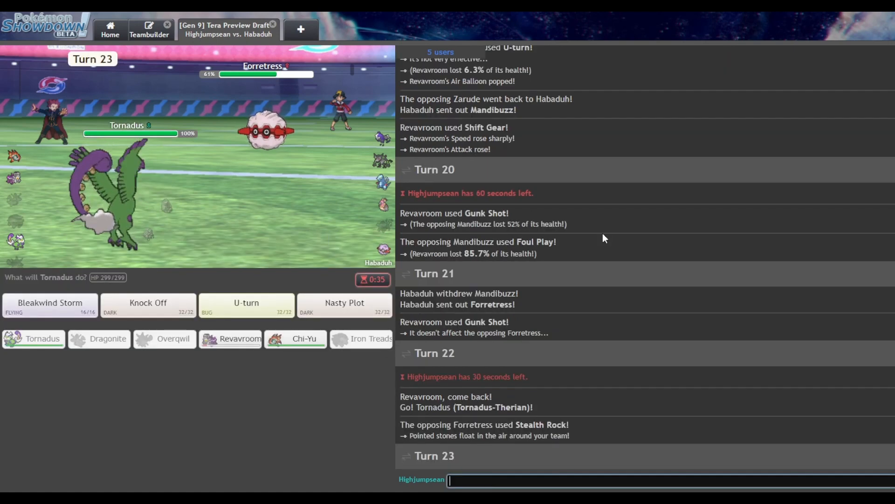
mouse_move(230, 339)
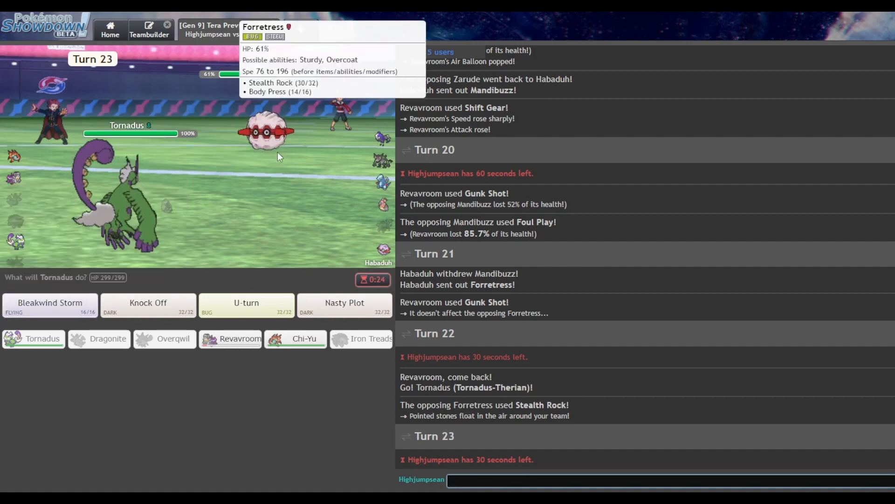
mouse_move(384, 191)
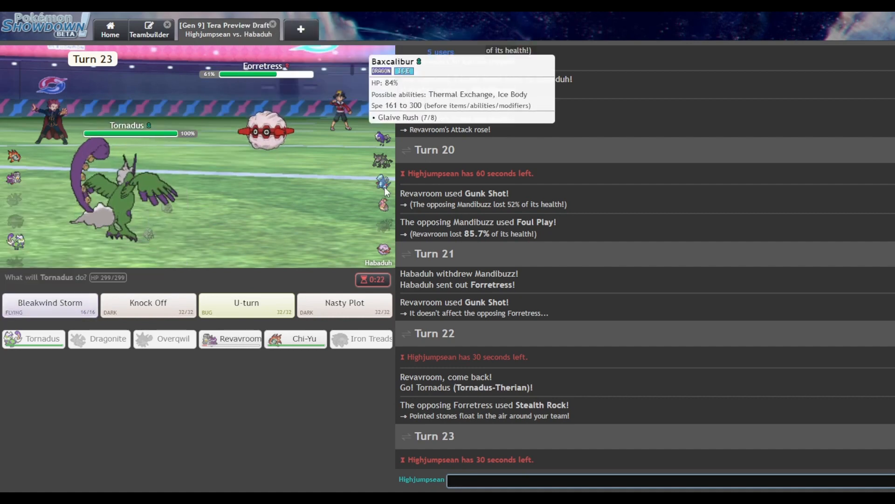
click(49, 305)
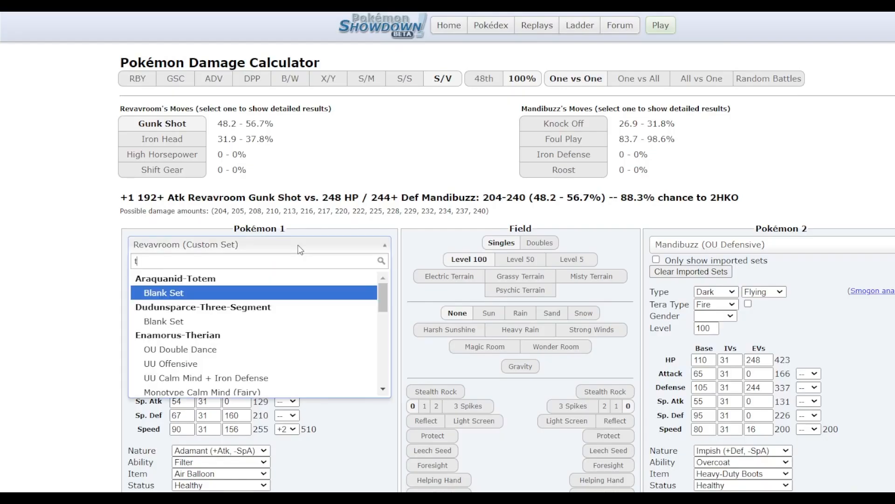
Search 'Tornadus-T' as Pokémon 1 in the damage calculator
text(ornadus-t)
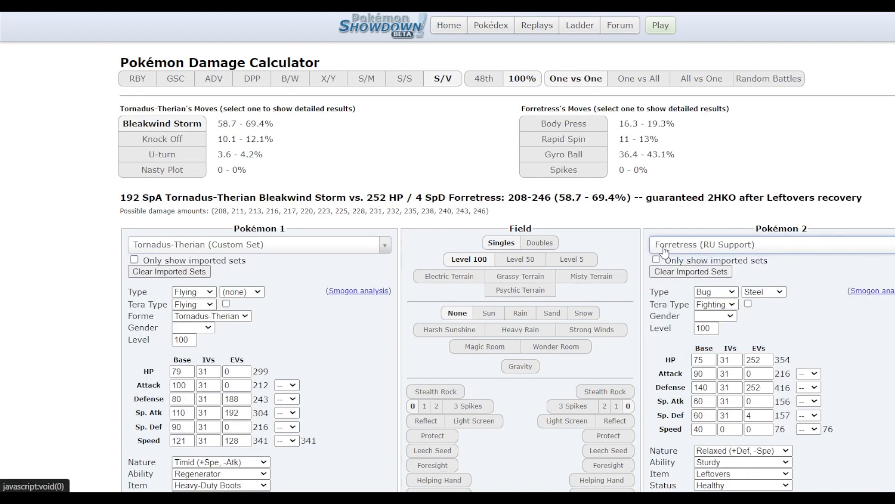
mouse_move(380, 364)
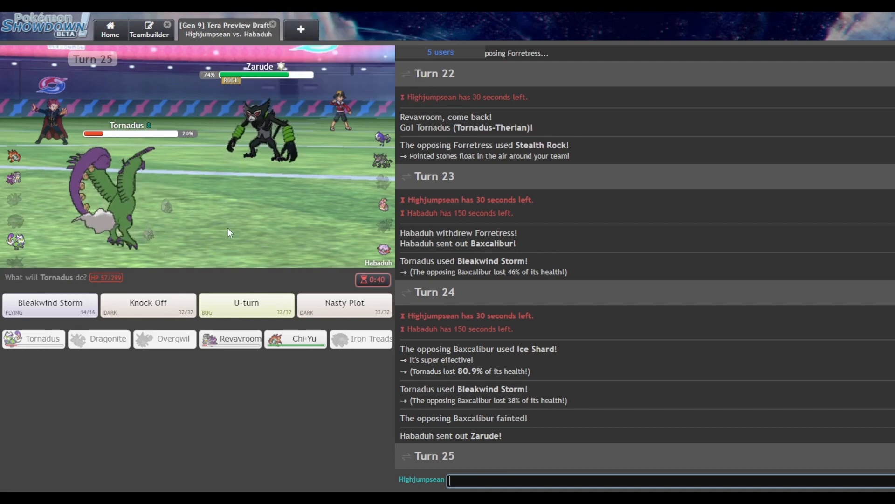
mouse_move(263, 137)
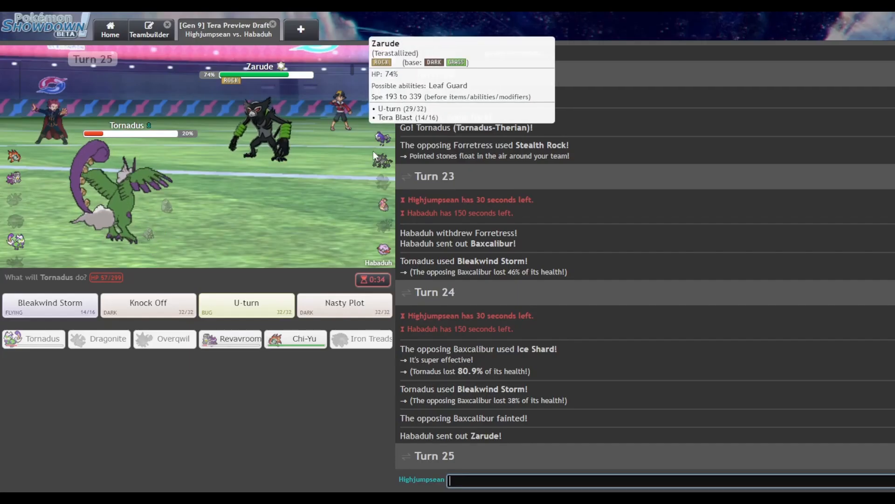
mouse_move(383, 203)
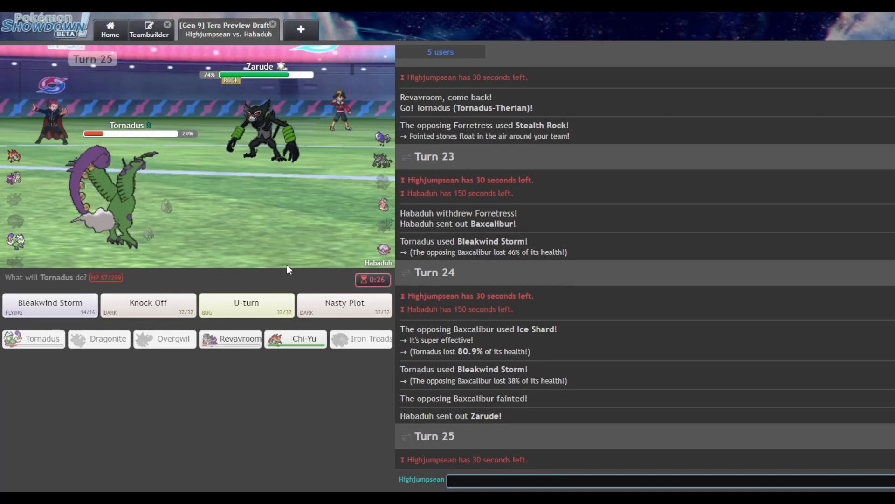
mouse_move(382, 136)
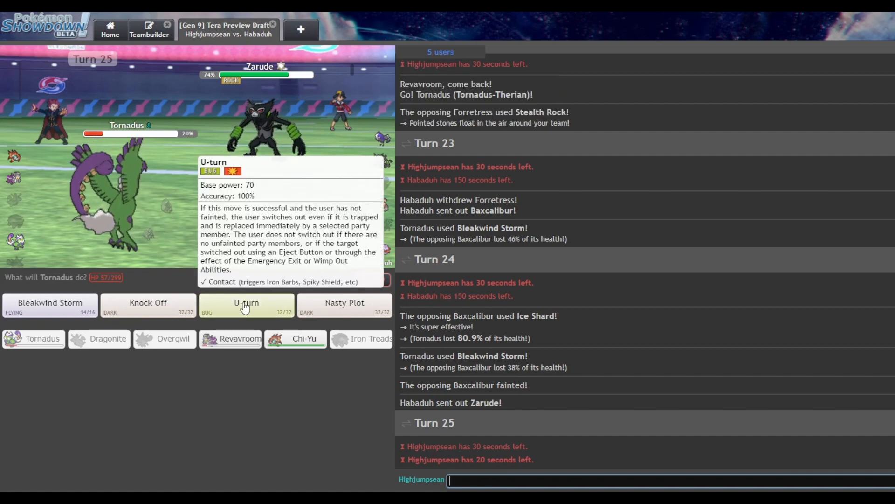
Have Tornadus use U-turn on Zarude
click(246, 305)
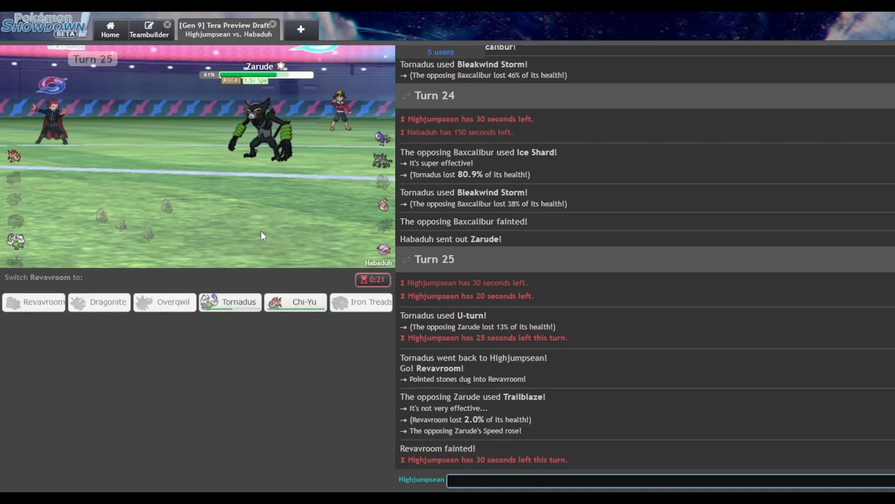
mouse_move(231, 302)
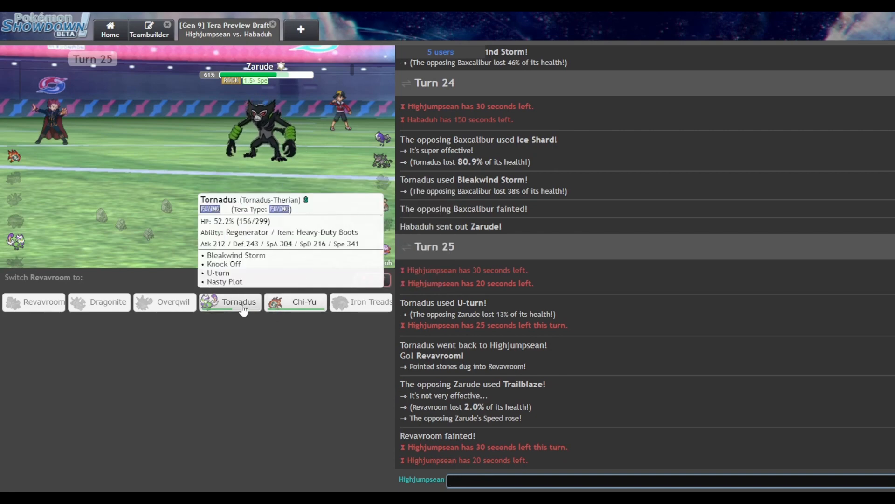
Send Tornadus back in and skip the turn's animations to the end
click(229, 302)
text(gg)
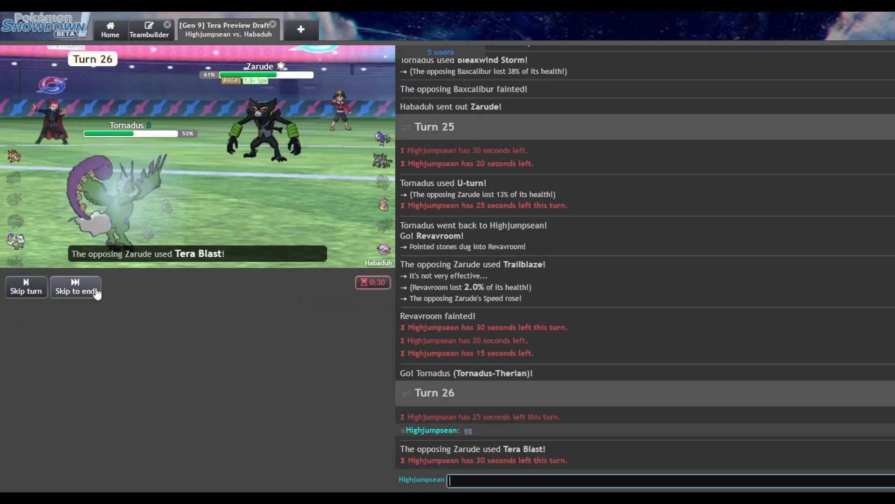
click(75, 287)
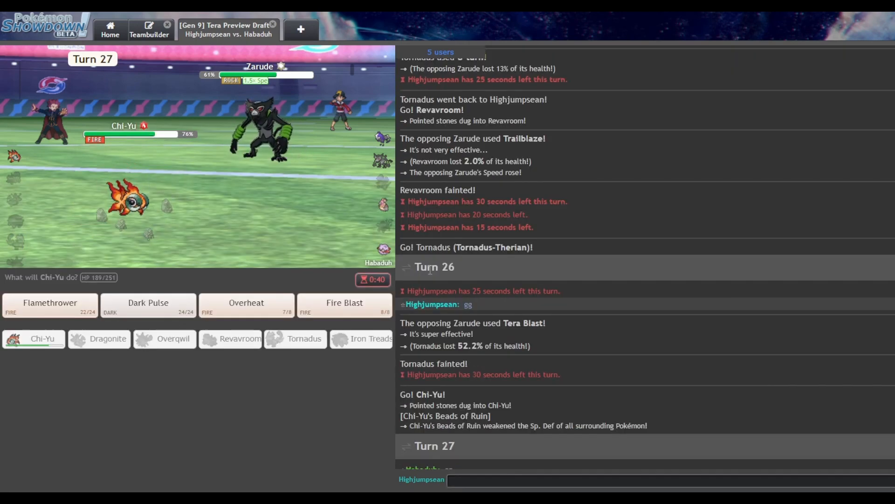
mouse_move(344, 302)
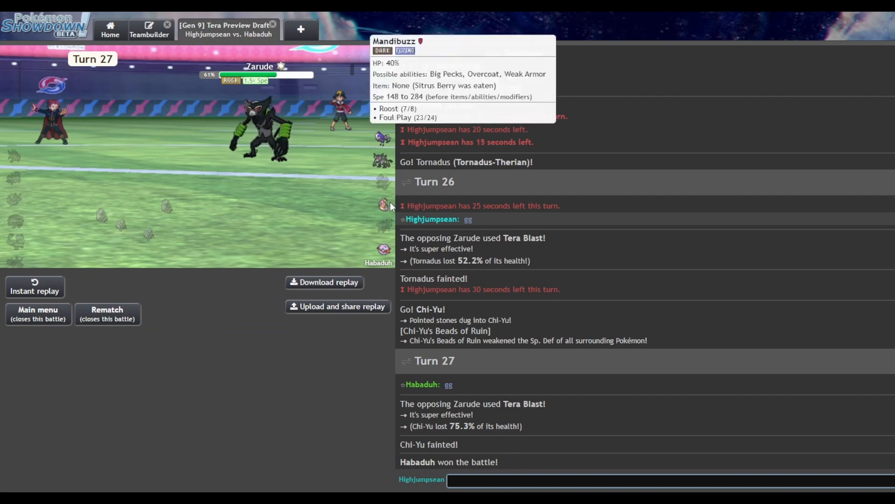
mouse_move(384, 182)
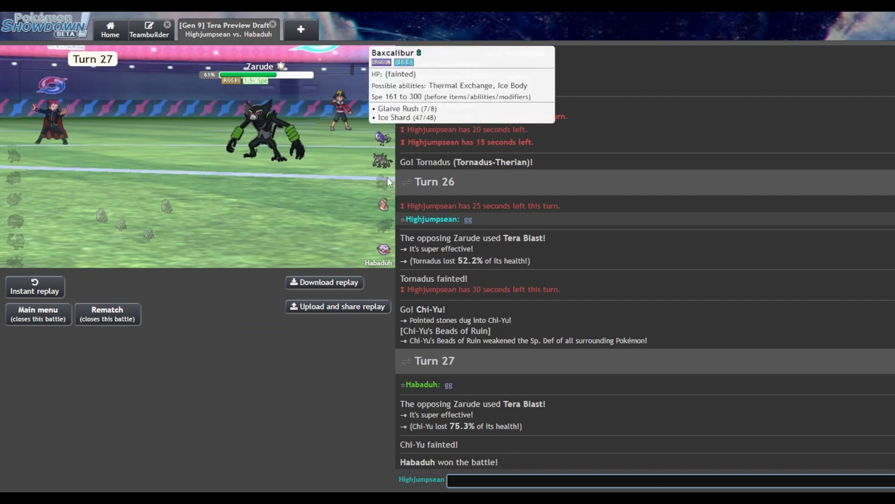
mouse_move(382, 246)
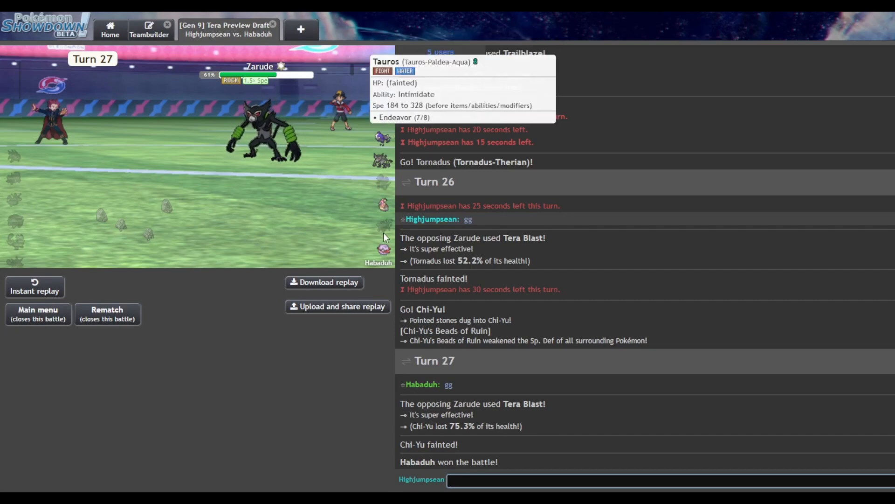
mouse_move(381, 166)
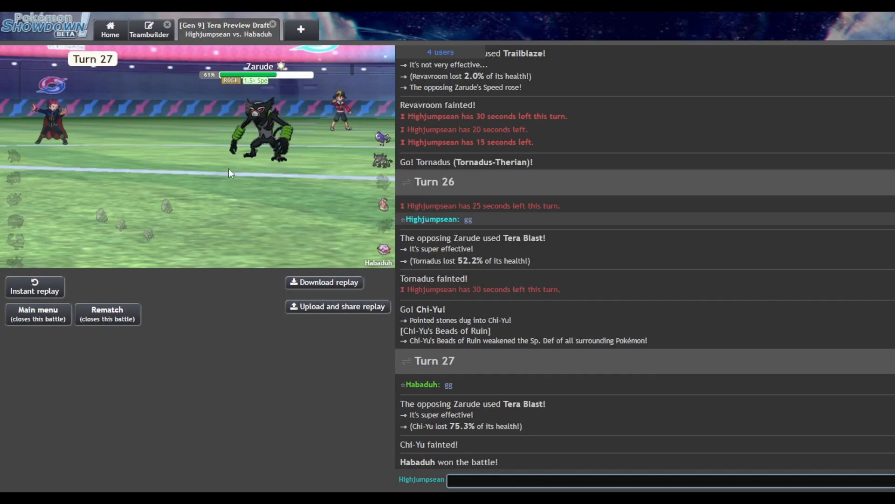
mouse_move(265, 170)
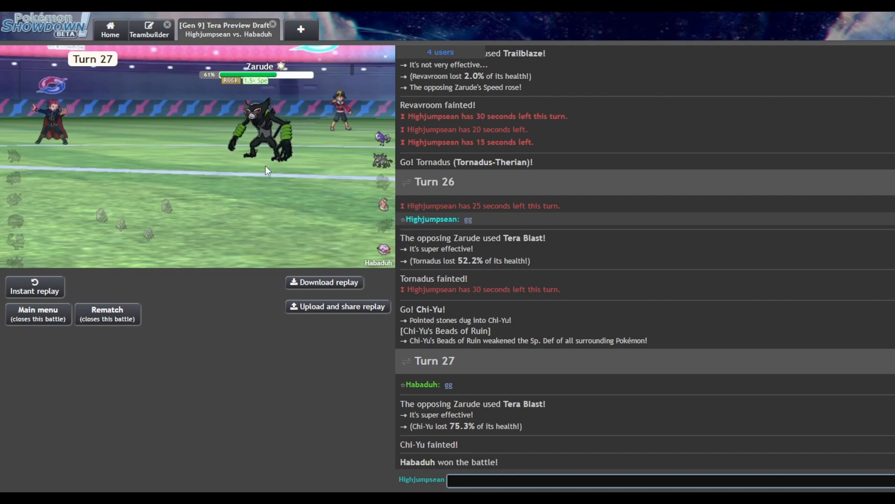
mouse_move(147, 207)
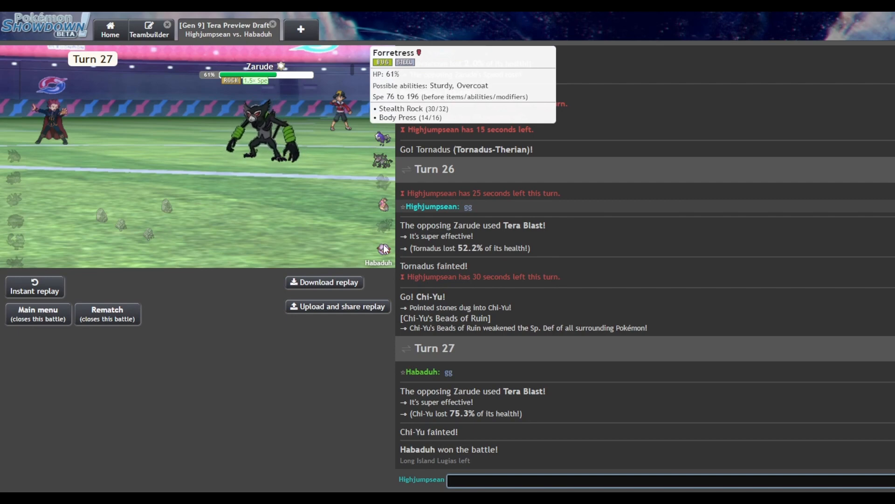
mouse_move(391, 251)
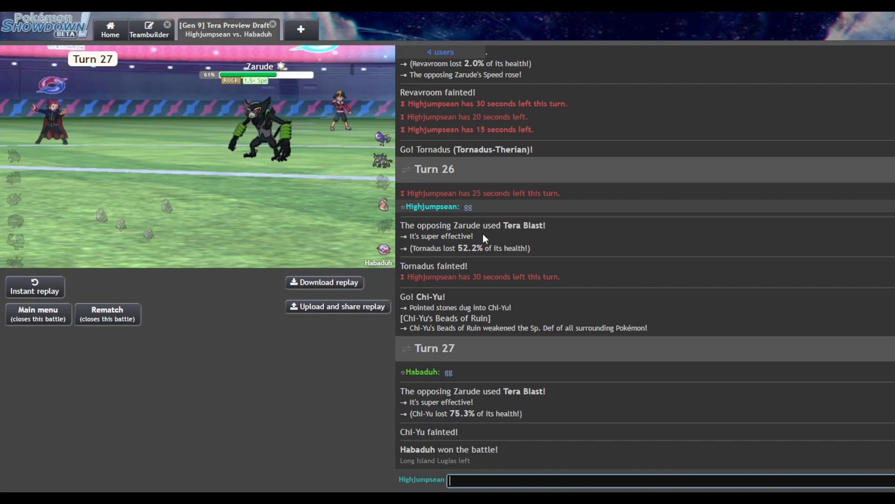
mouse_move(383, 183)
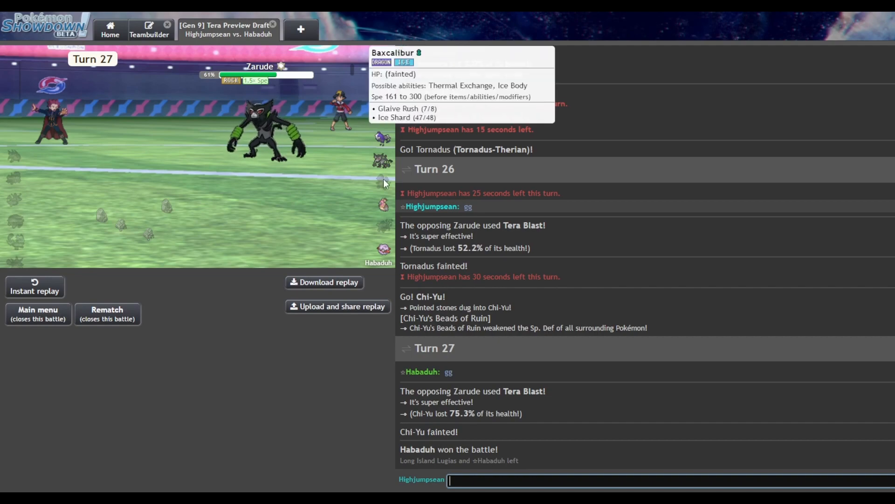